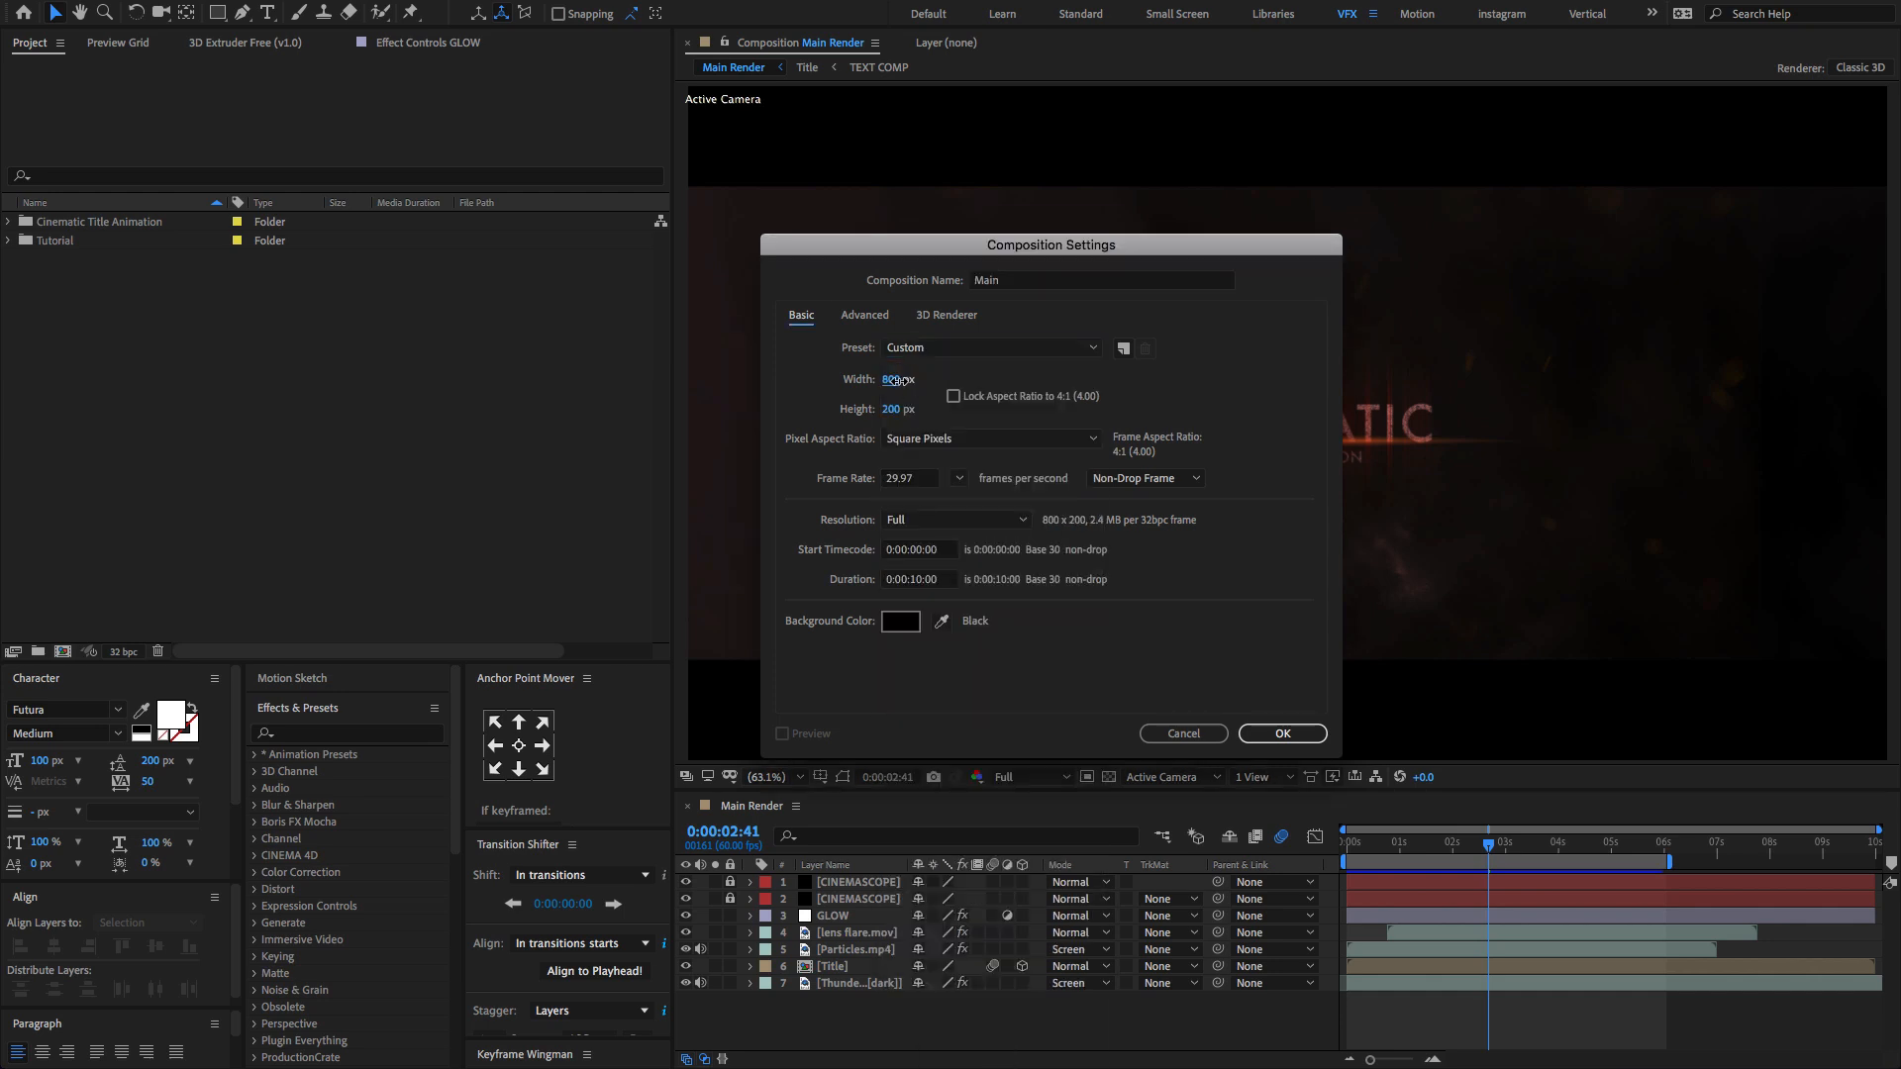
# Step: Set the Main composition's width to 1920 px, keeping the height at 200 px
pyautogui.write('1920')
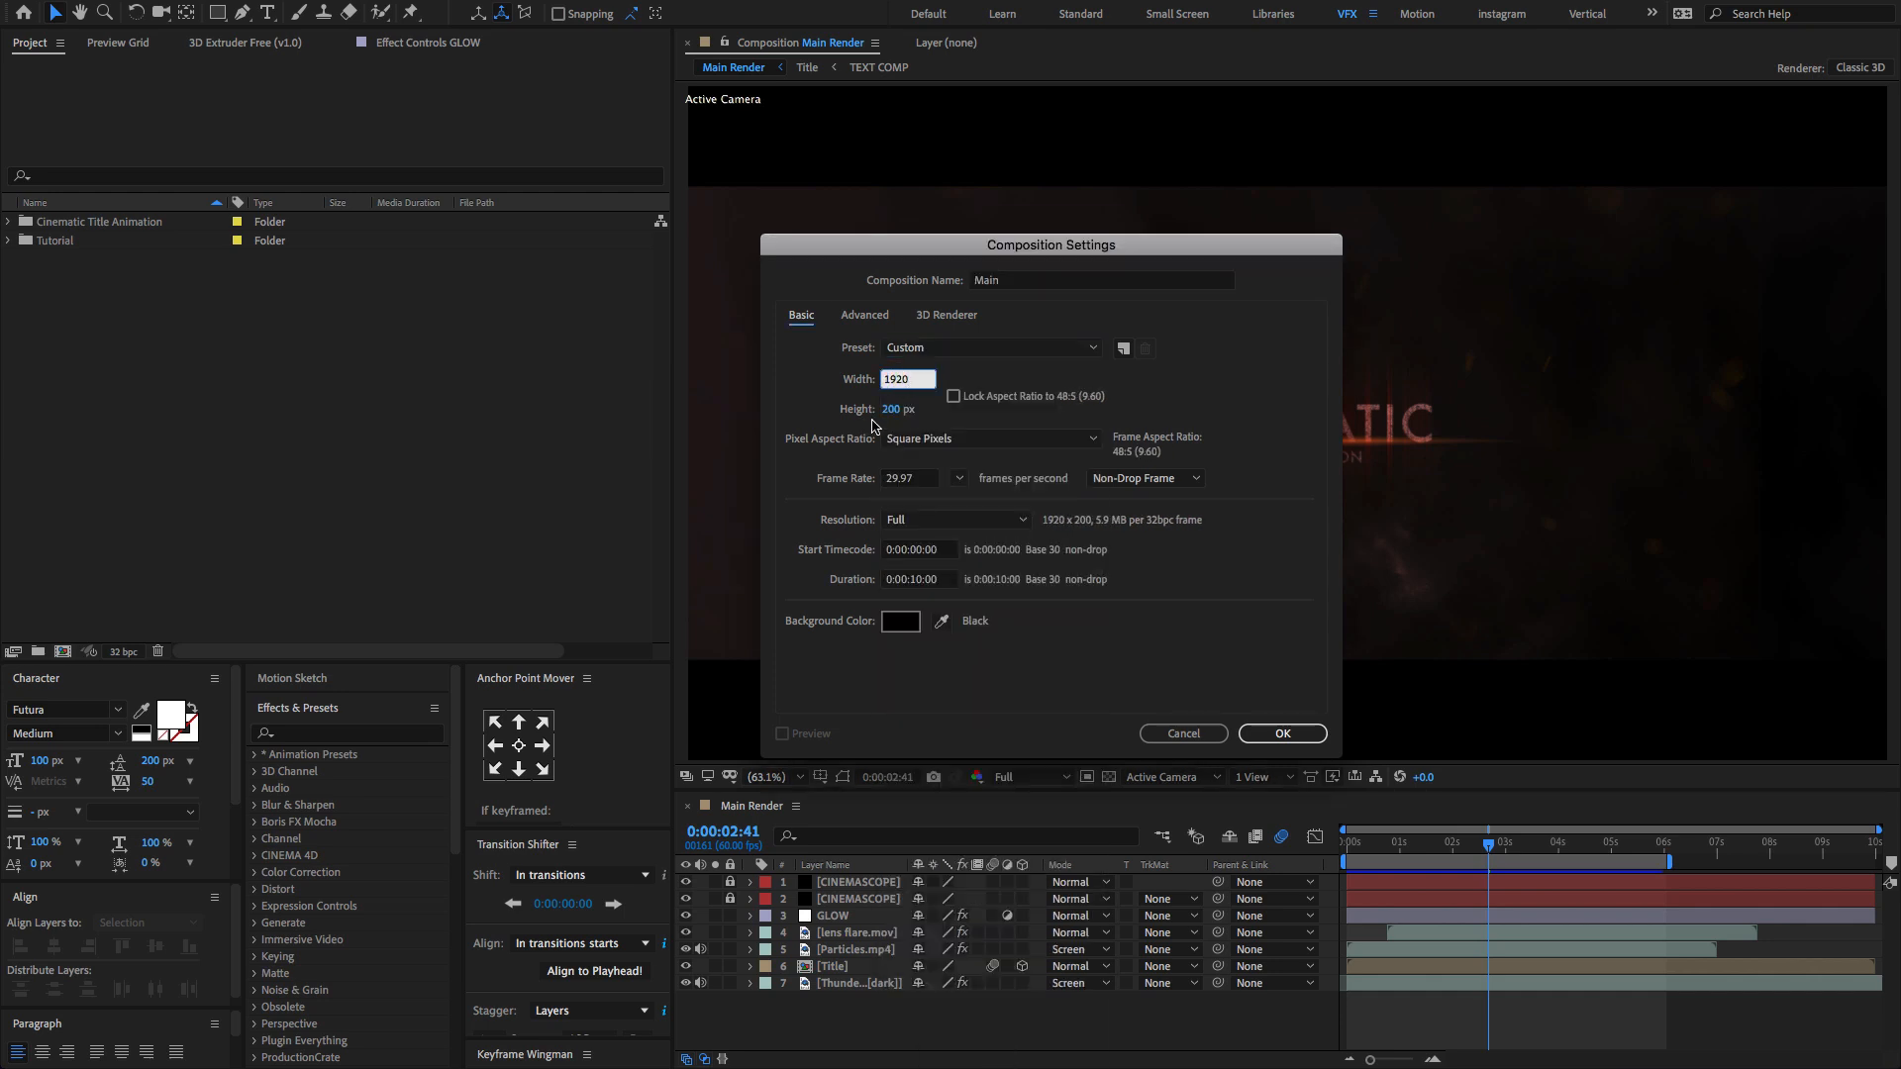
pyautogui.click(991, 348)
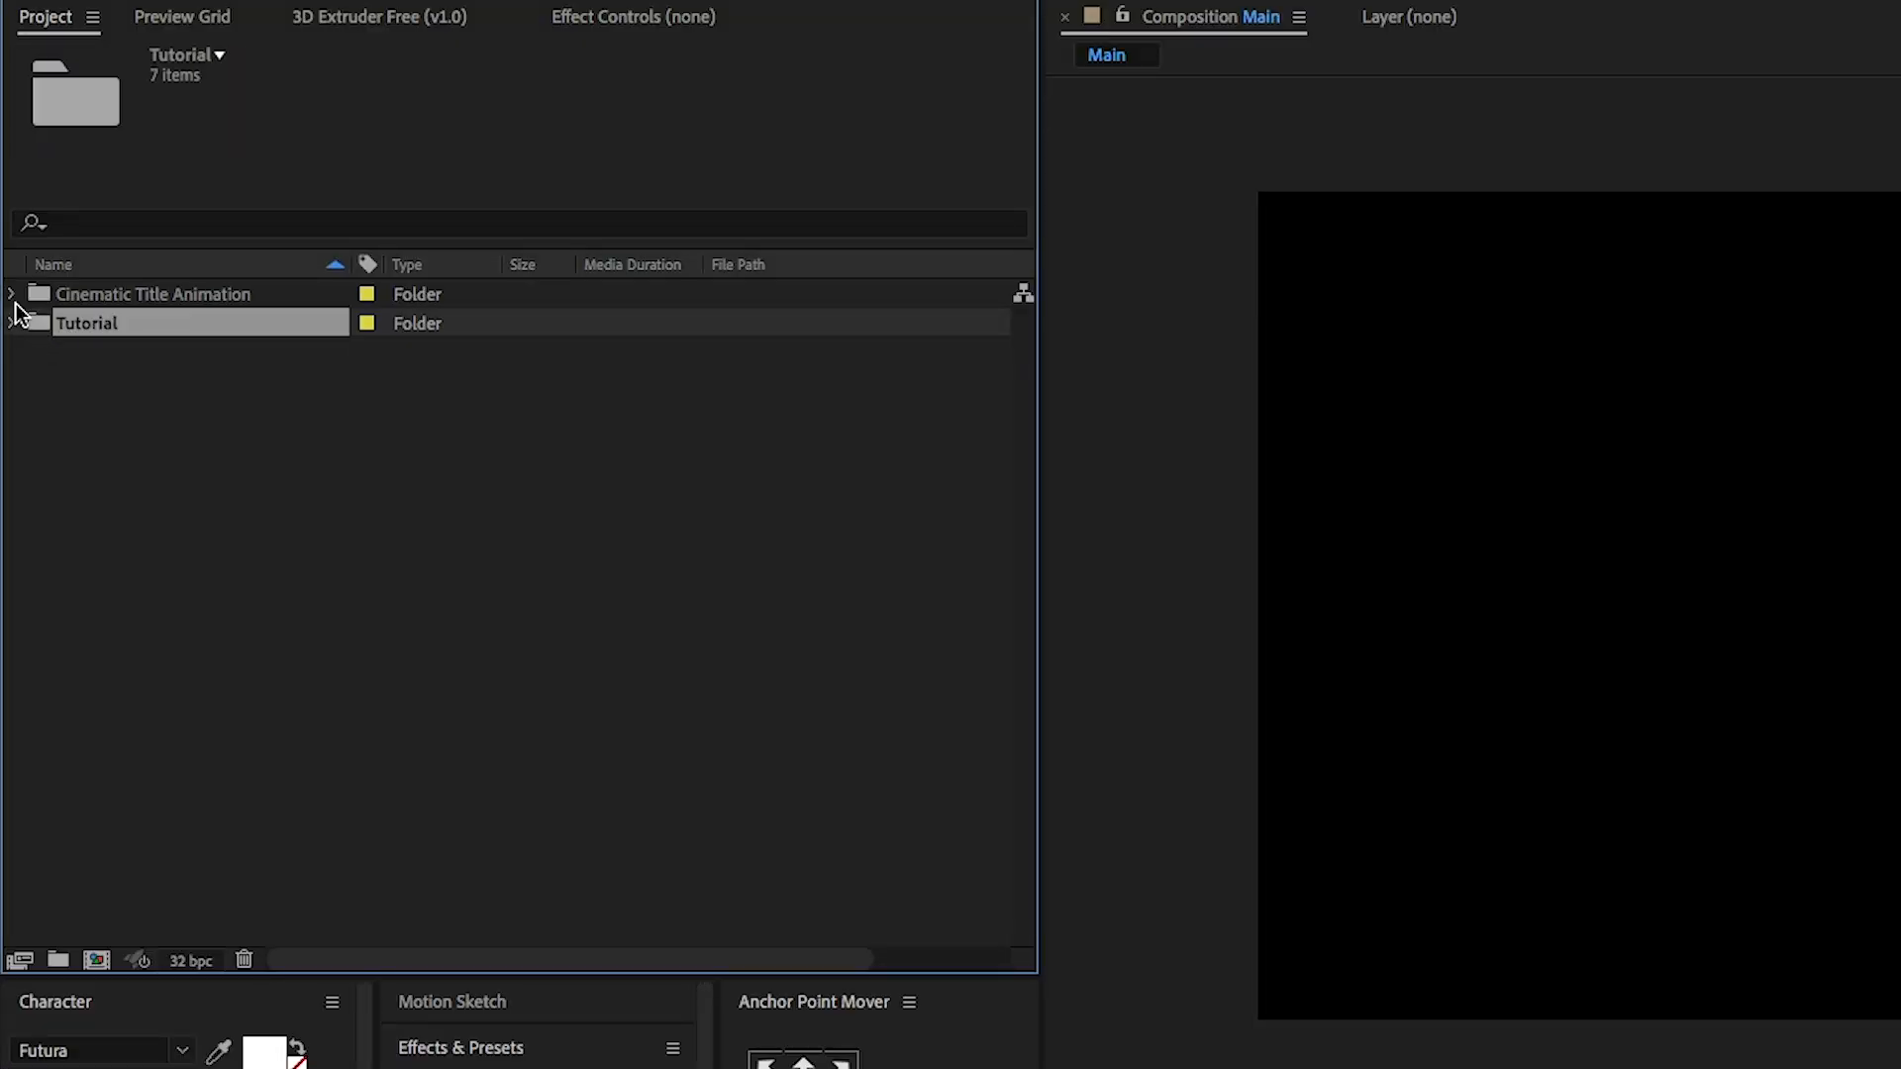
# Step: Expand the Tutorial folder in the Project panel to show its assets and Comps folders
pyautogui.click(8, 294)
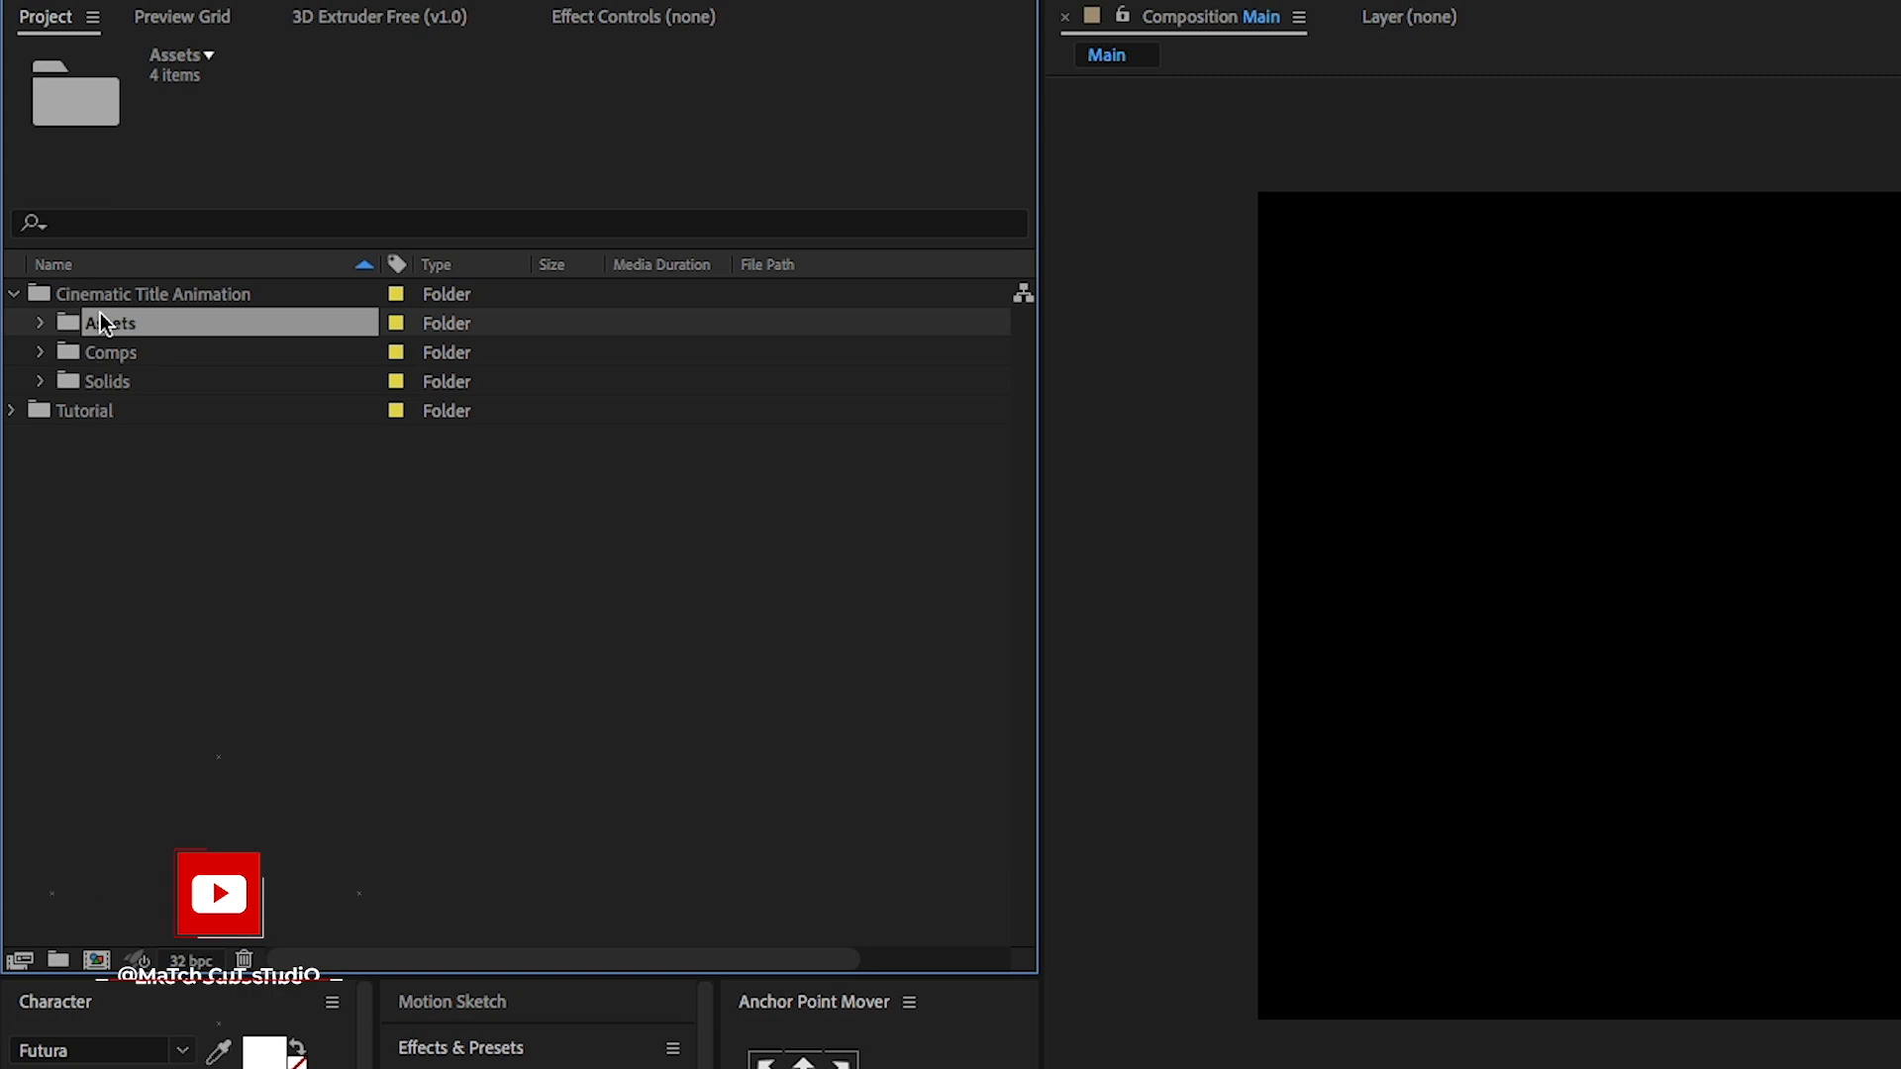
pyautogui.click(147, 293)
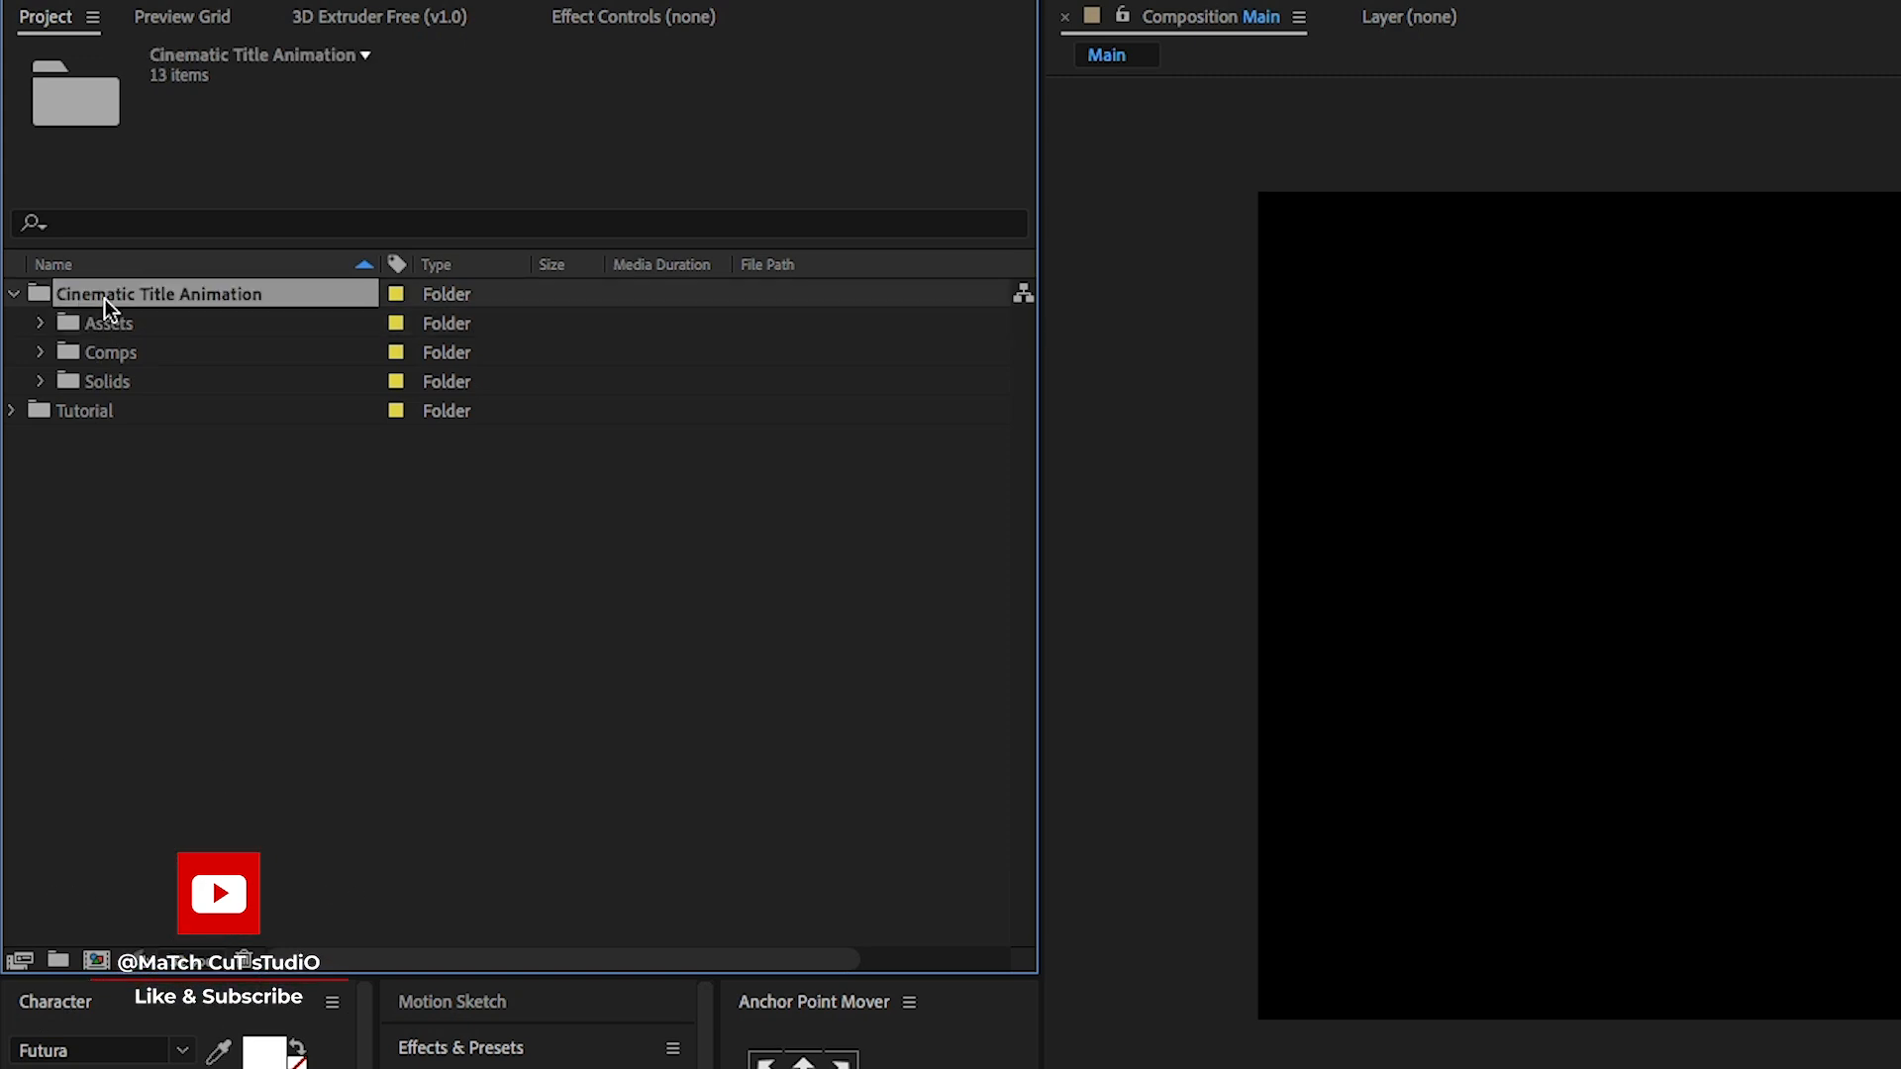
pyautogui.click(10, 294)
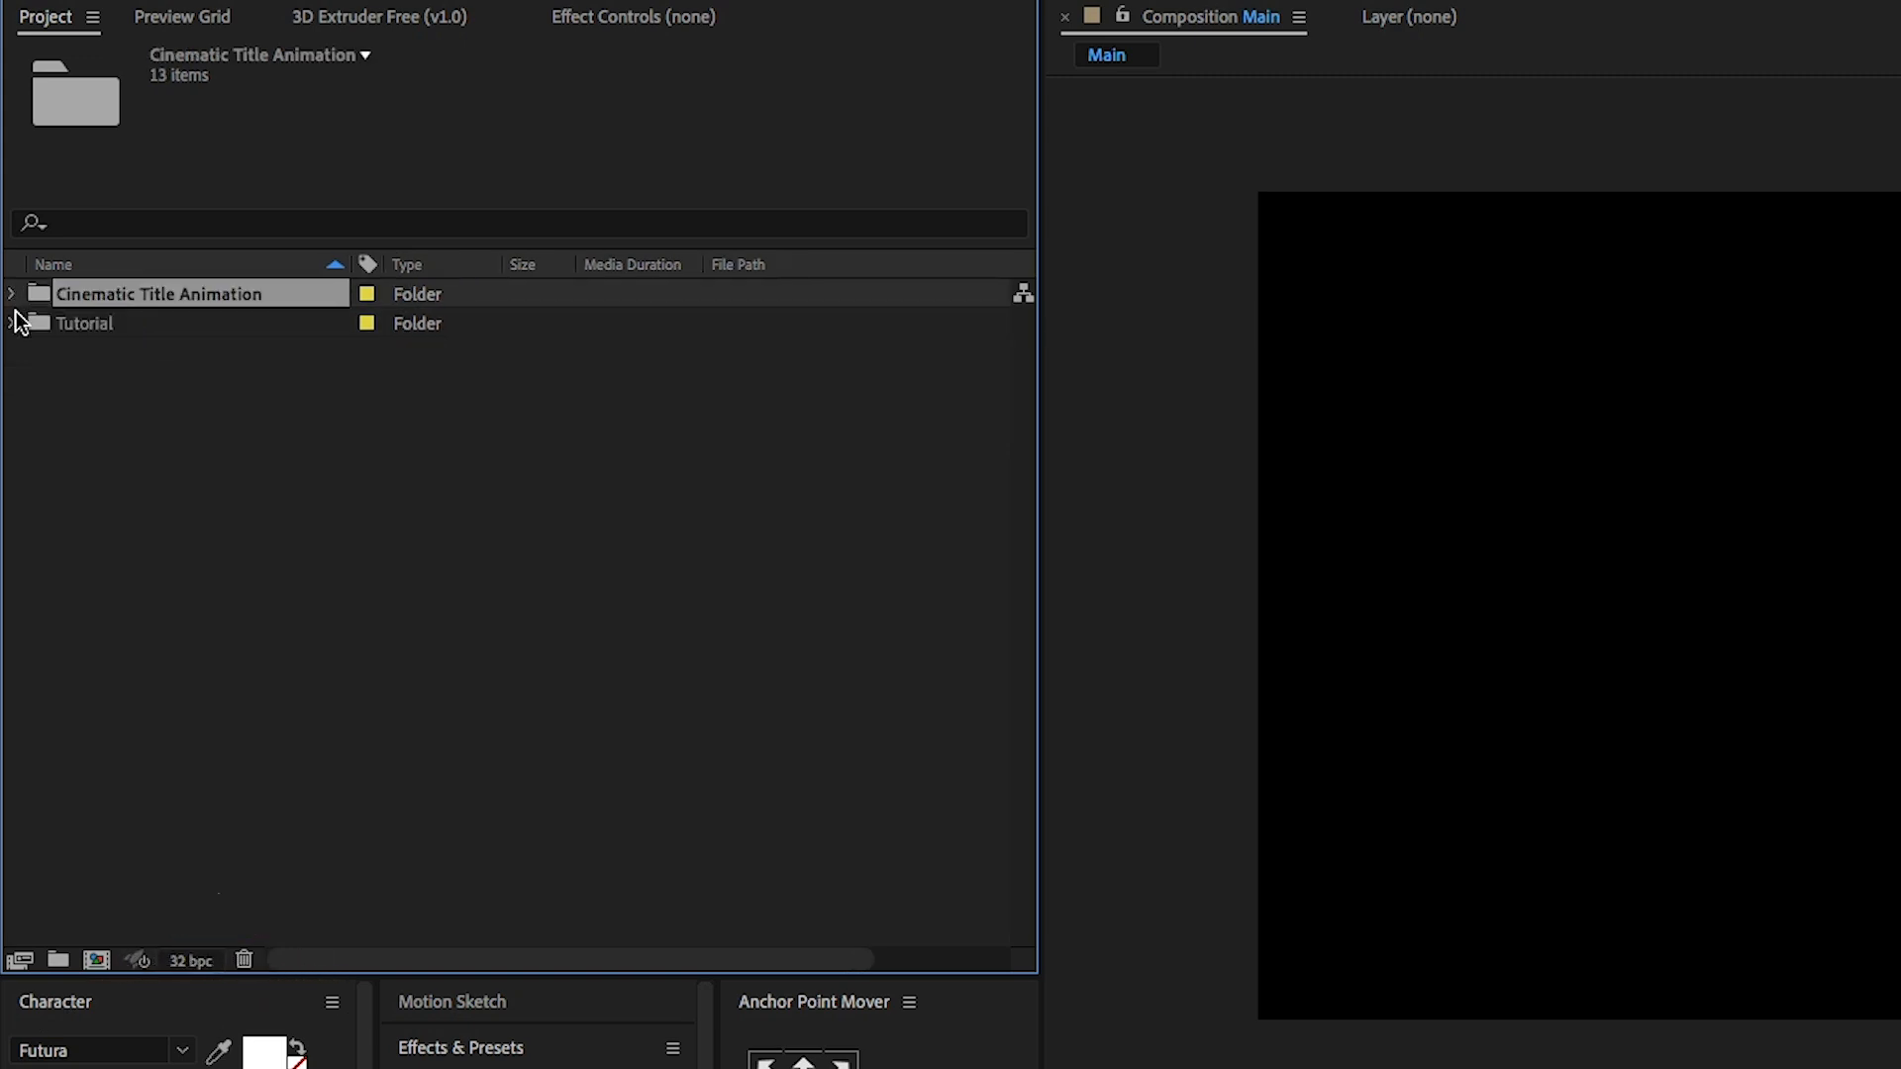
pyautogui.click(10, 323)
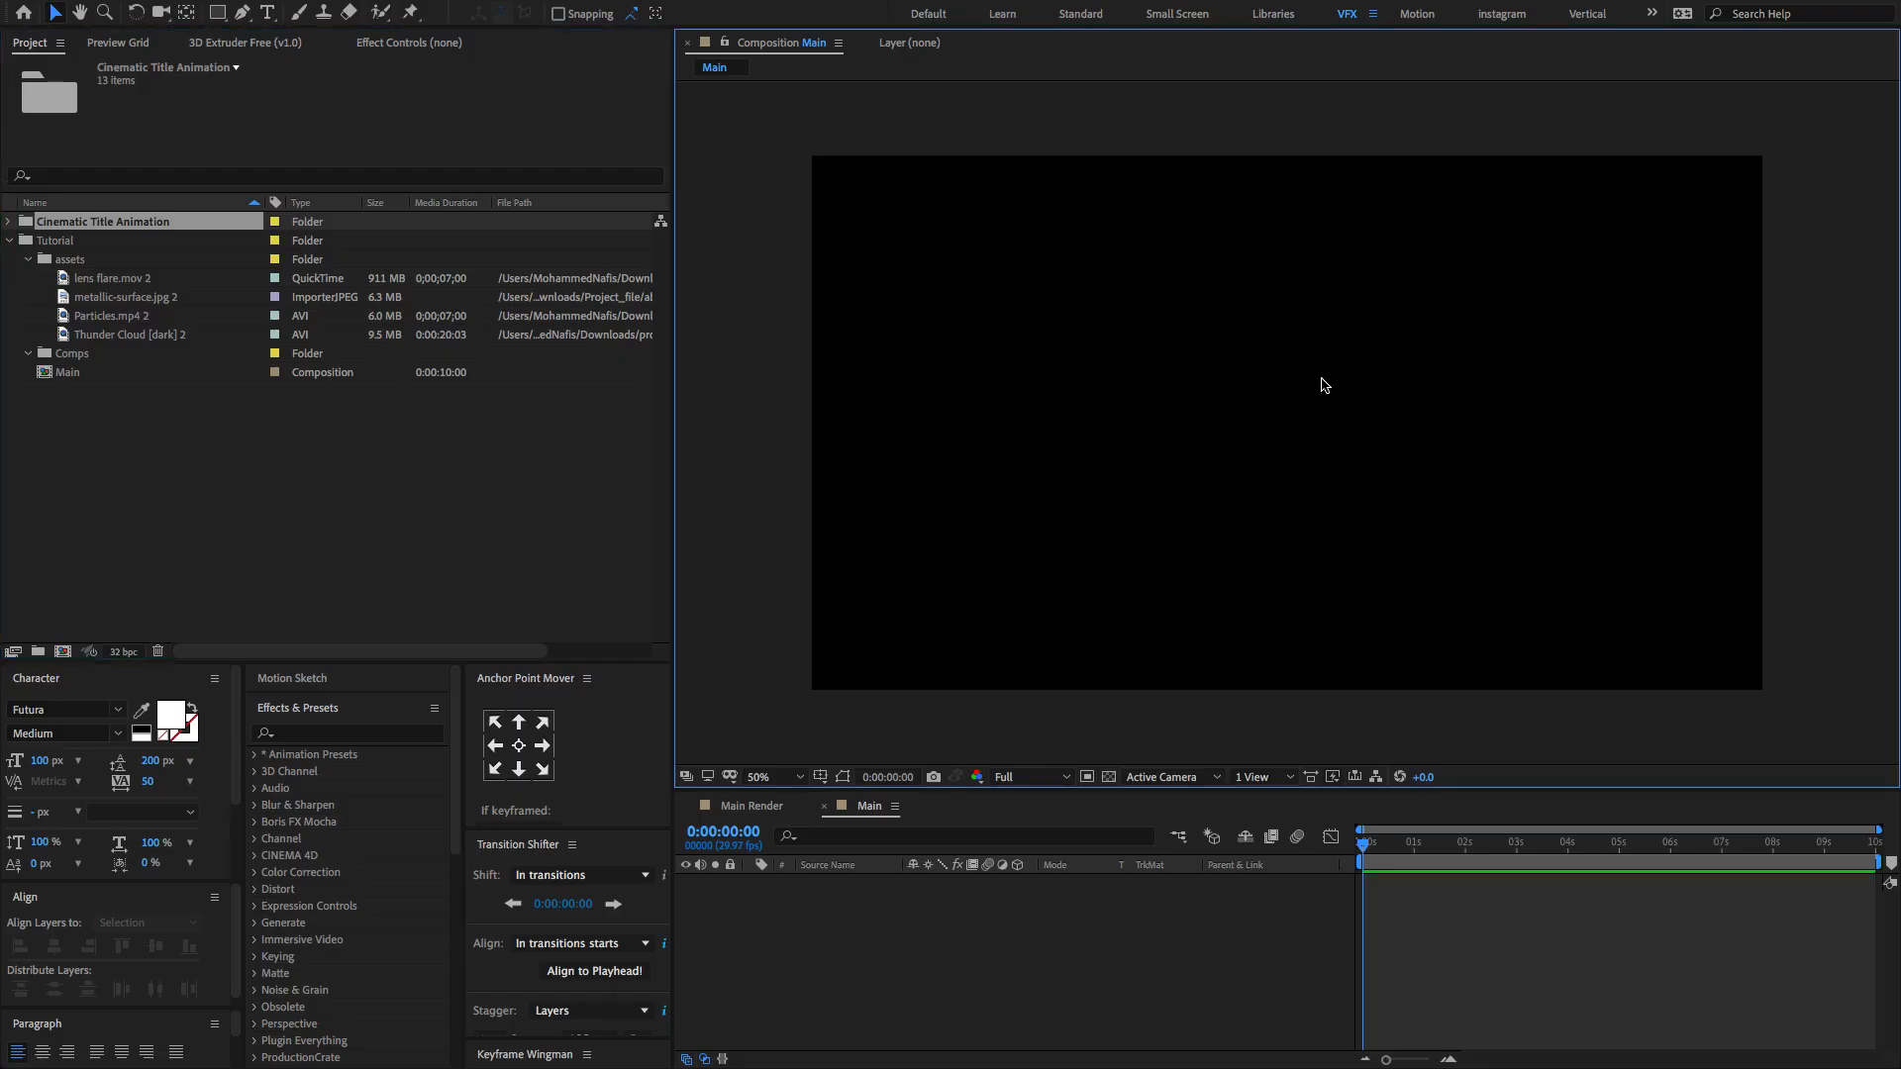
# Step: Add the Thunder Cloud [dark] 2 footage as the first layer of the Main composition
pyautogui.click(129, 334)
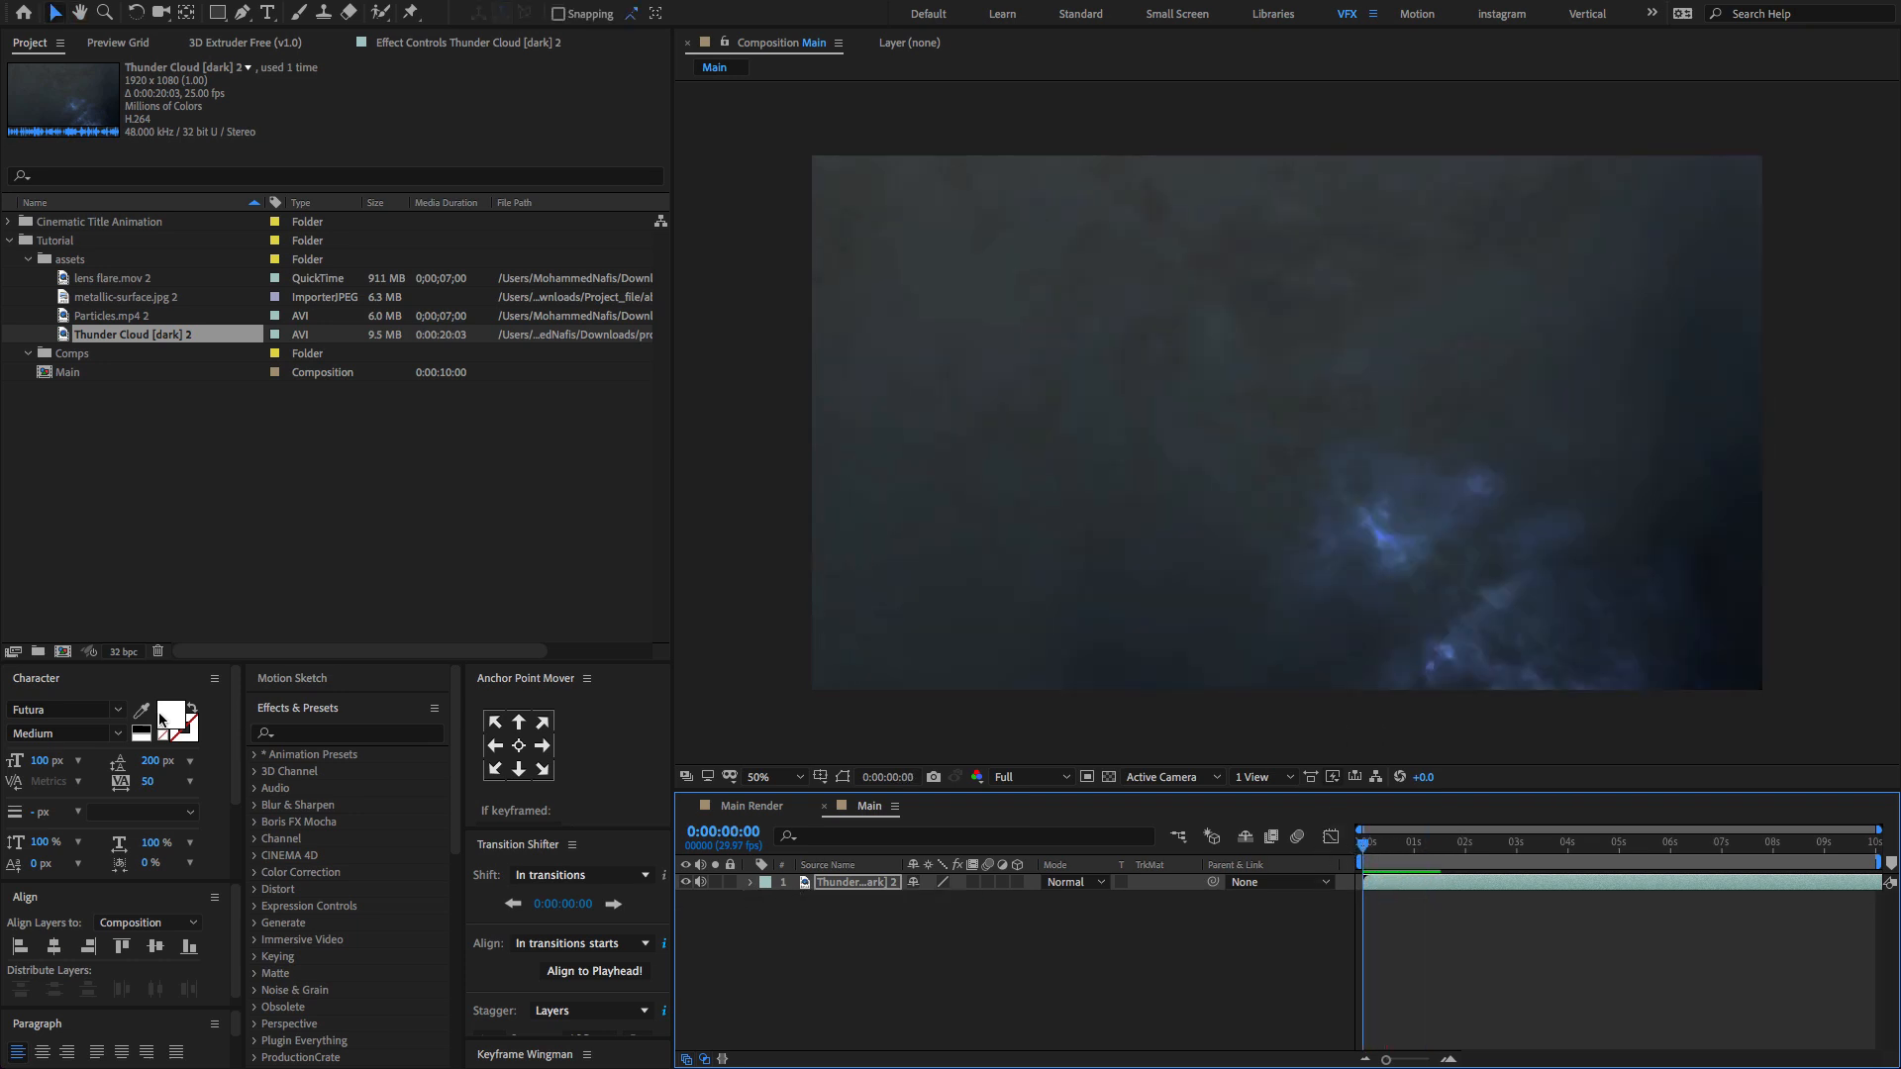
pyautogui.click(347, 733)
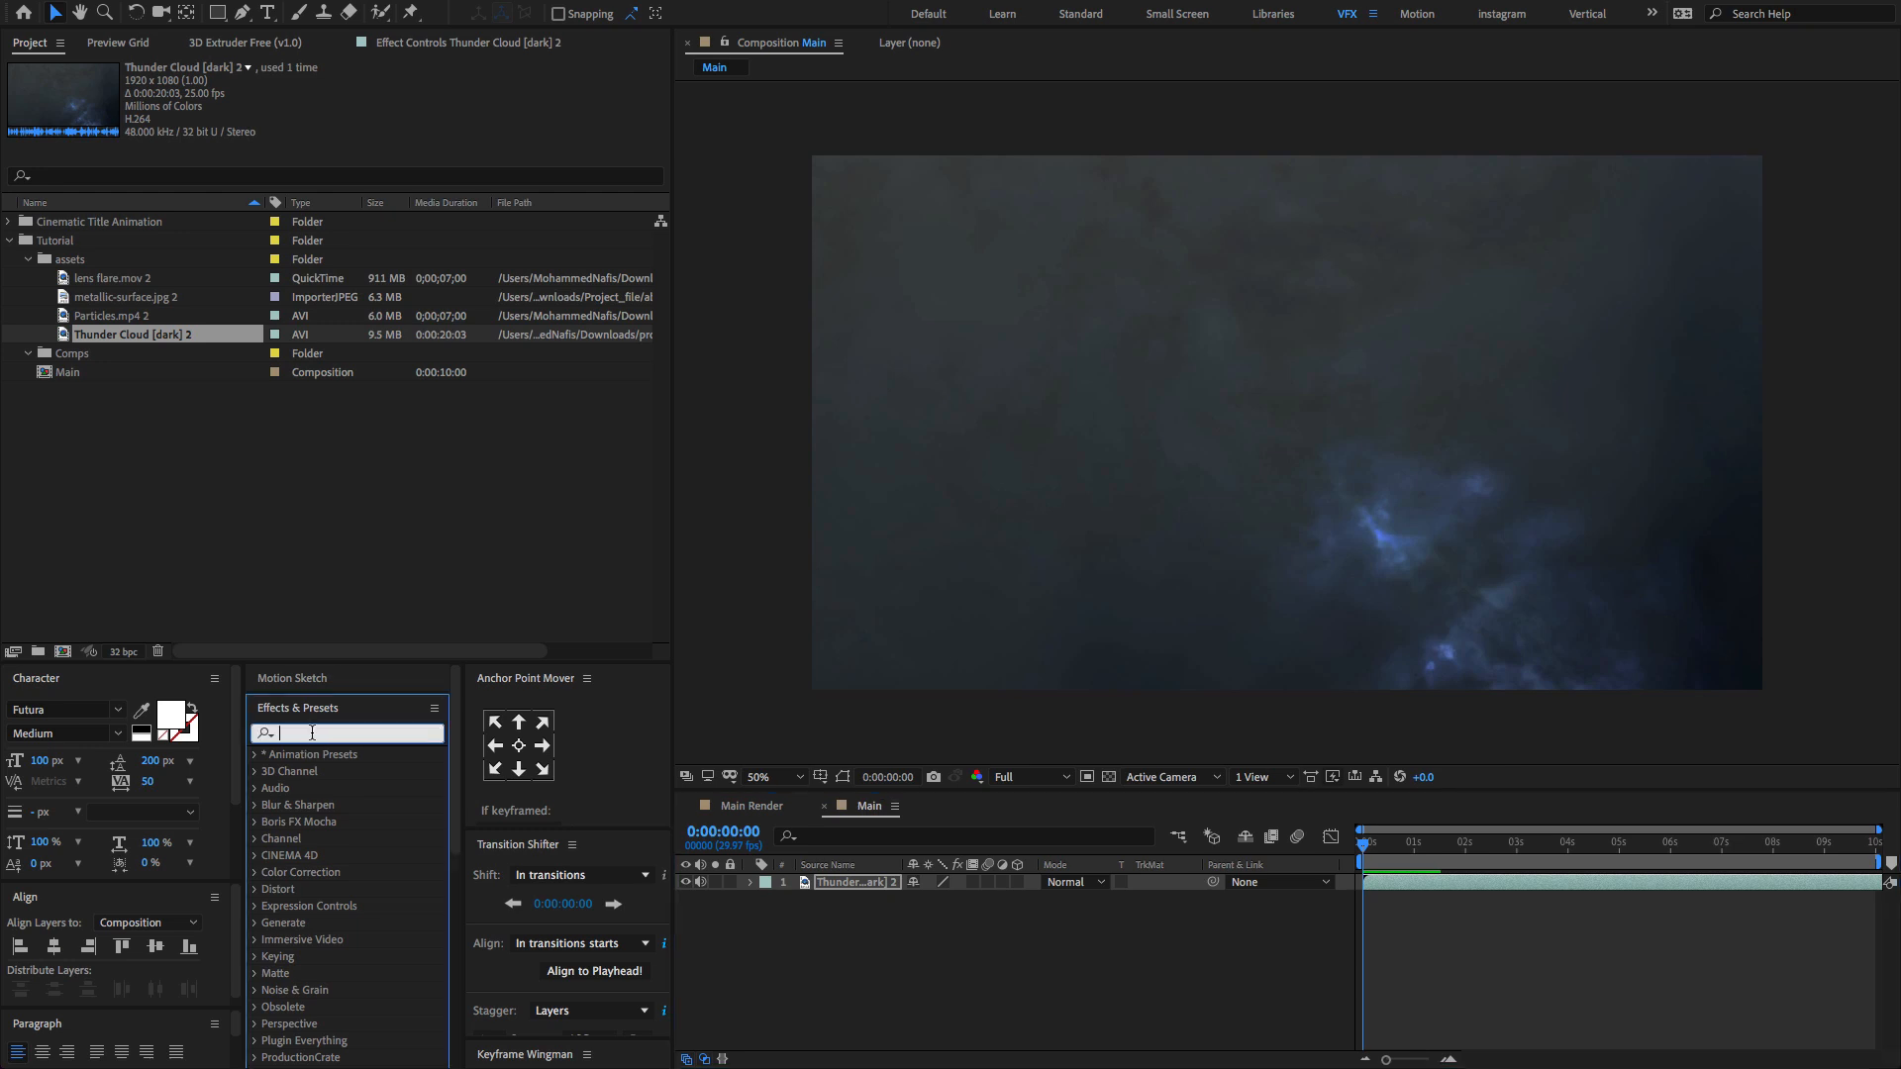
# Step: Apply a Tint effect to the cloud layer with Map White To set to pale pink
pyautogui.write('tint')
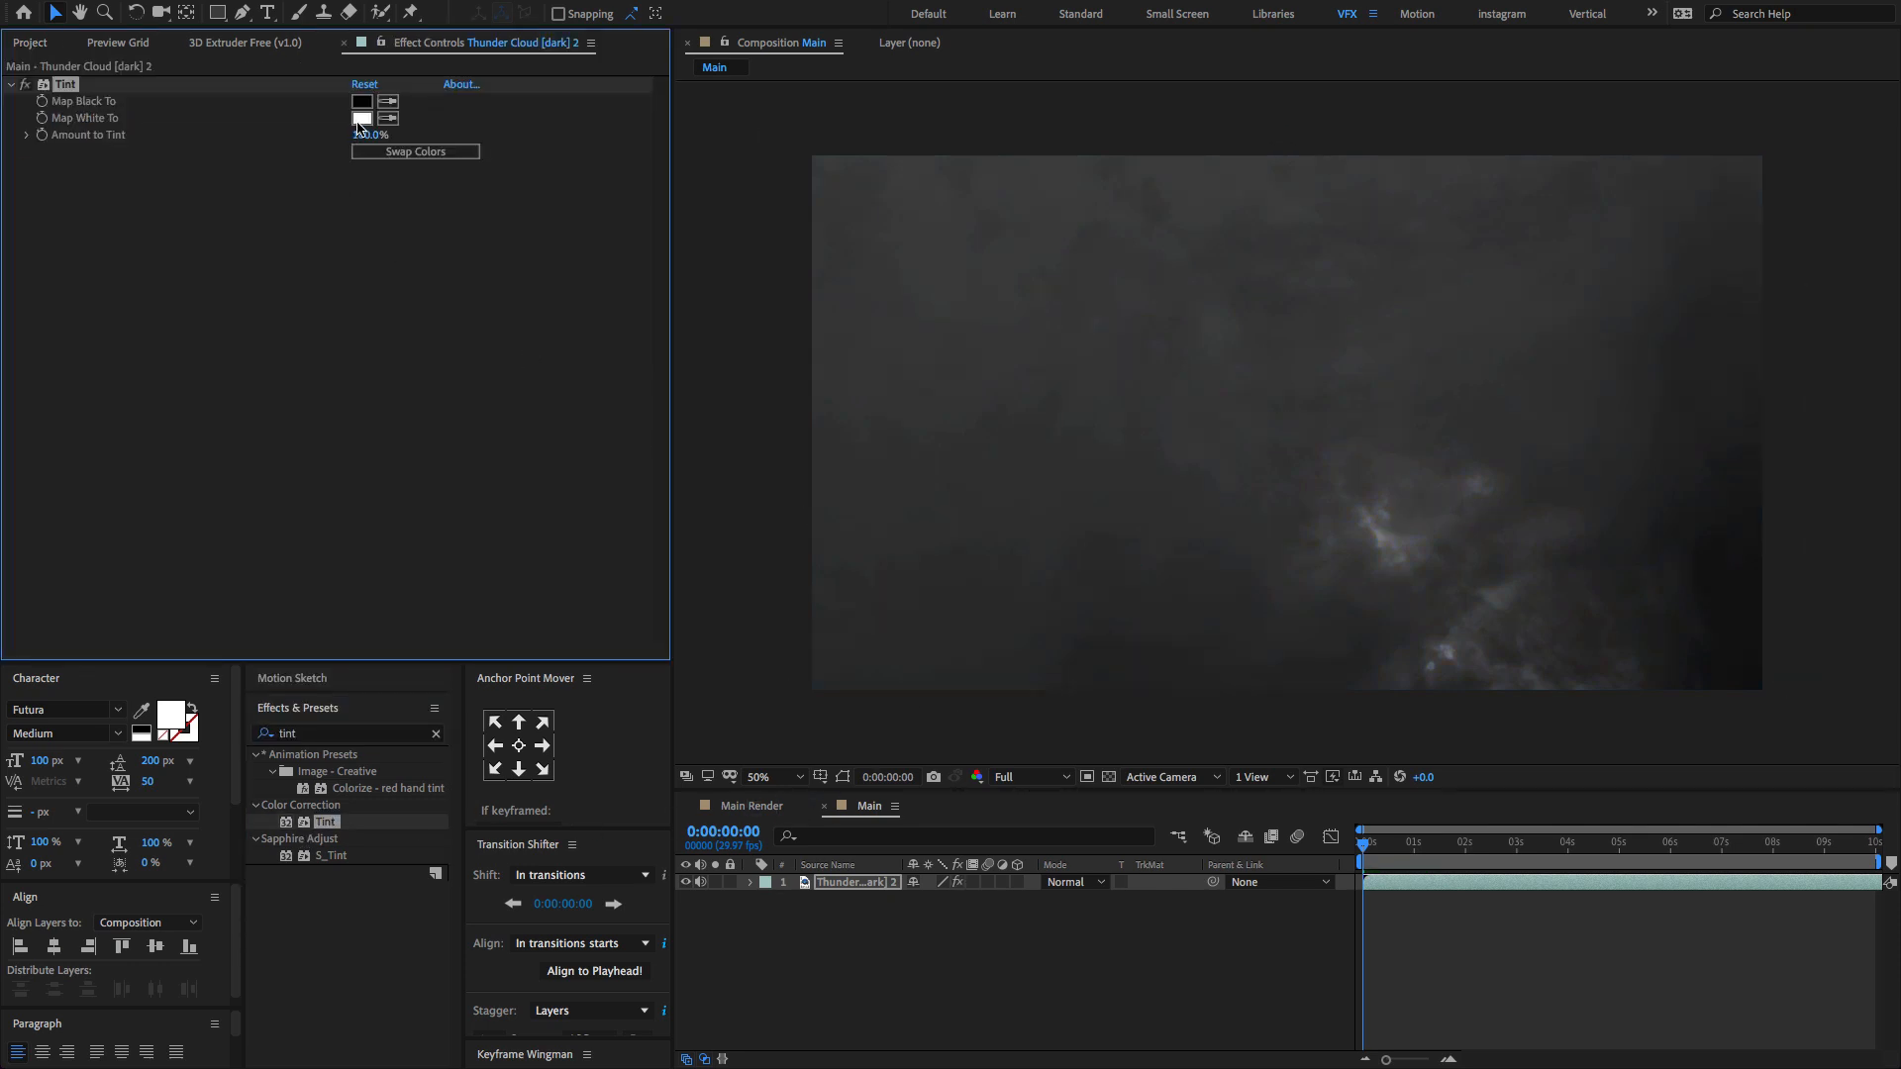
pyautogui.click(362, 116)
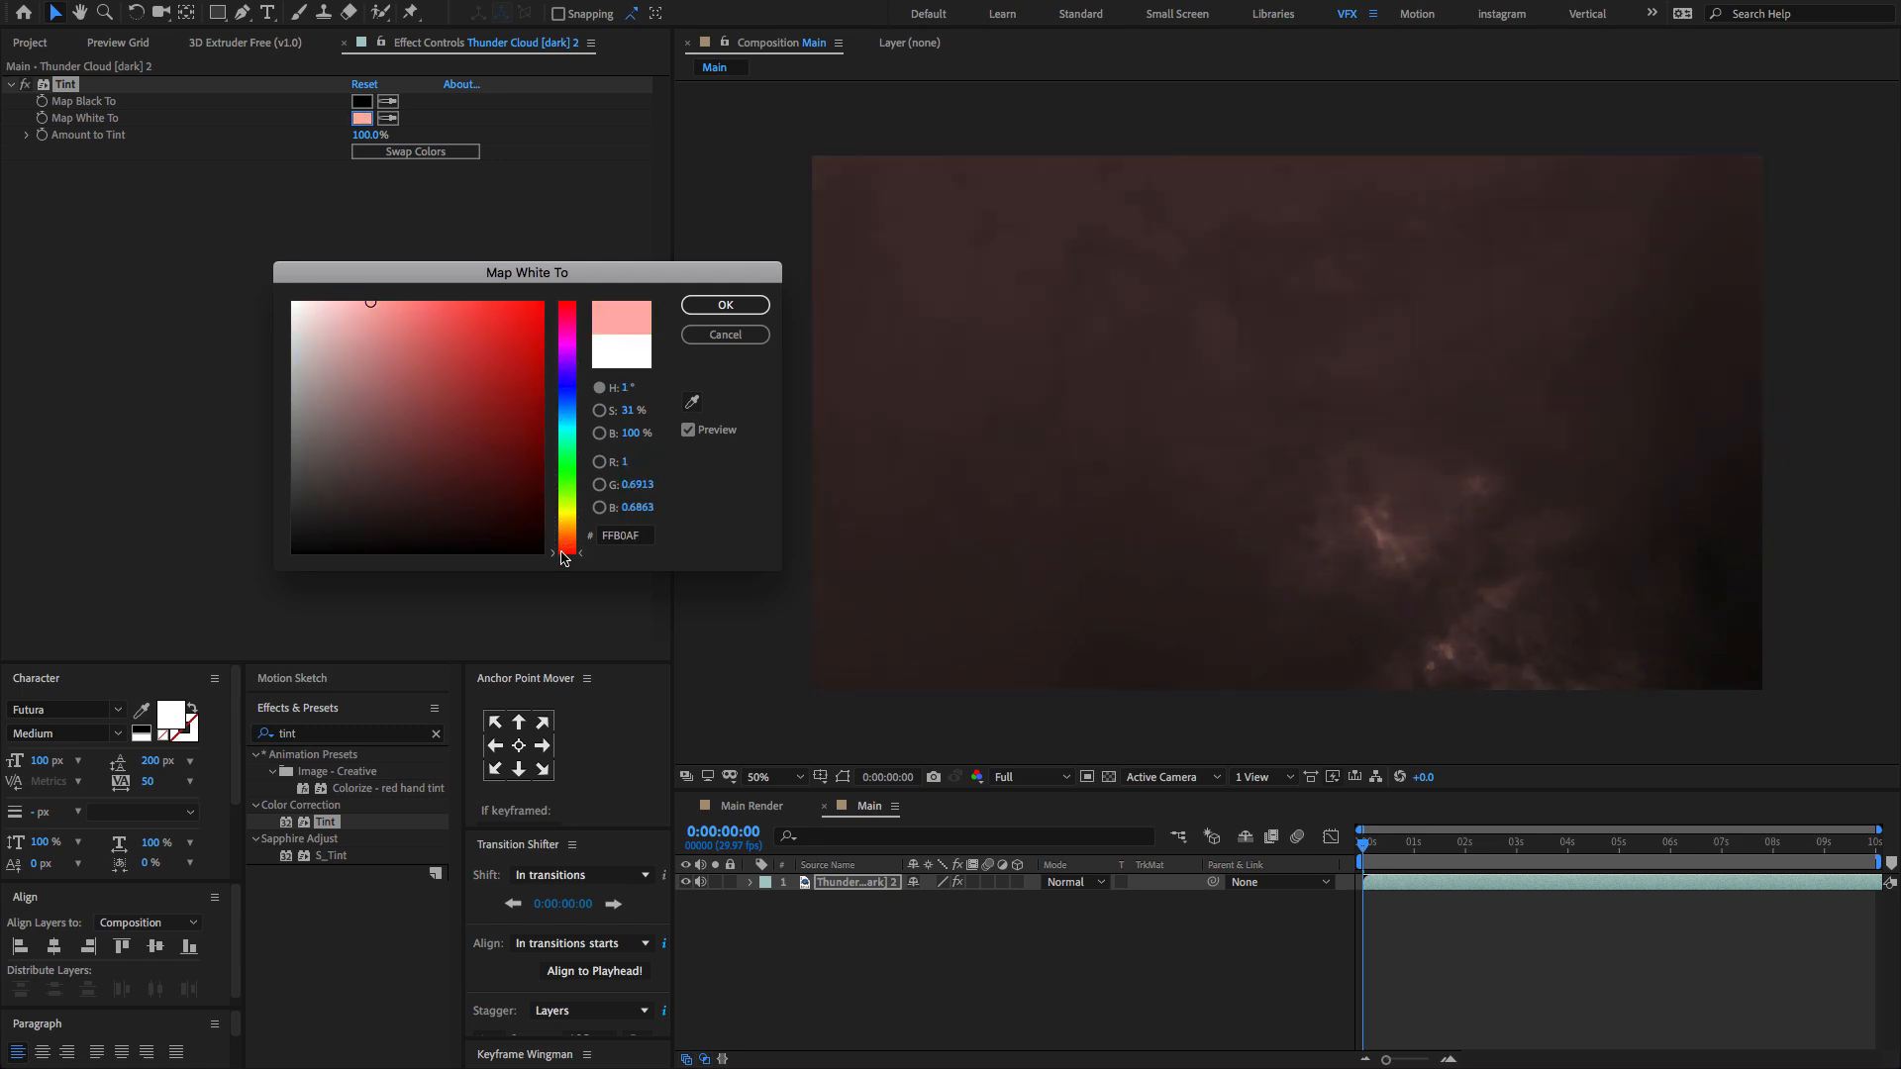
pyautogui.click(725, 304)
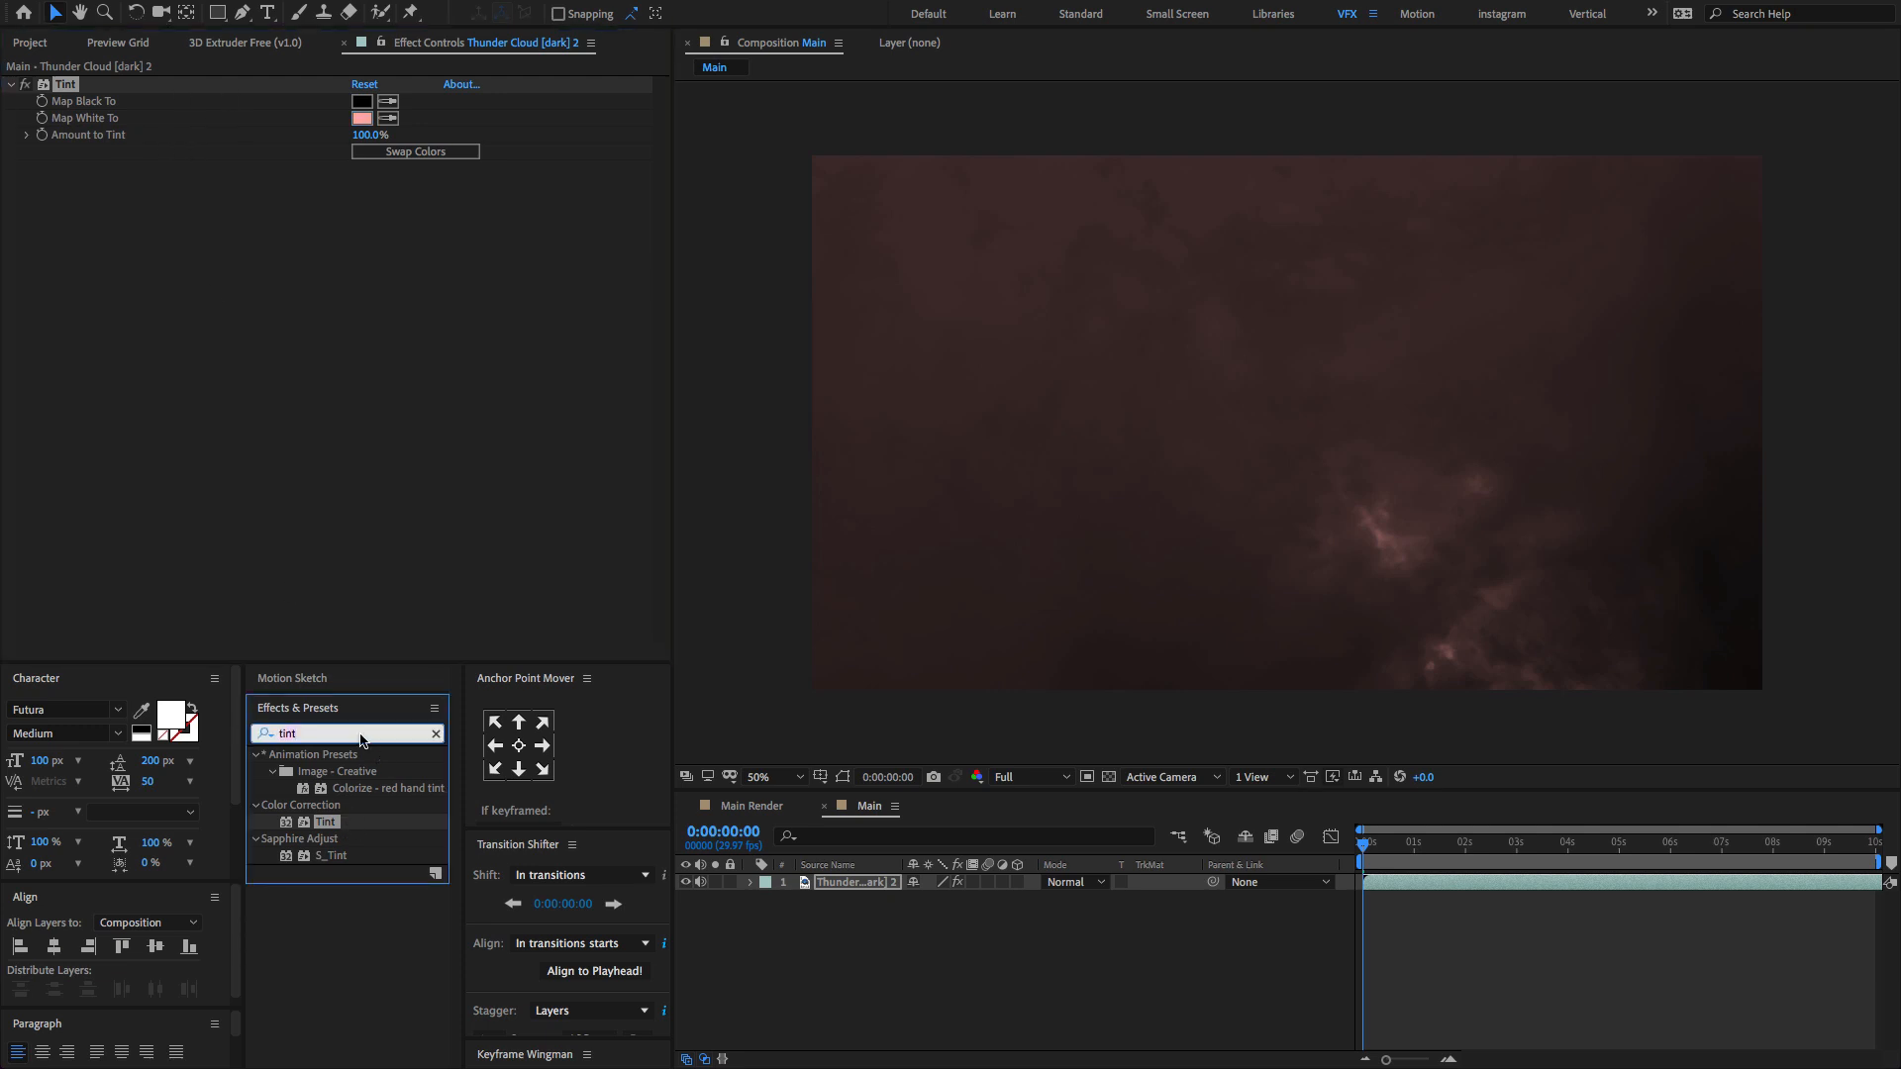
# Step: Apply Curves to the cloud layer with an S-shaped curve, then view the Red channel
pyautogui.write('curves')
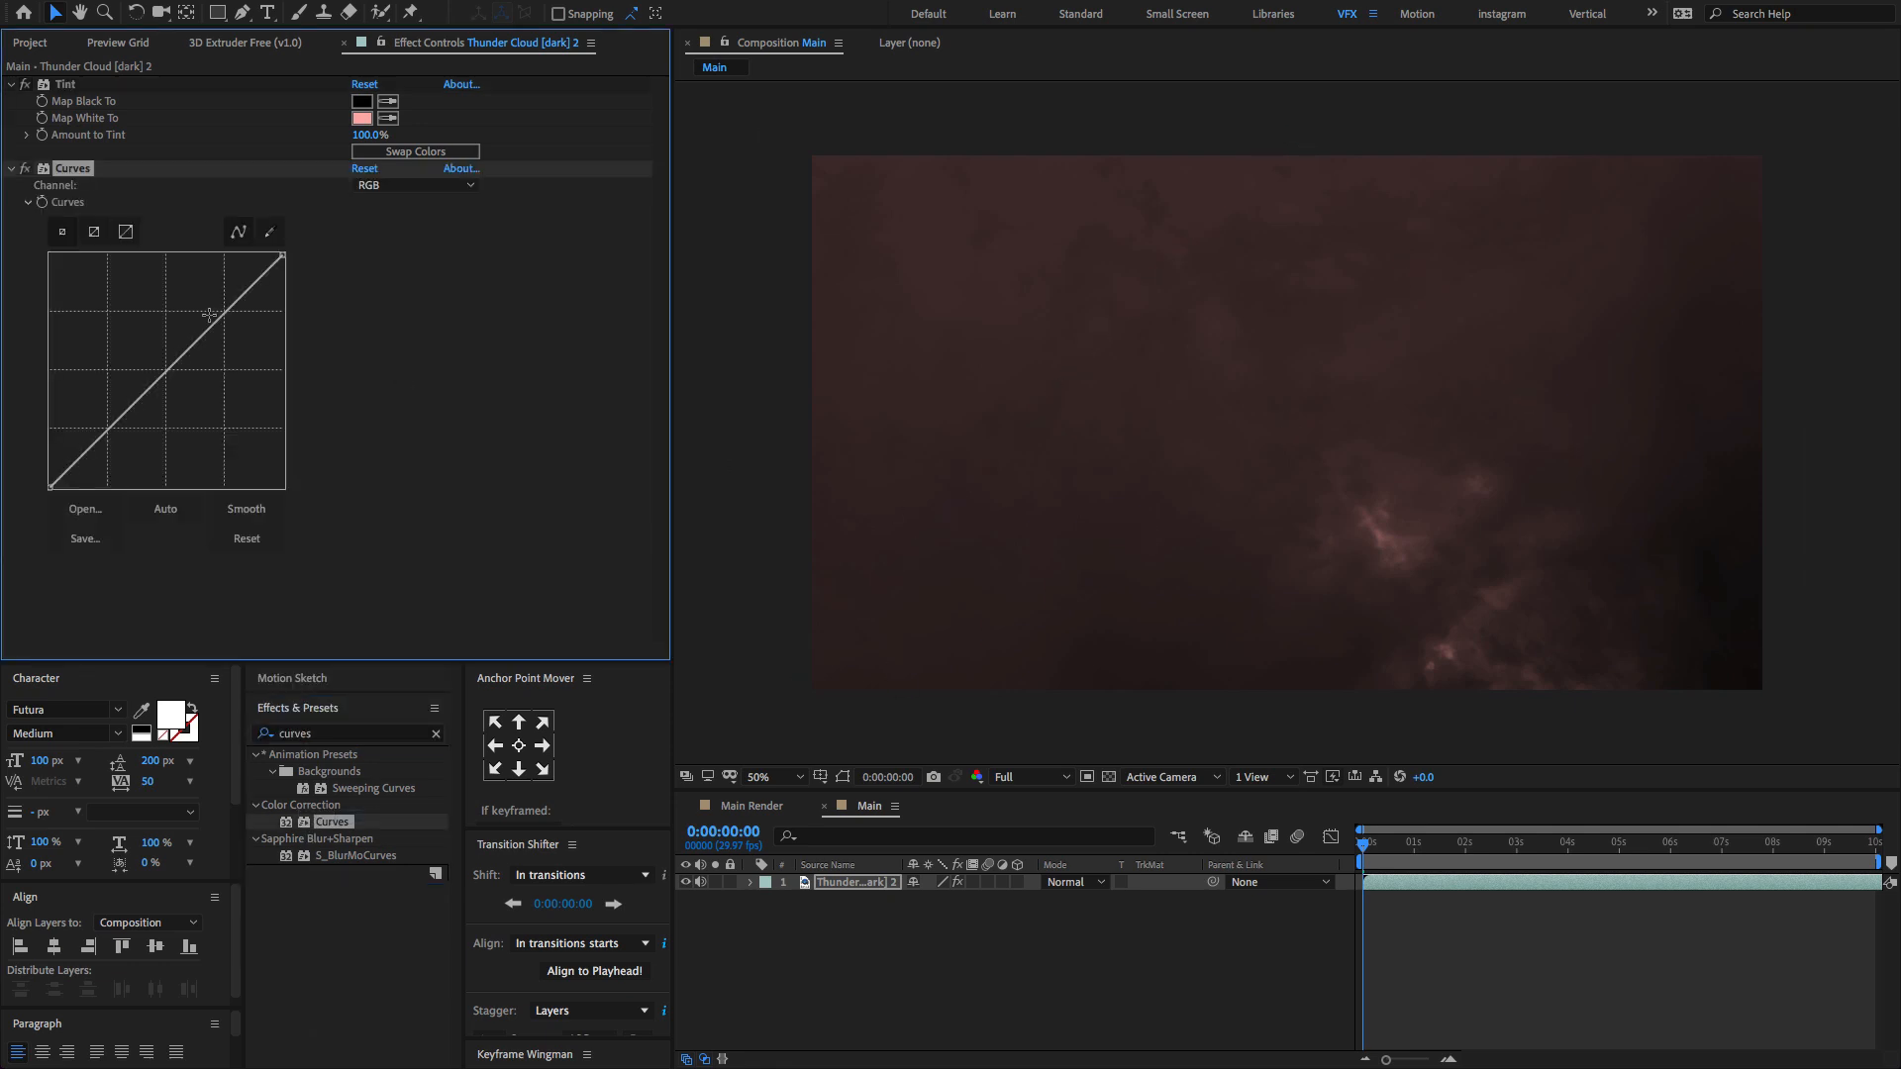
pyautogui.moveTo(212, 313); pyautogui.dragTo(221, 301)
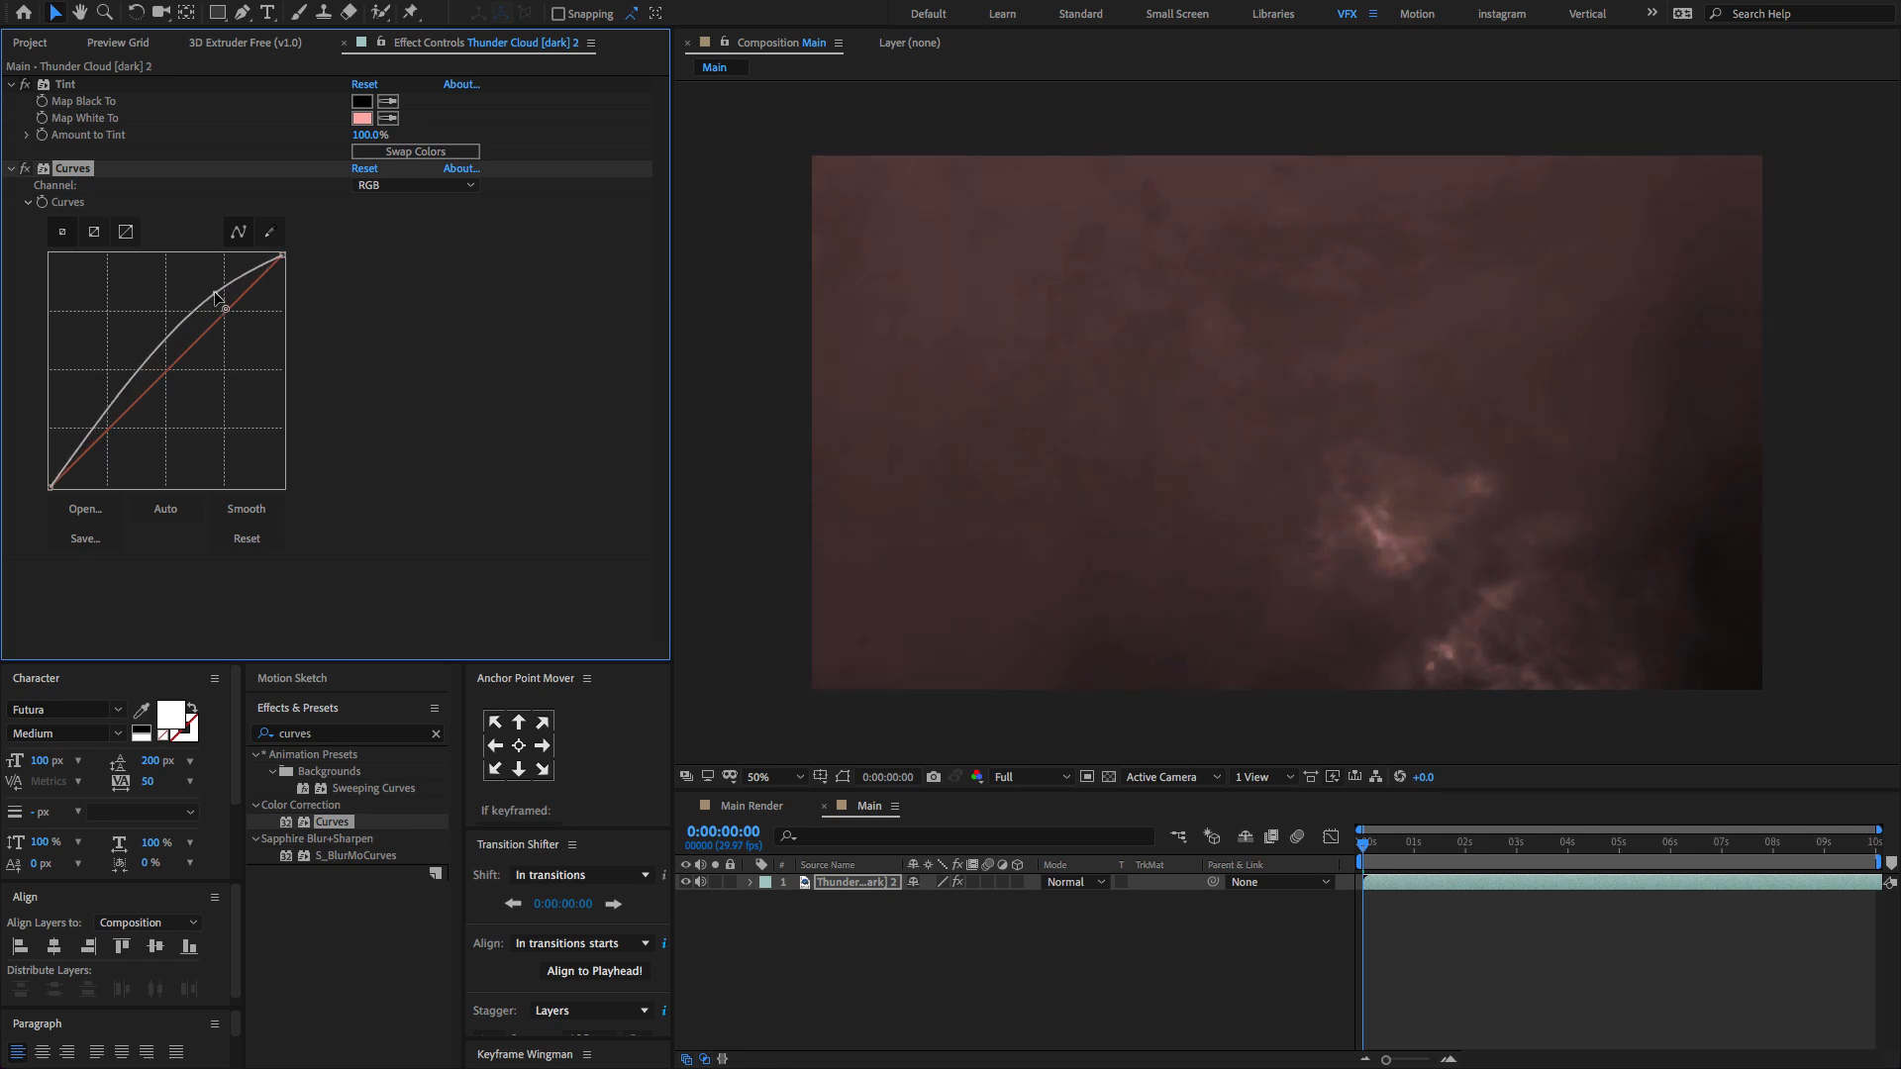
pyautogui.moveTo(225, 307); pyautogui.dragTo(125, 454)
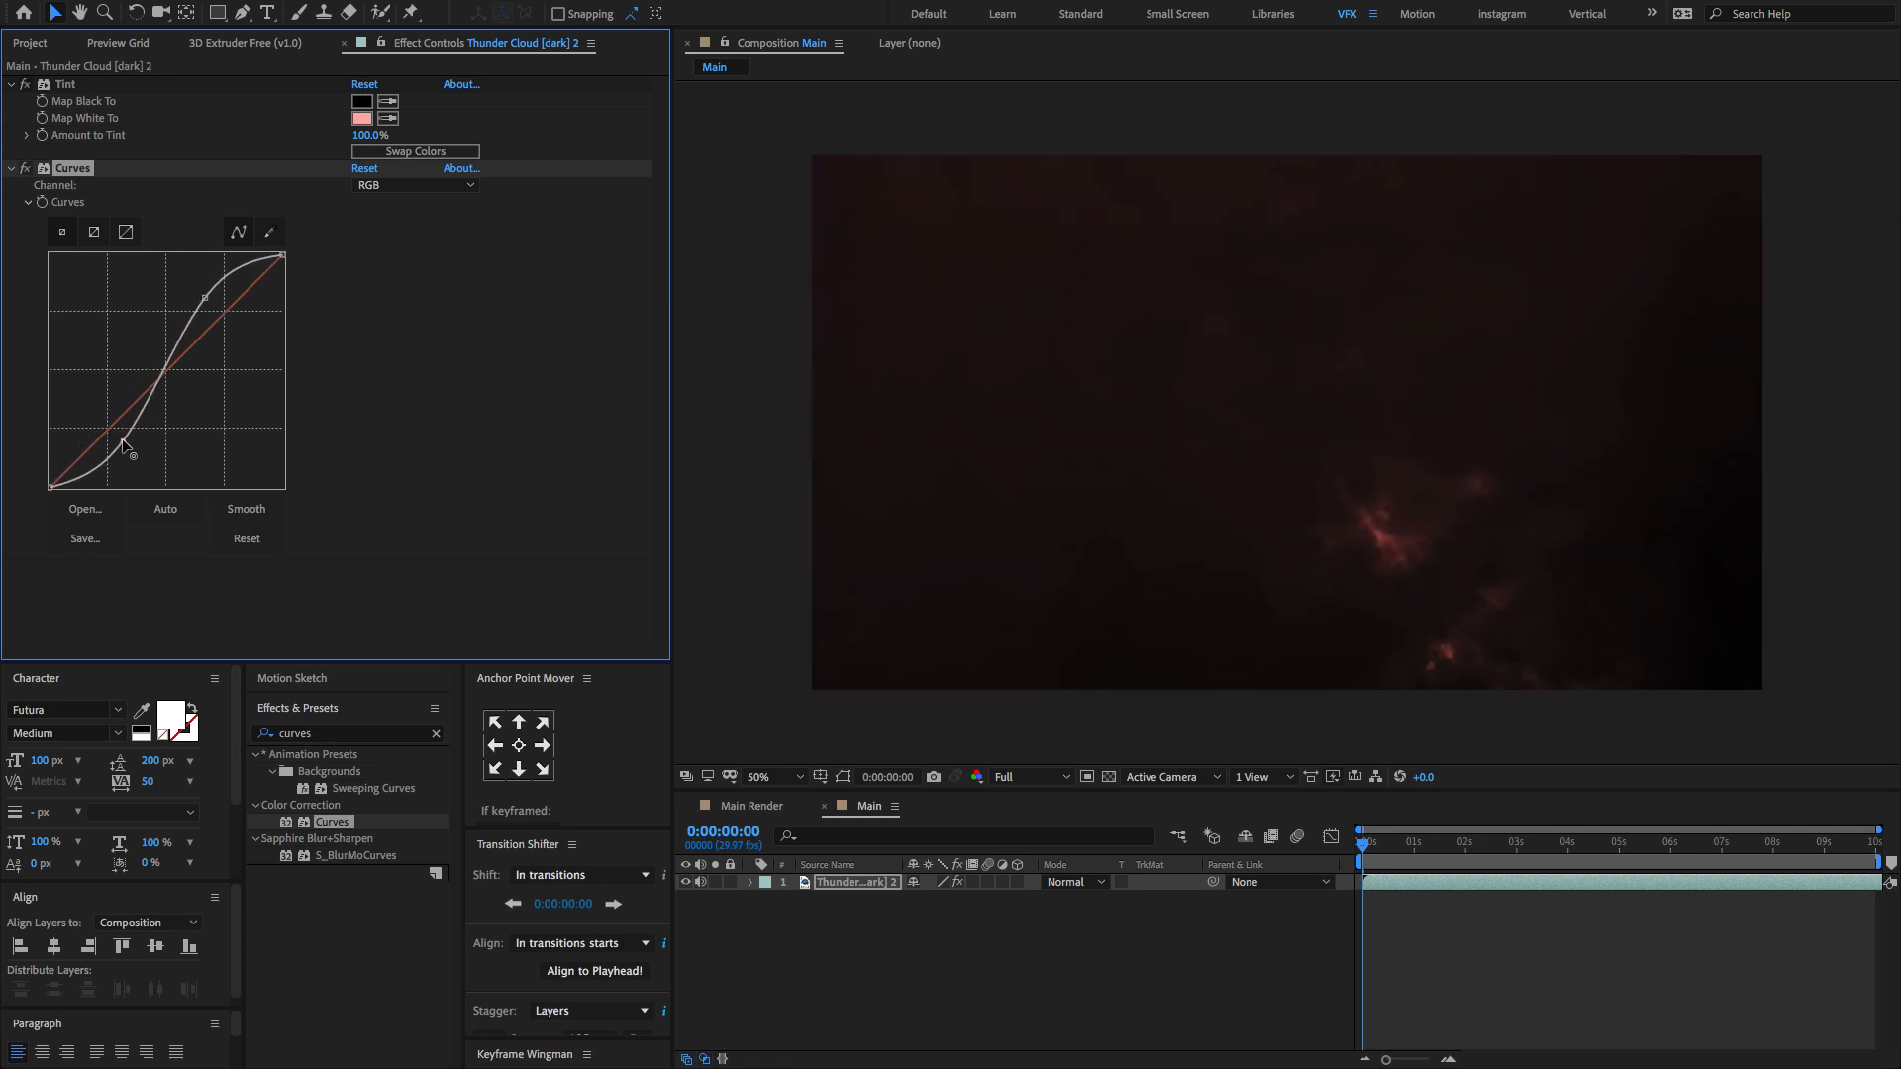
pyautogui.click(414, 185)
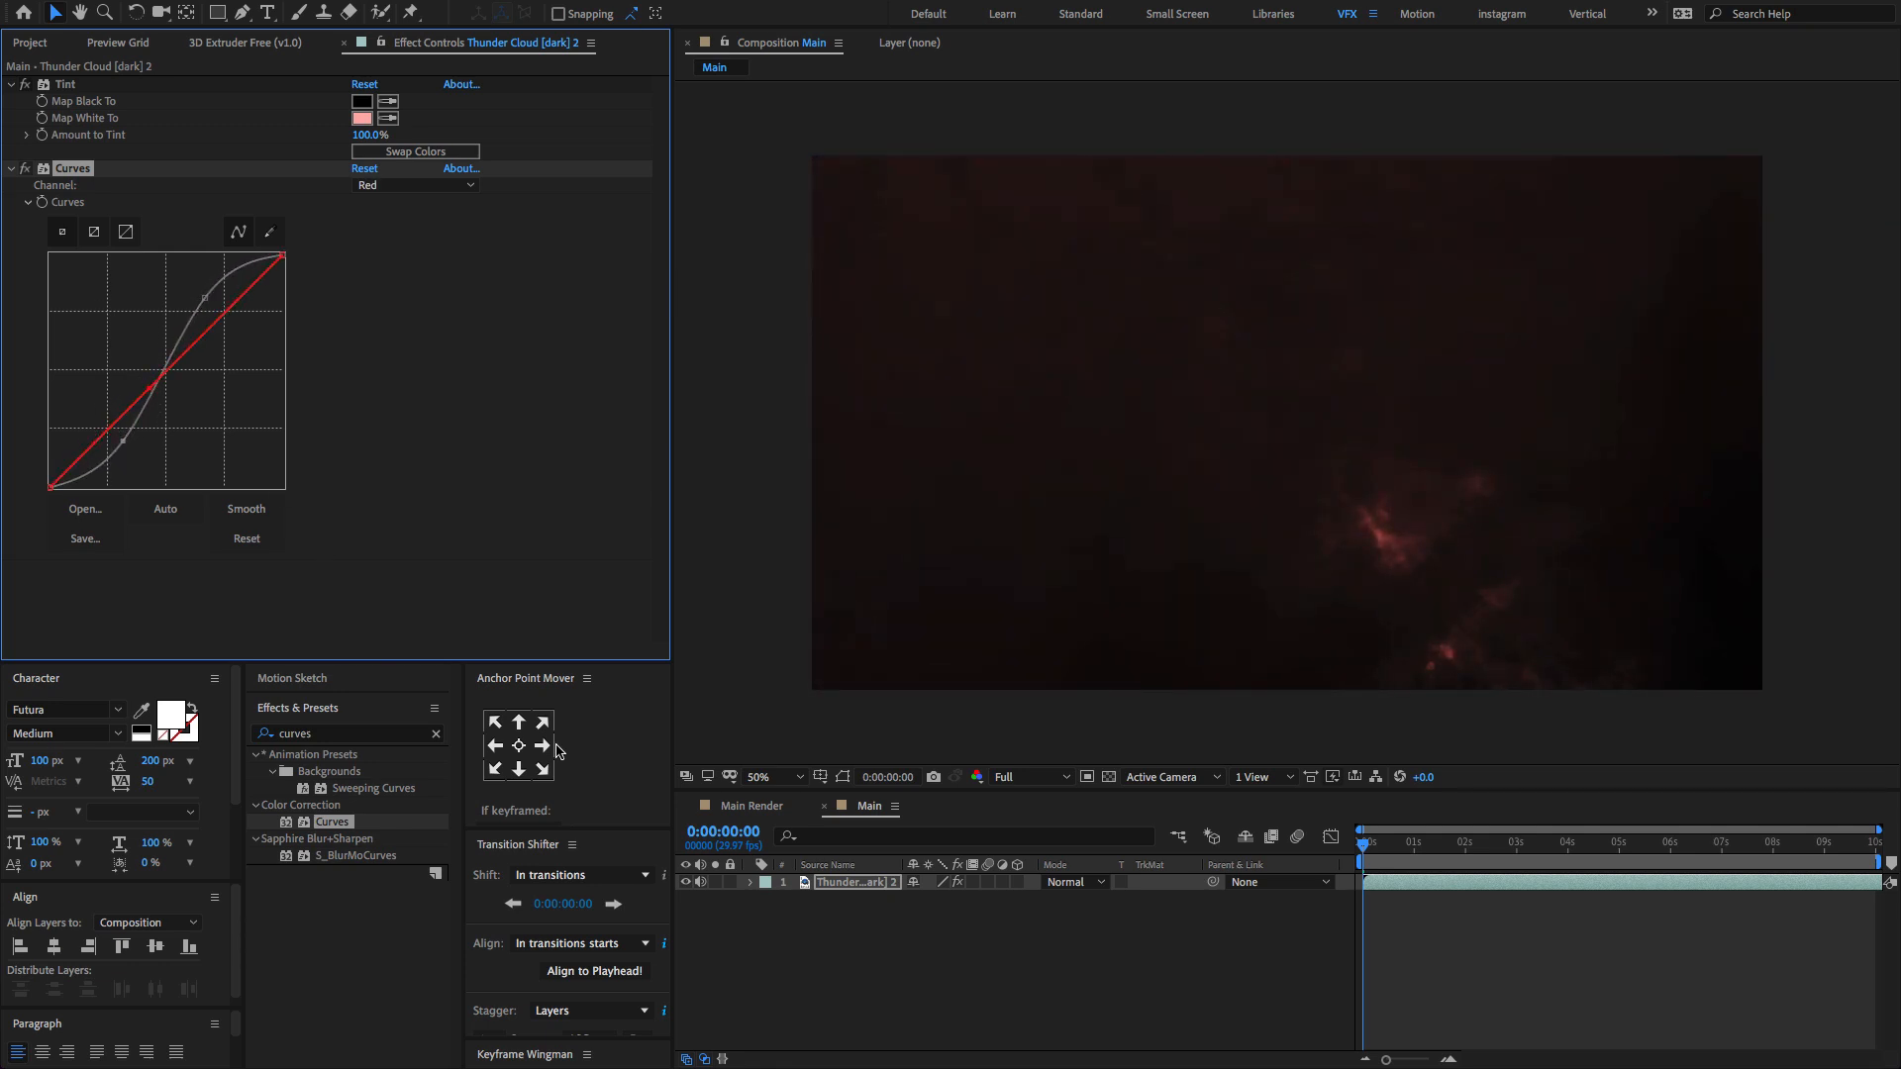
pyautogui.click(1491, 848)
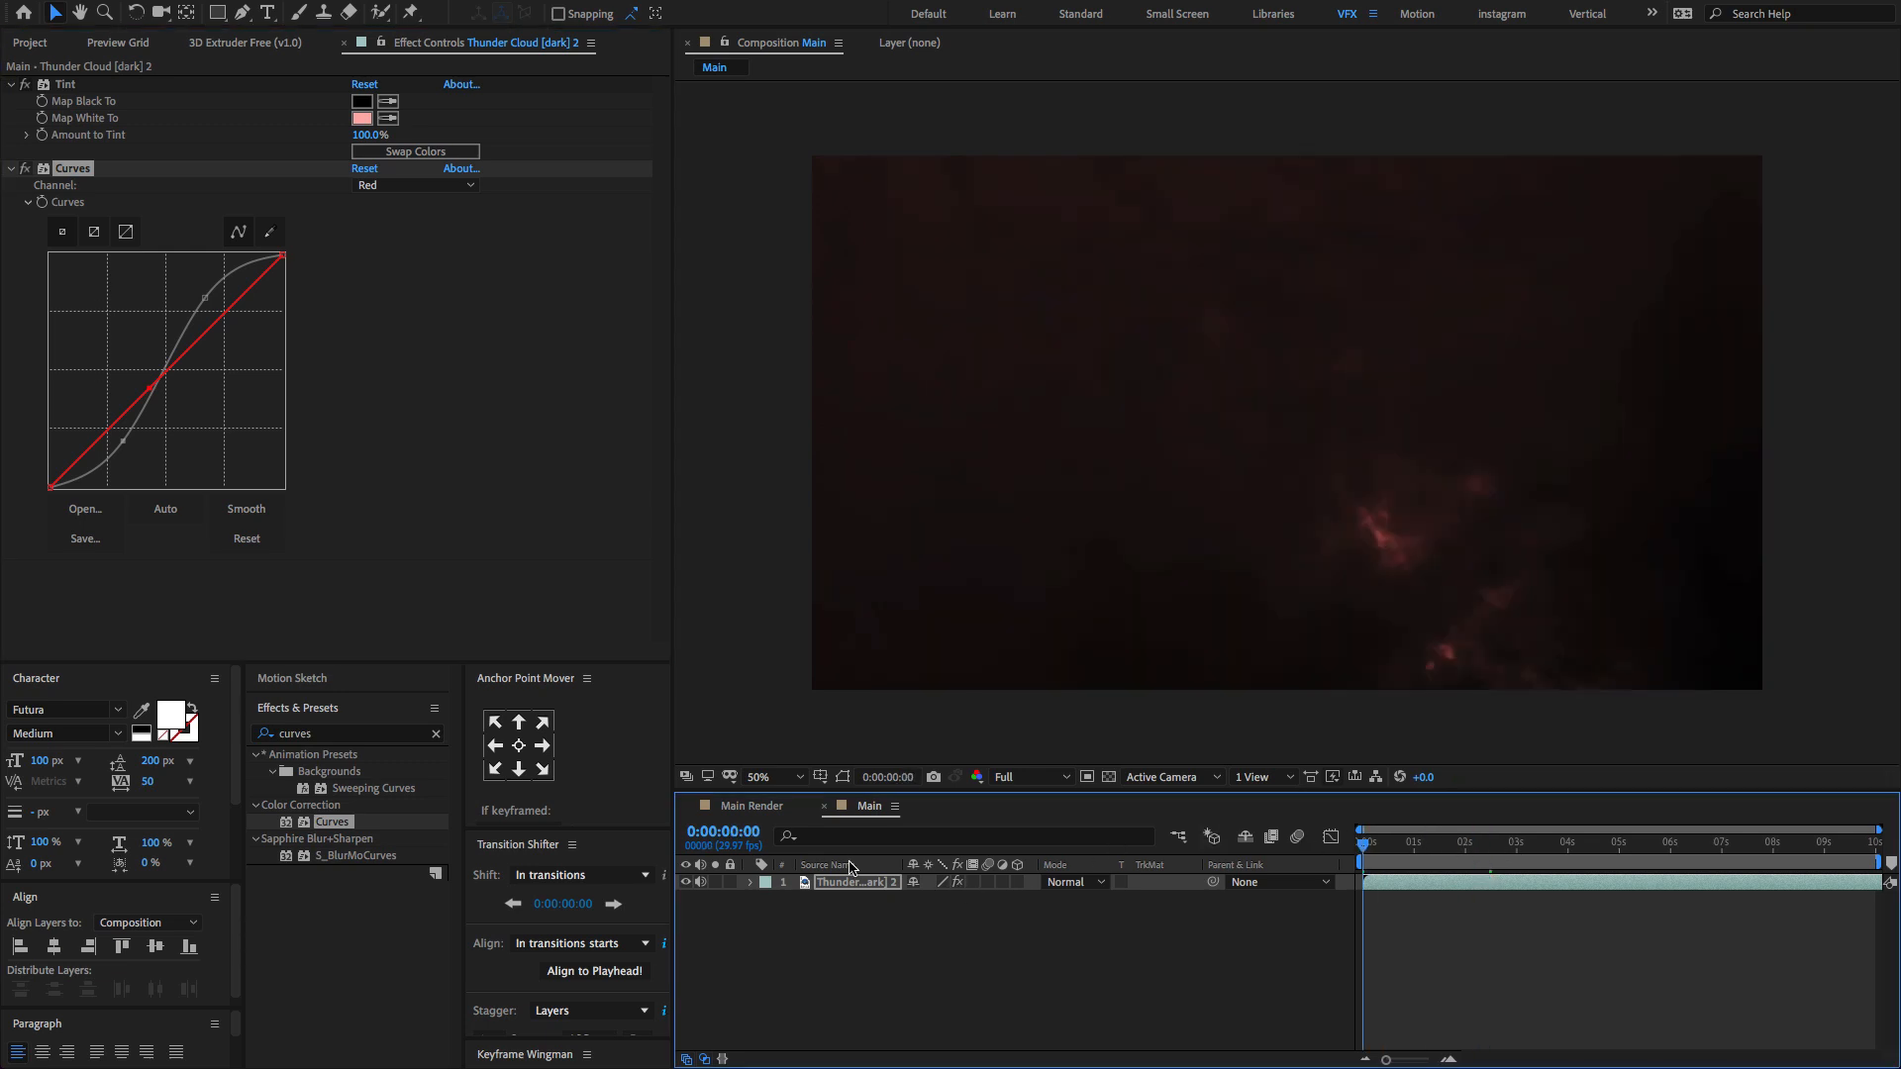
pyautogui.click(317, 733)
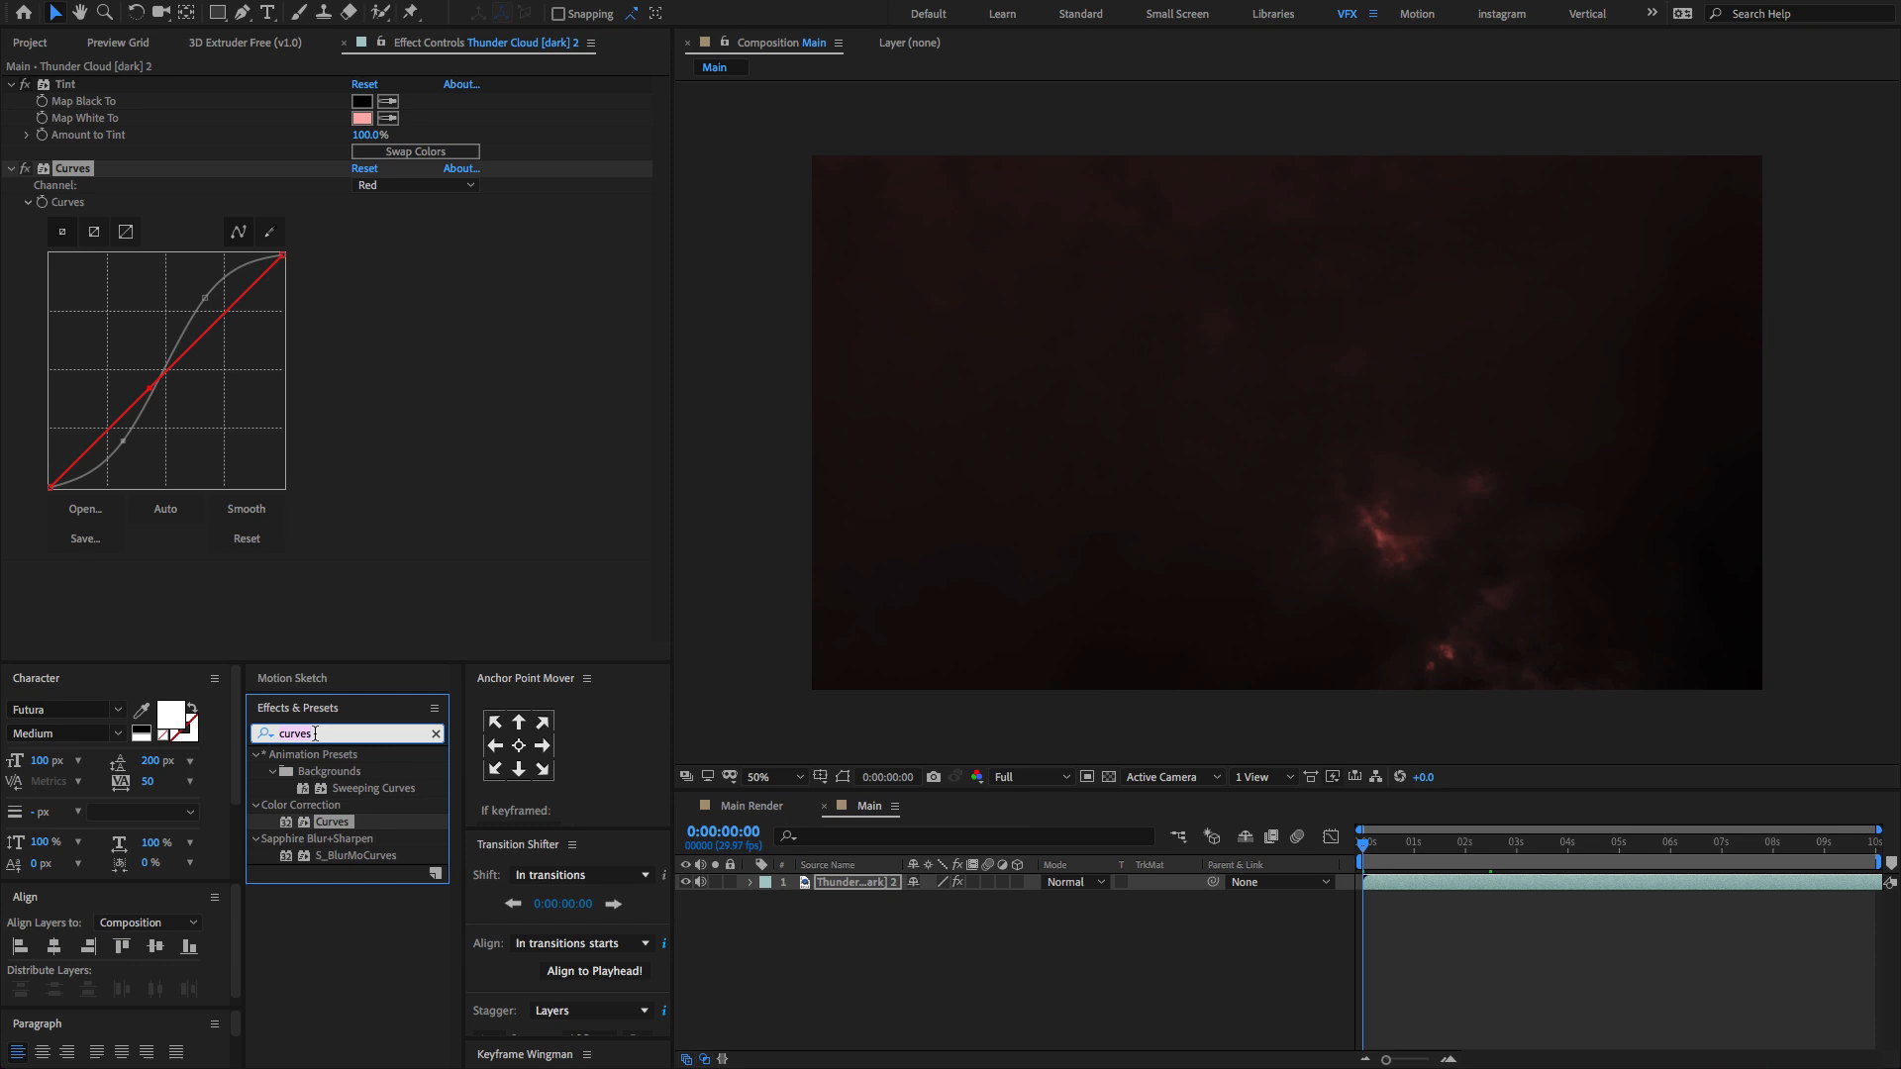
# Step: Place Particles.mp4 2 above the clouds in Main, blended in Screen mode
pyautogui.write('sharpen')
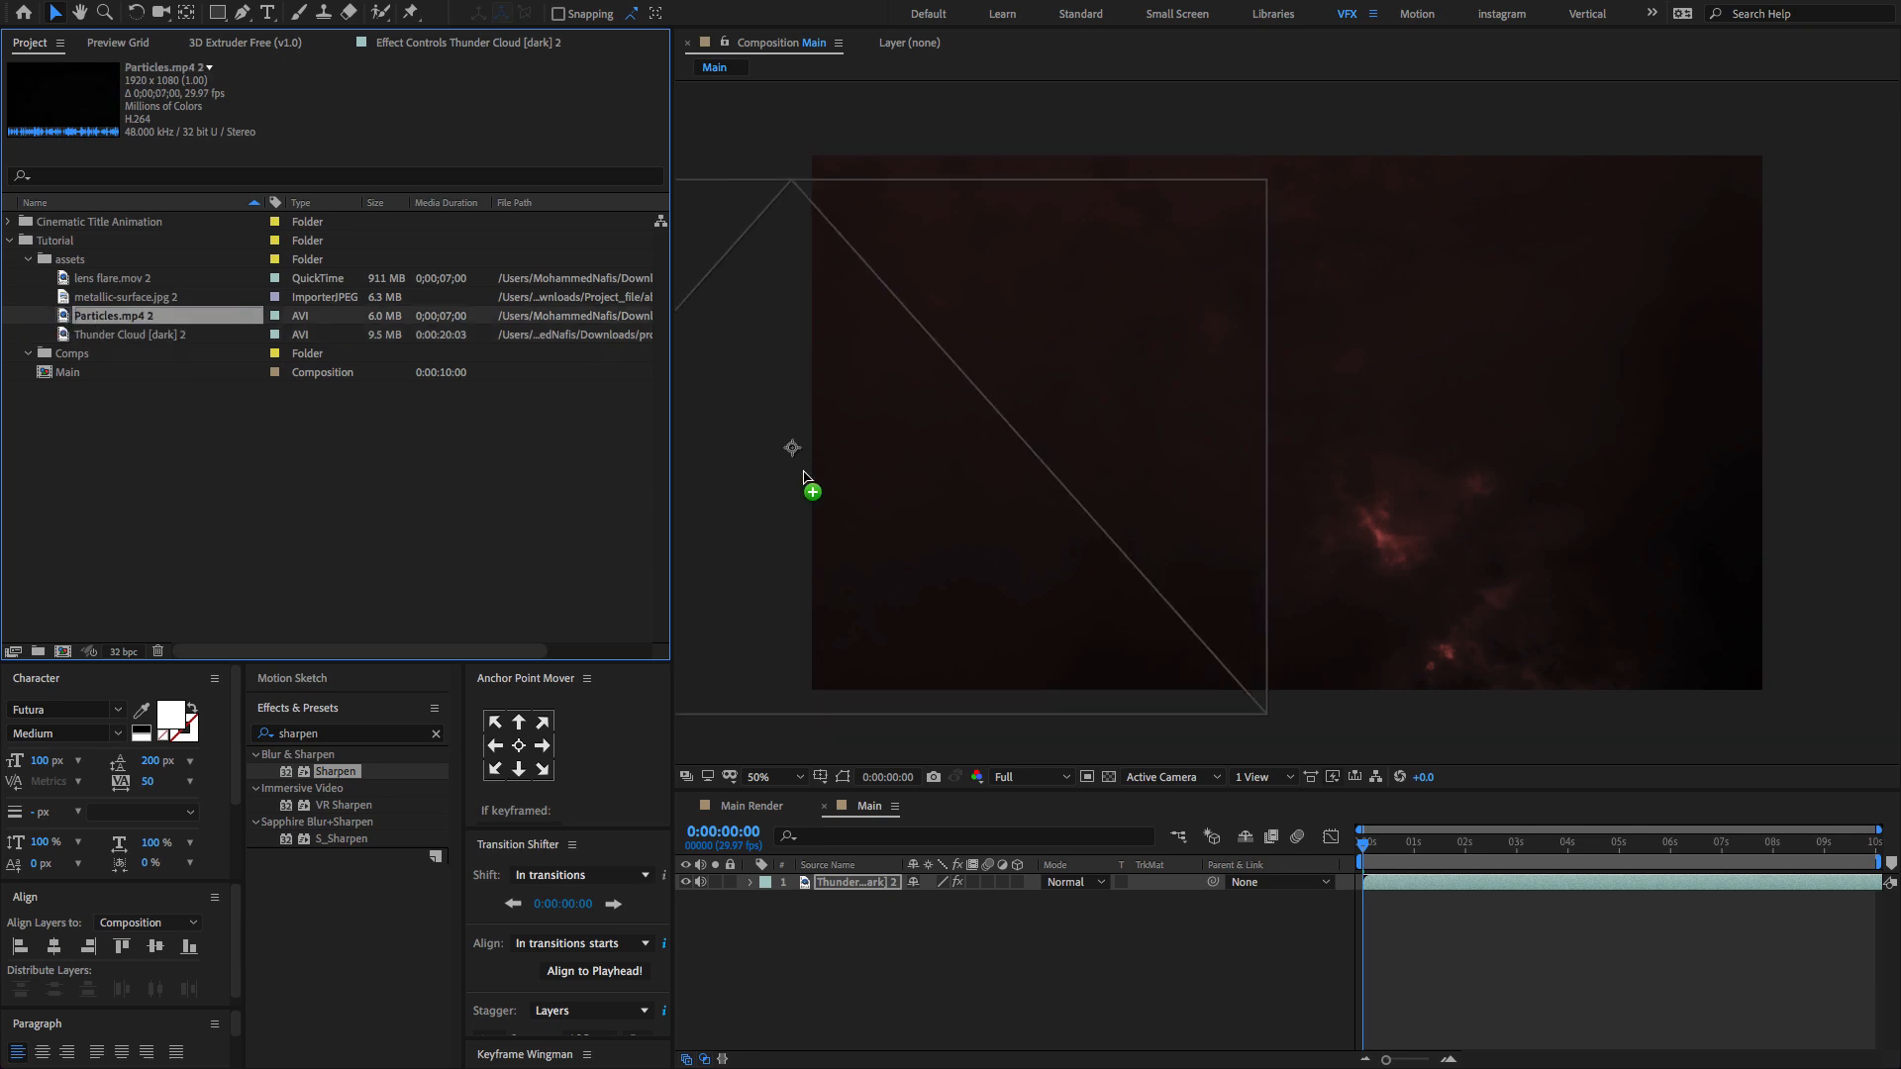
pyautogui.moveTo(114, 315); pyautogui.dragTo(812, 881)
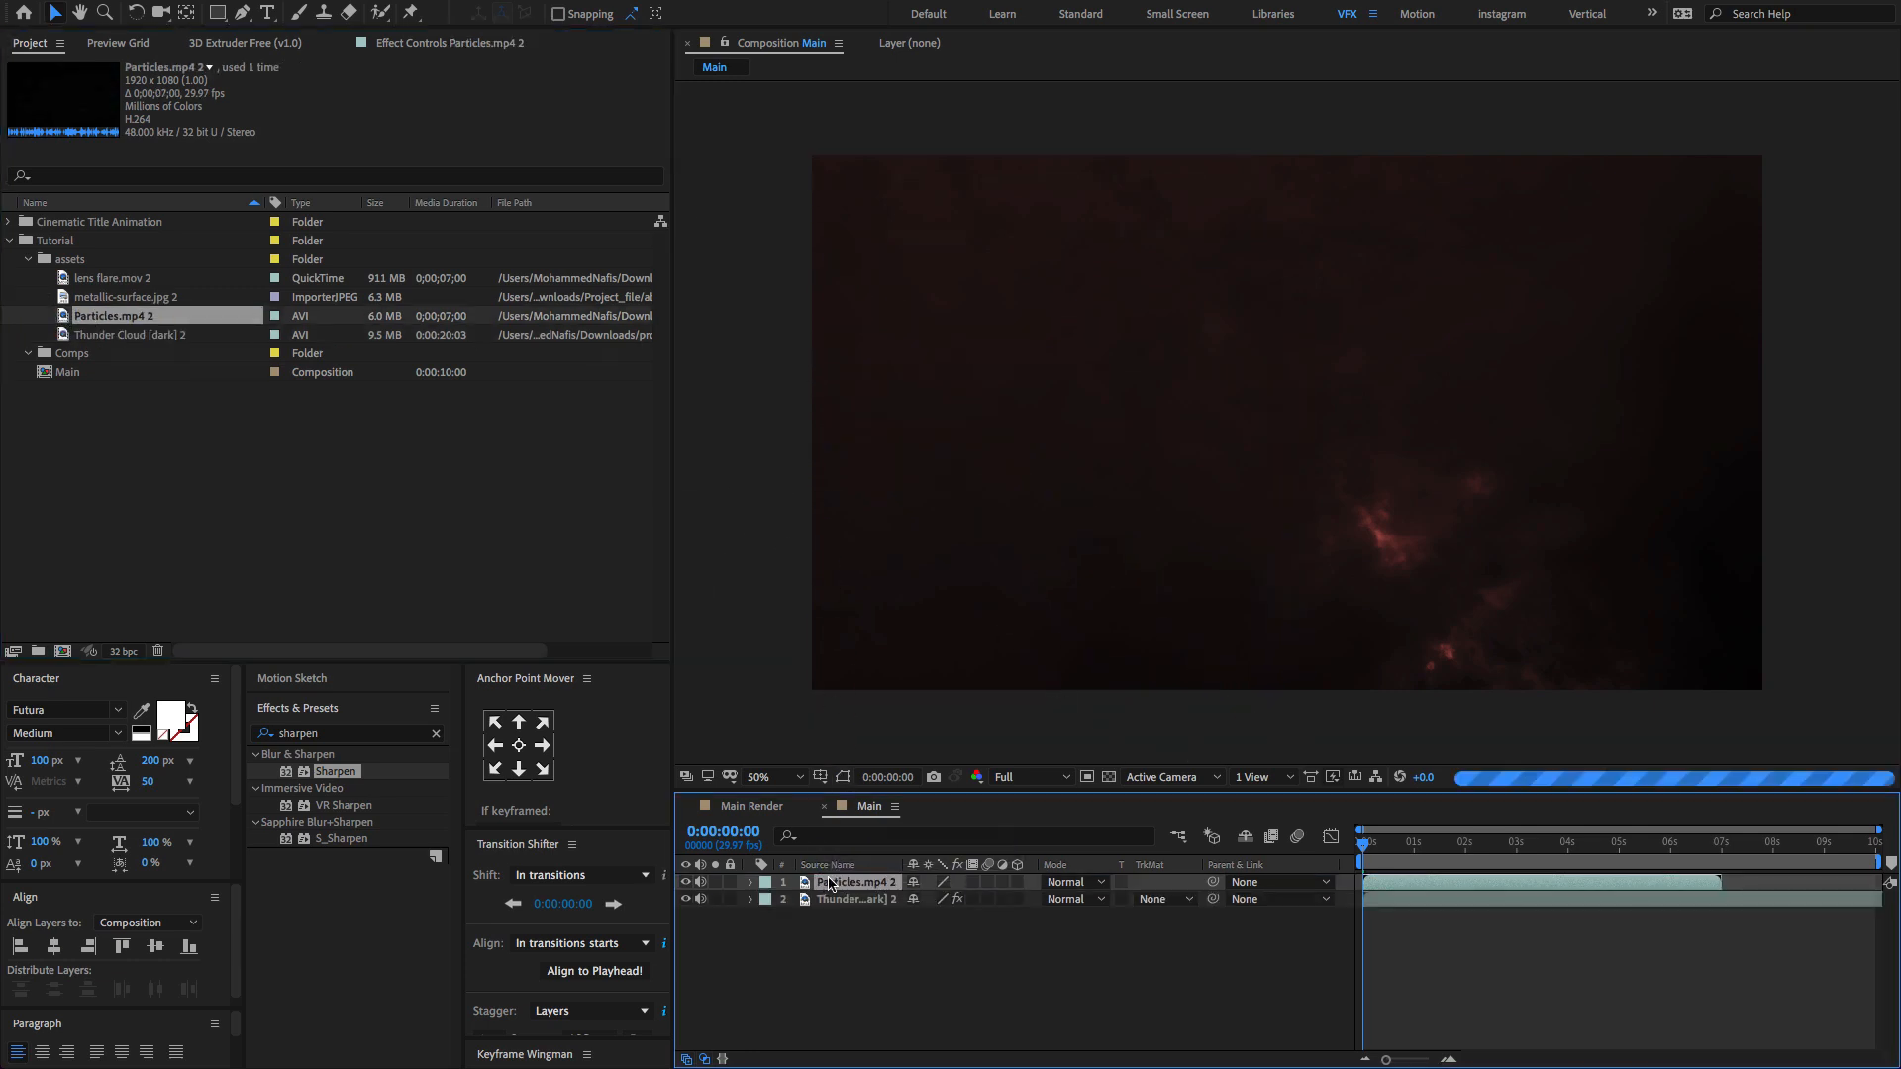
pyautogui.click(1070, 881)
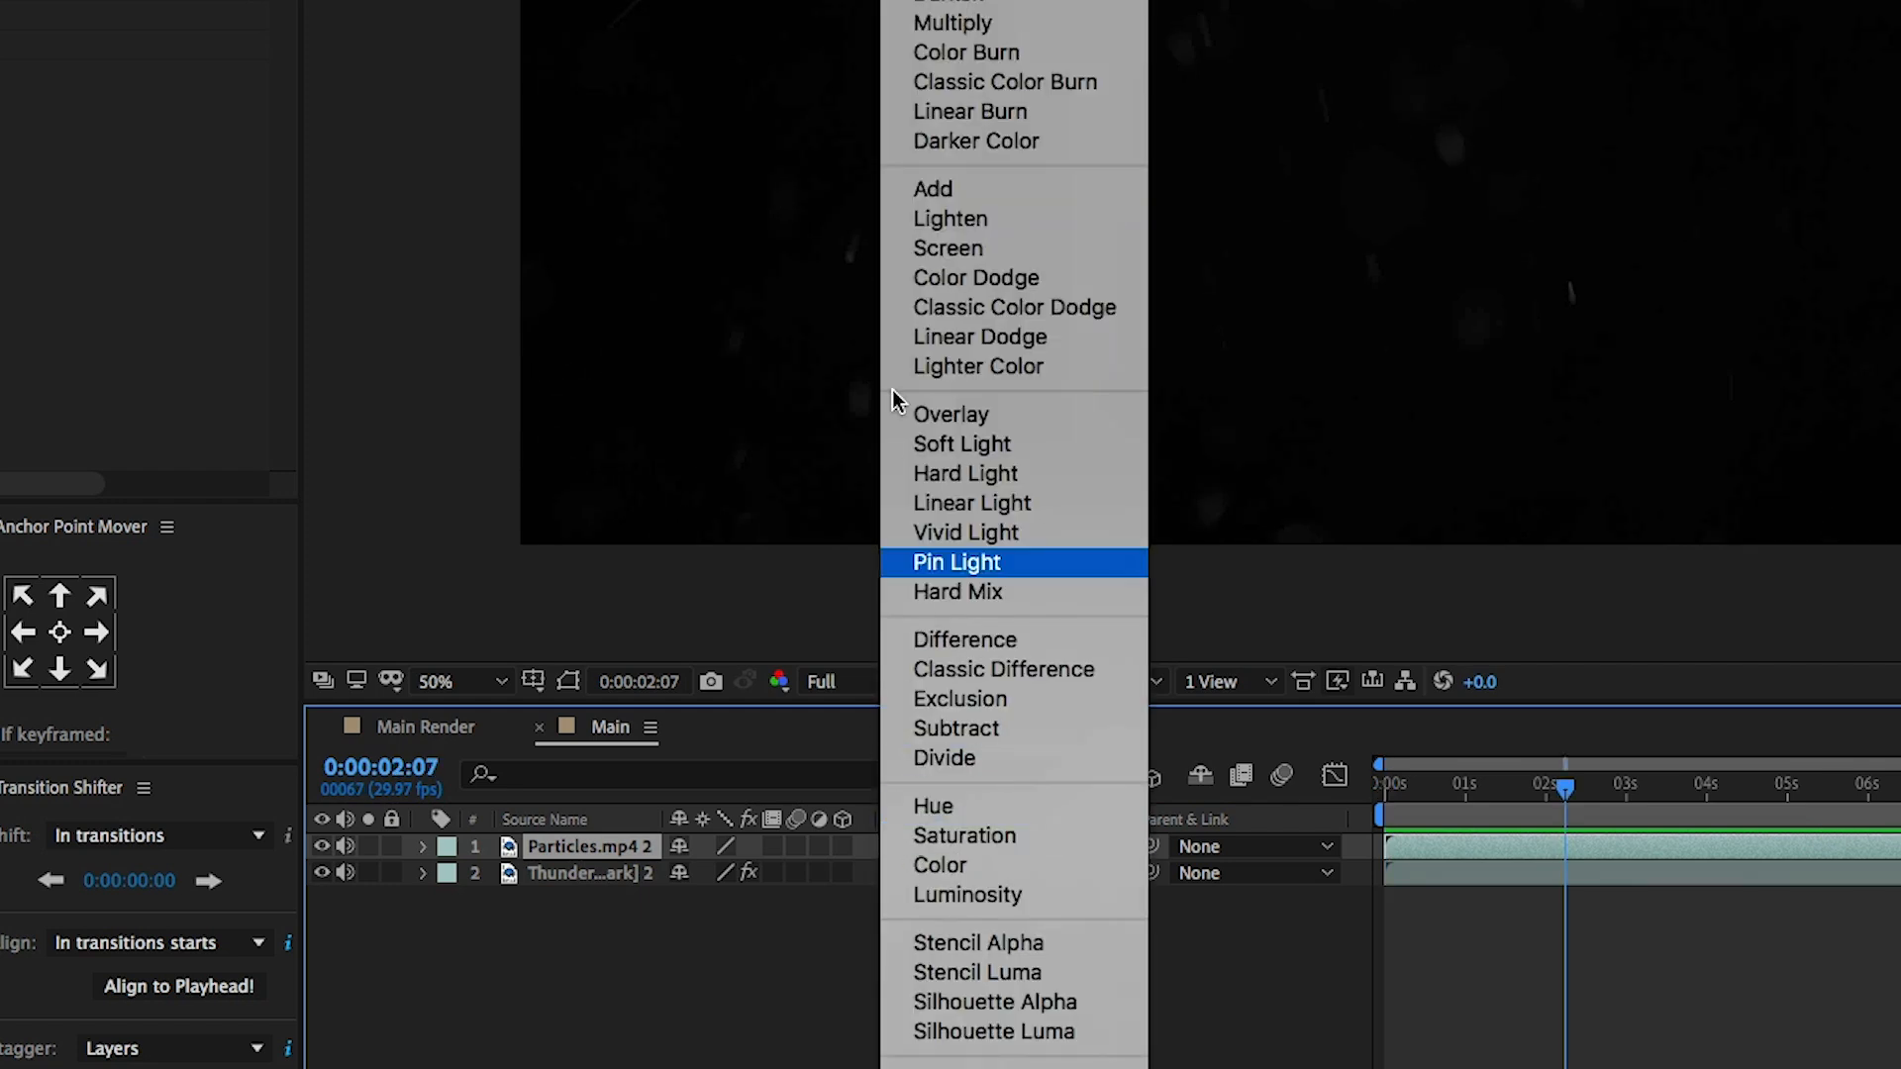
pyautogui.click(947, 249)
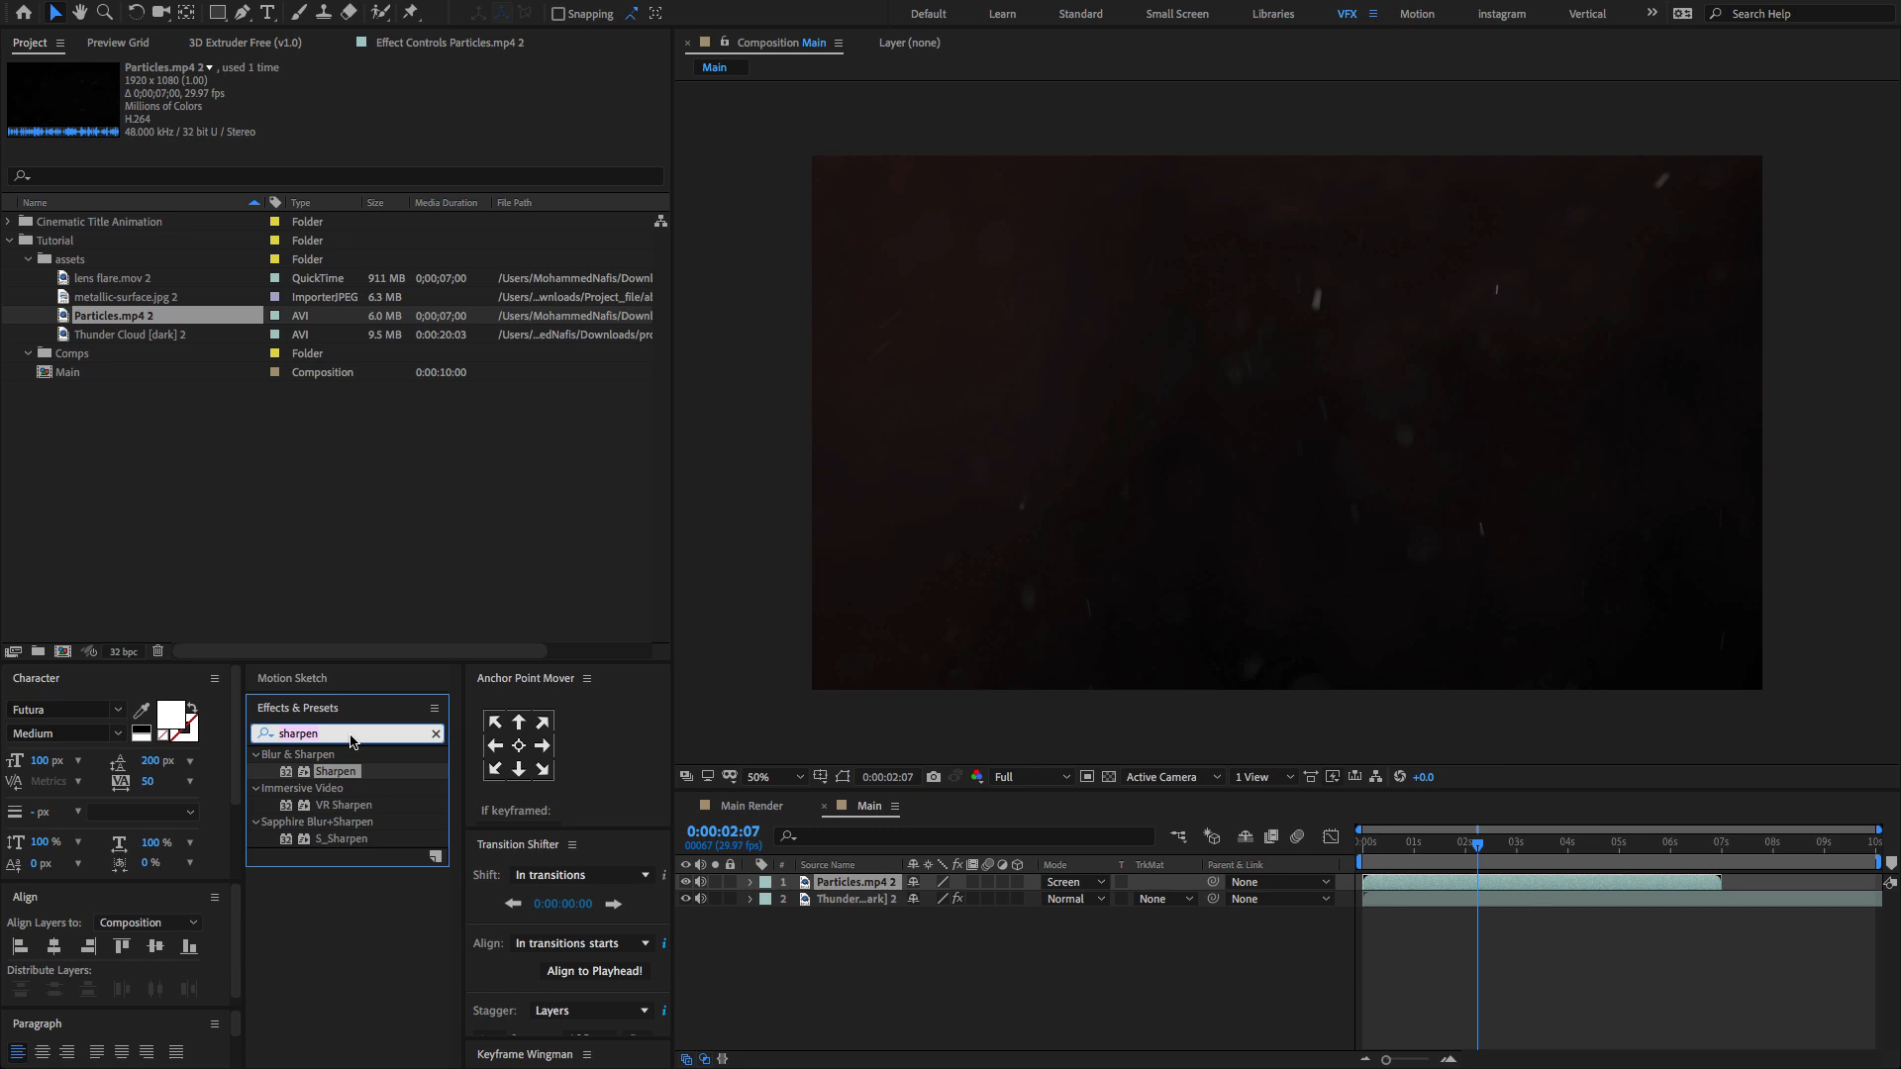
# Step: Apply a Tint to the particles layer mapping white to pale pink
pyautogui.write('tint')
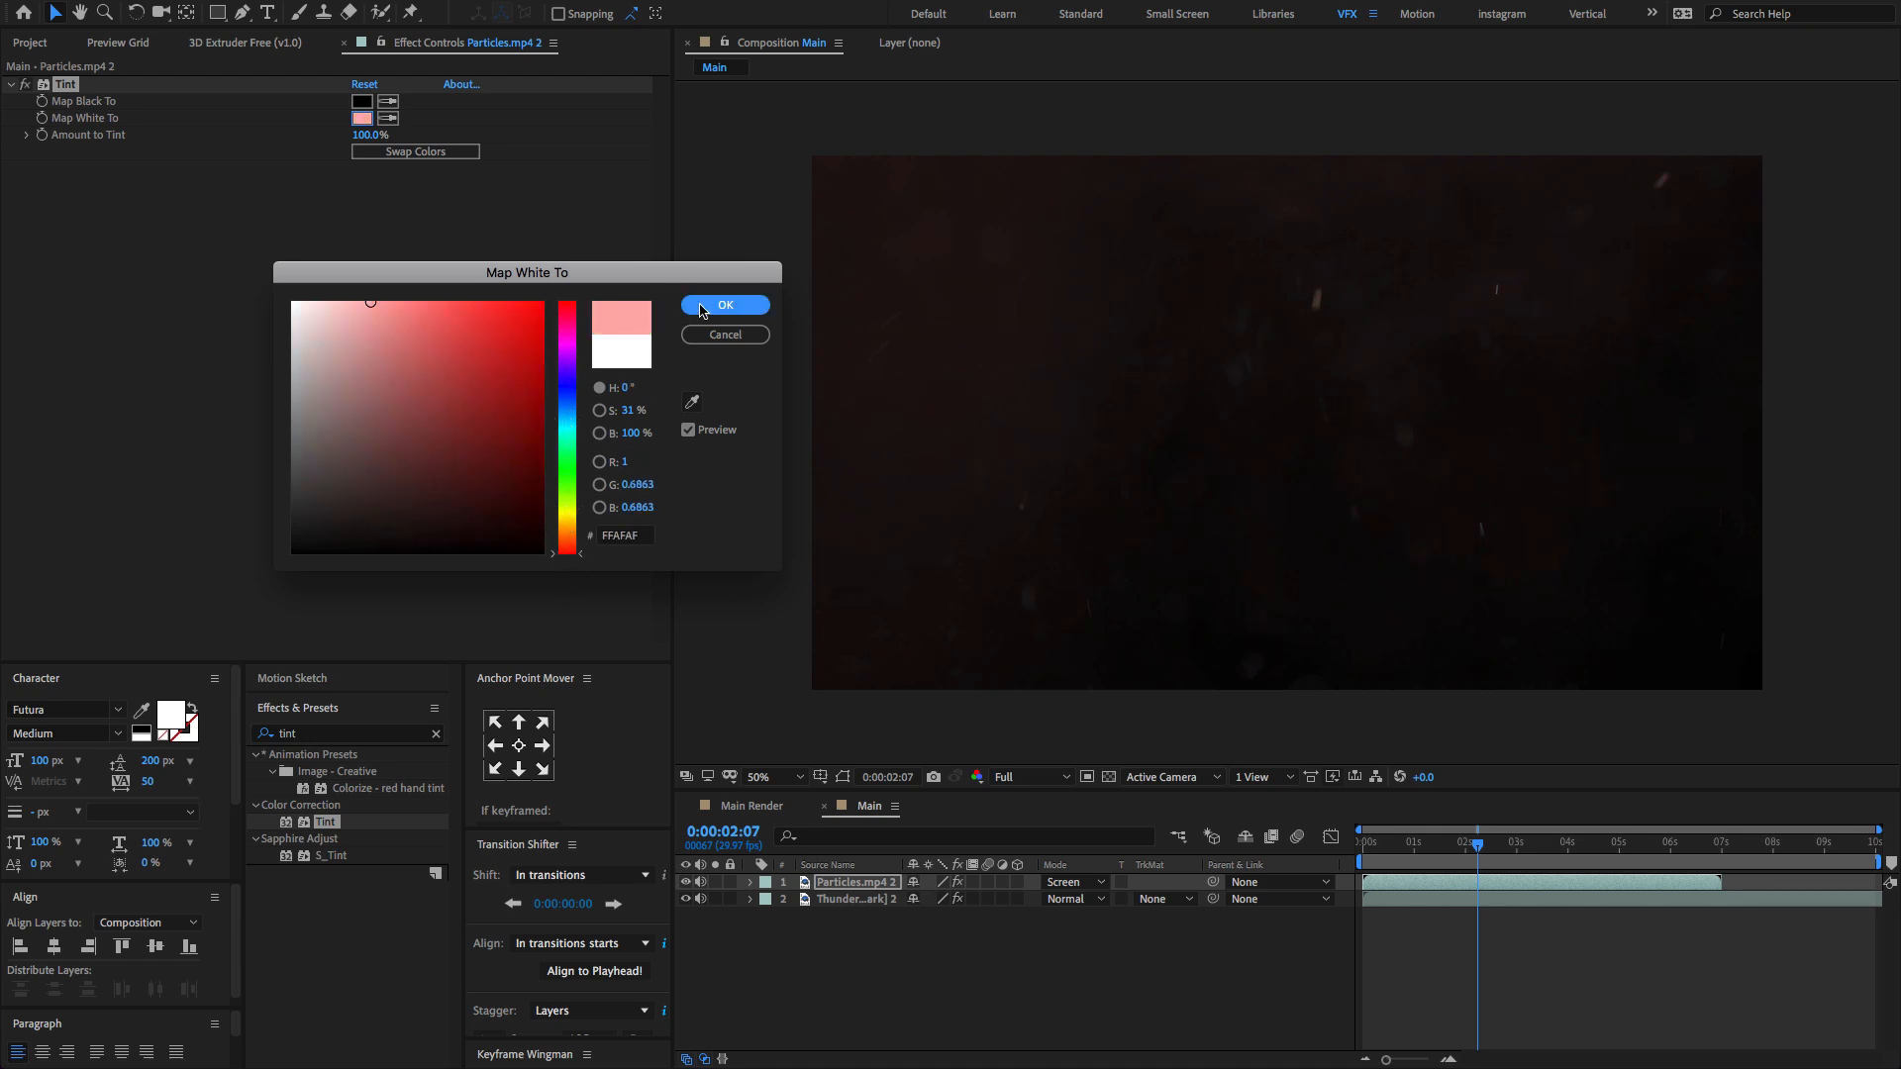
pyautogui.click(725, 304)
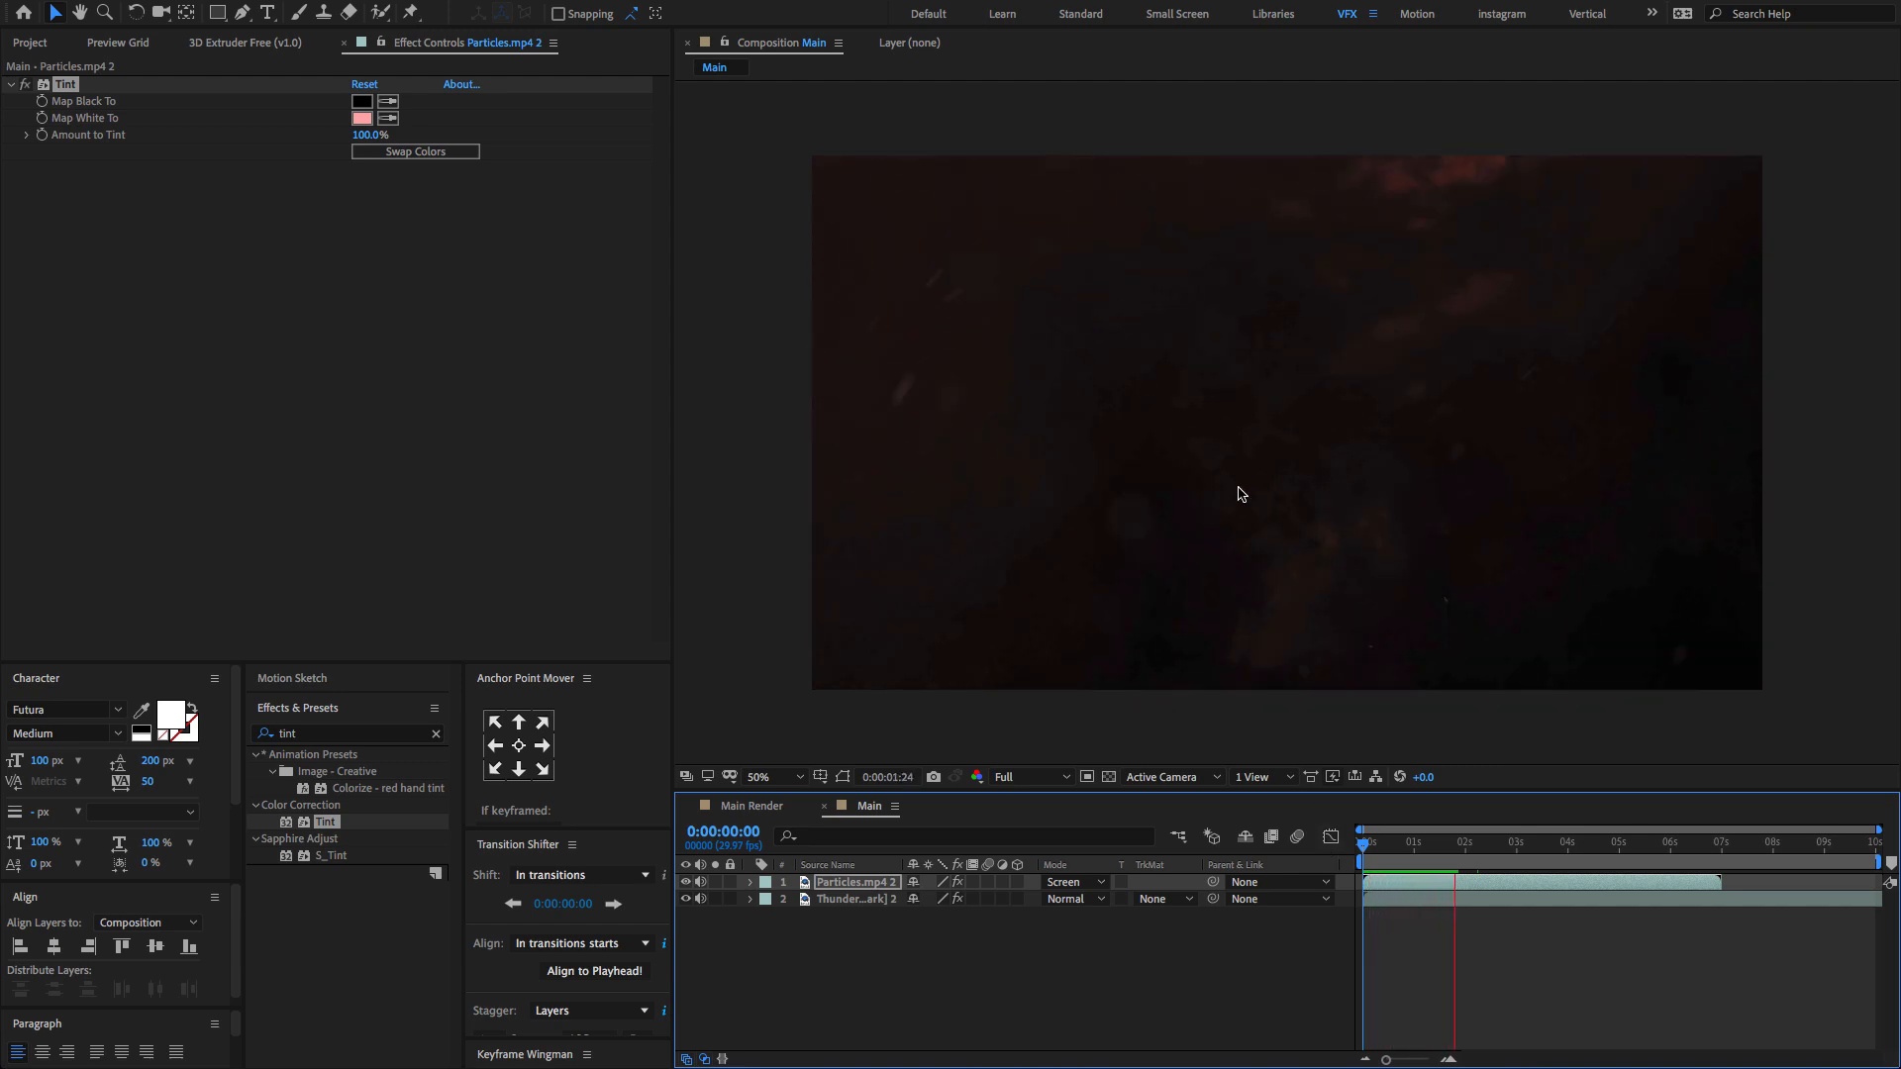
pyautogui.click(31, 54)
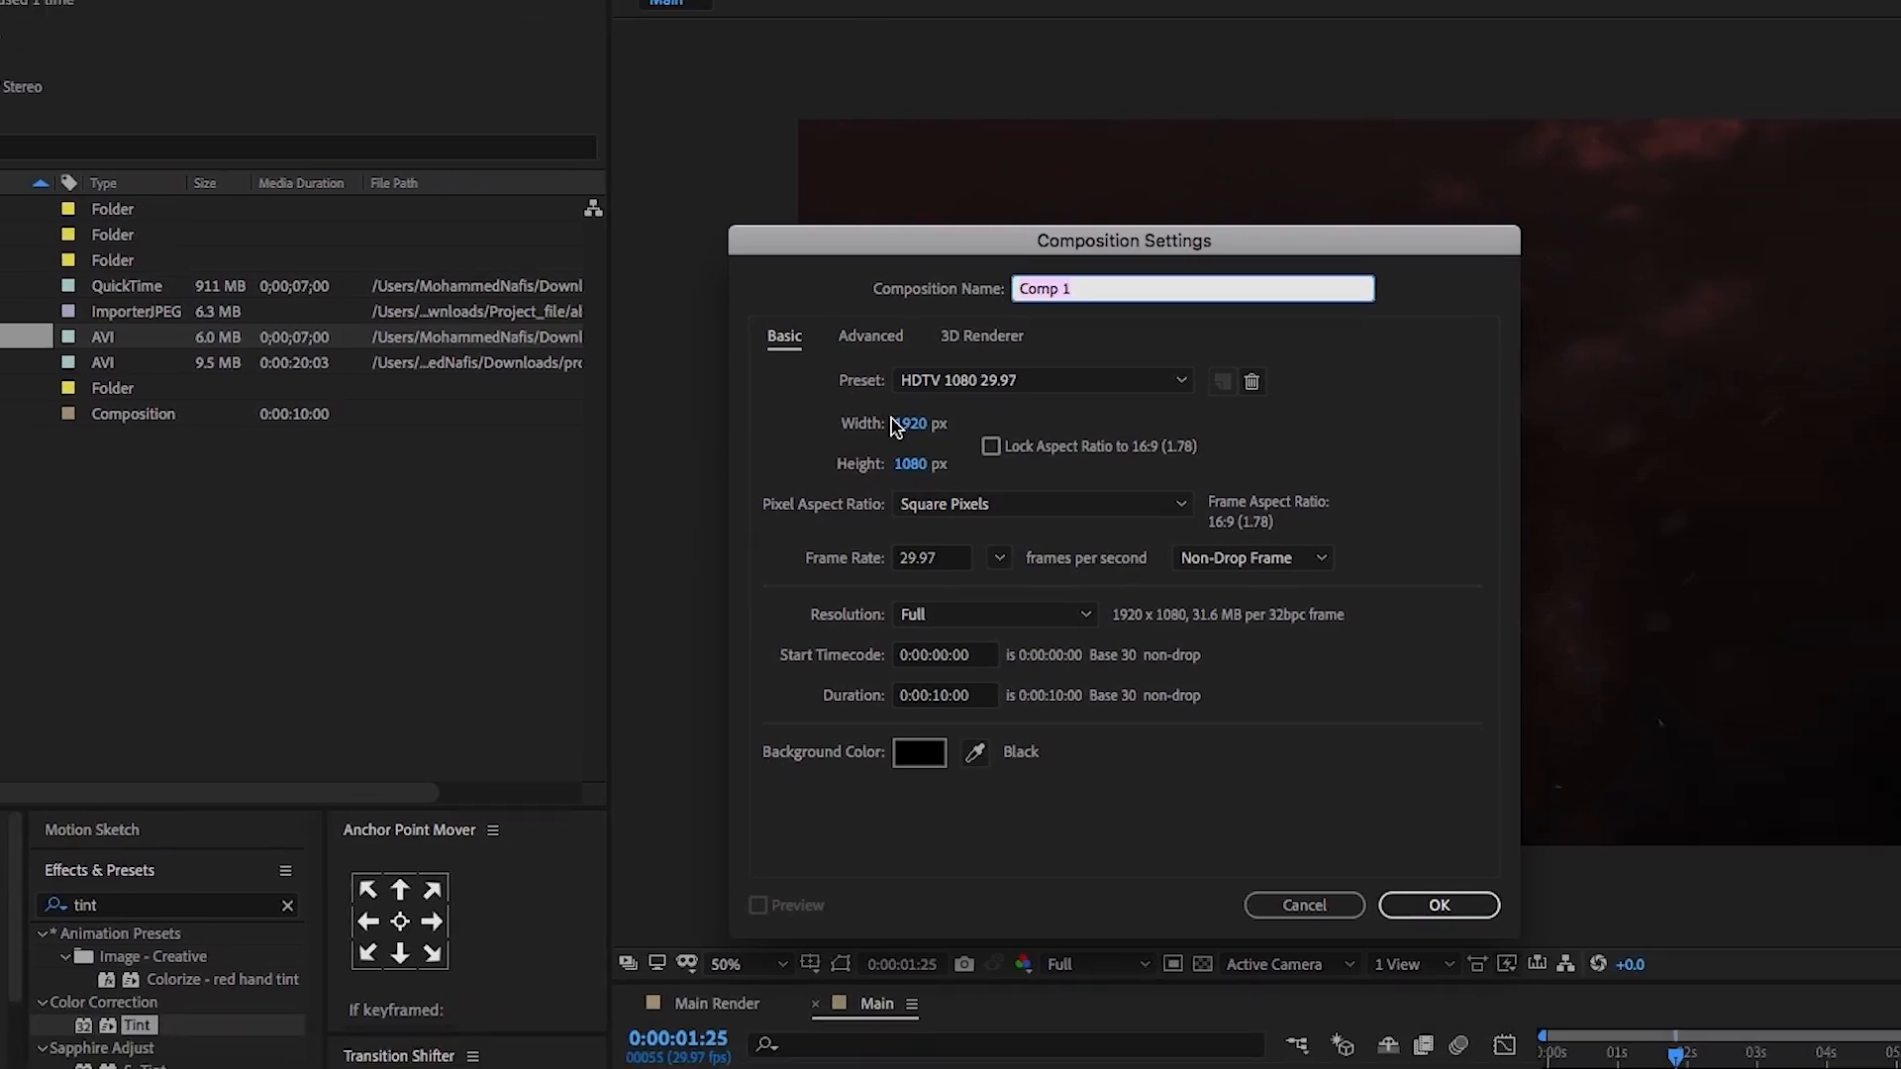
# Step: Create a new 800 × 200 px composition, Comp 1
pyautogui.write('800')
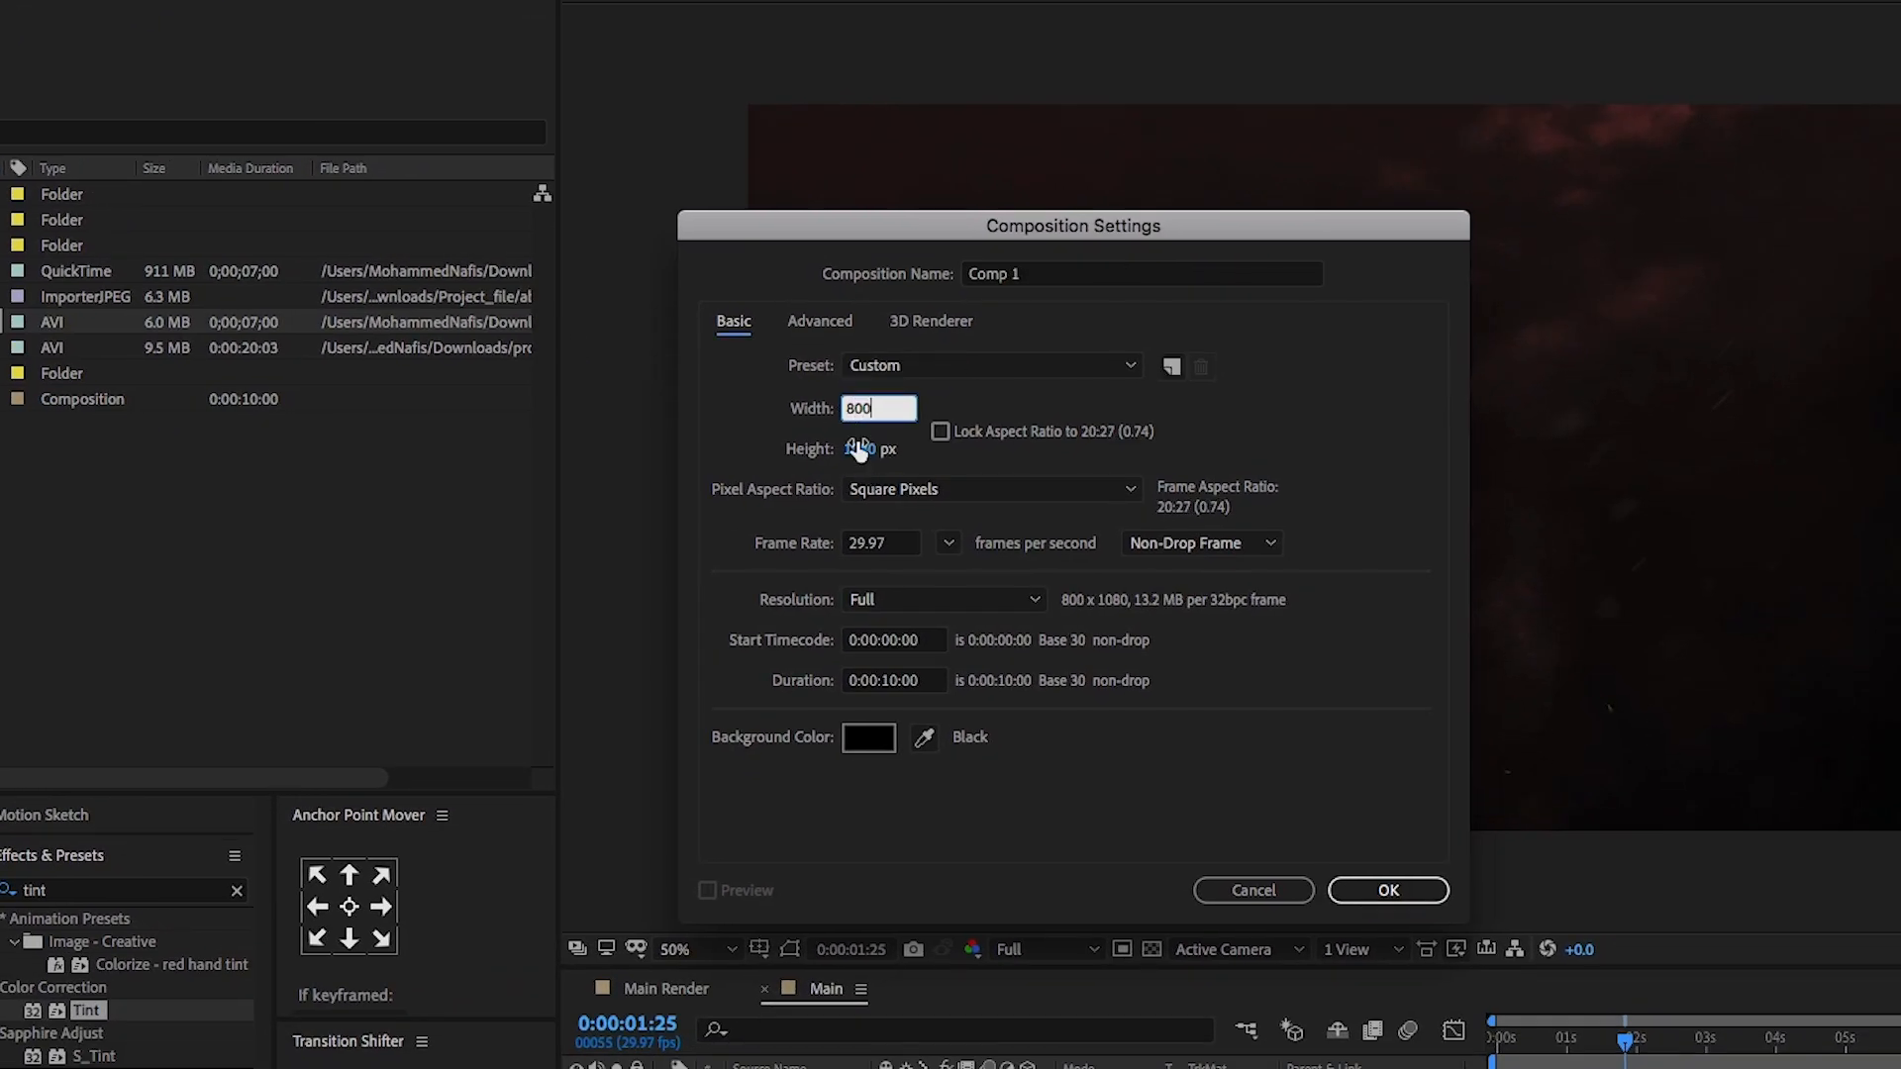
pyautogui.write('200')
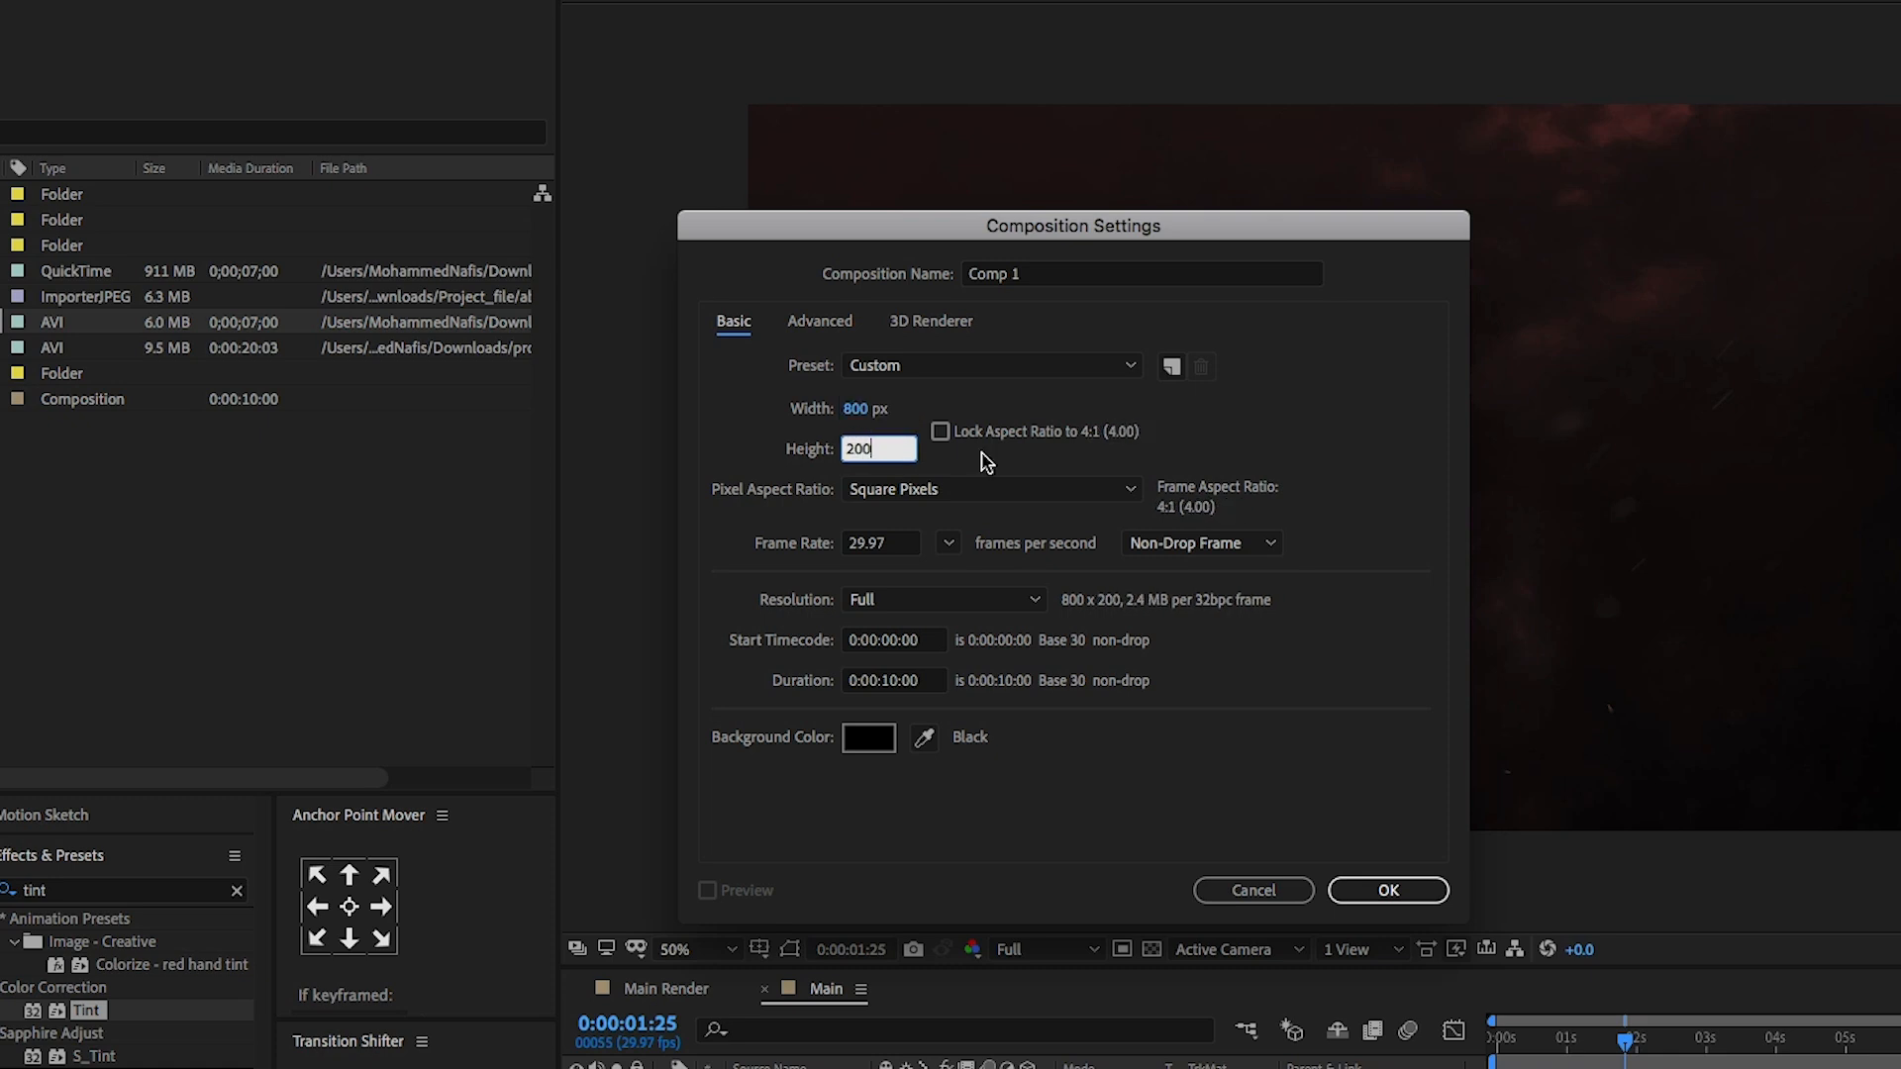
pyautogui.click(1388, 890)
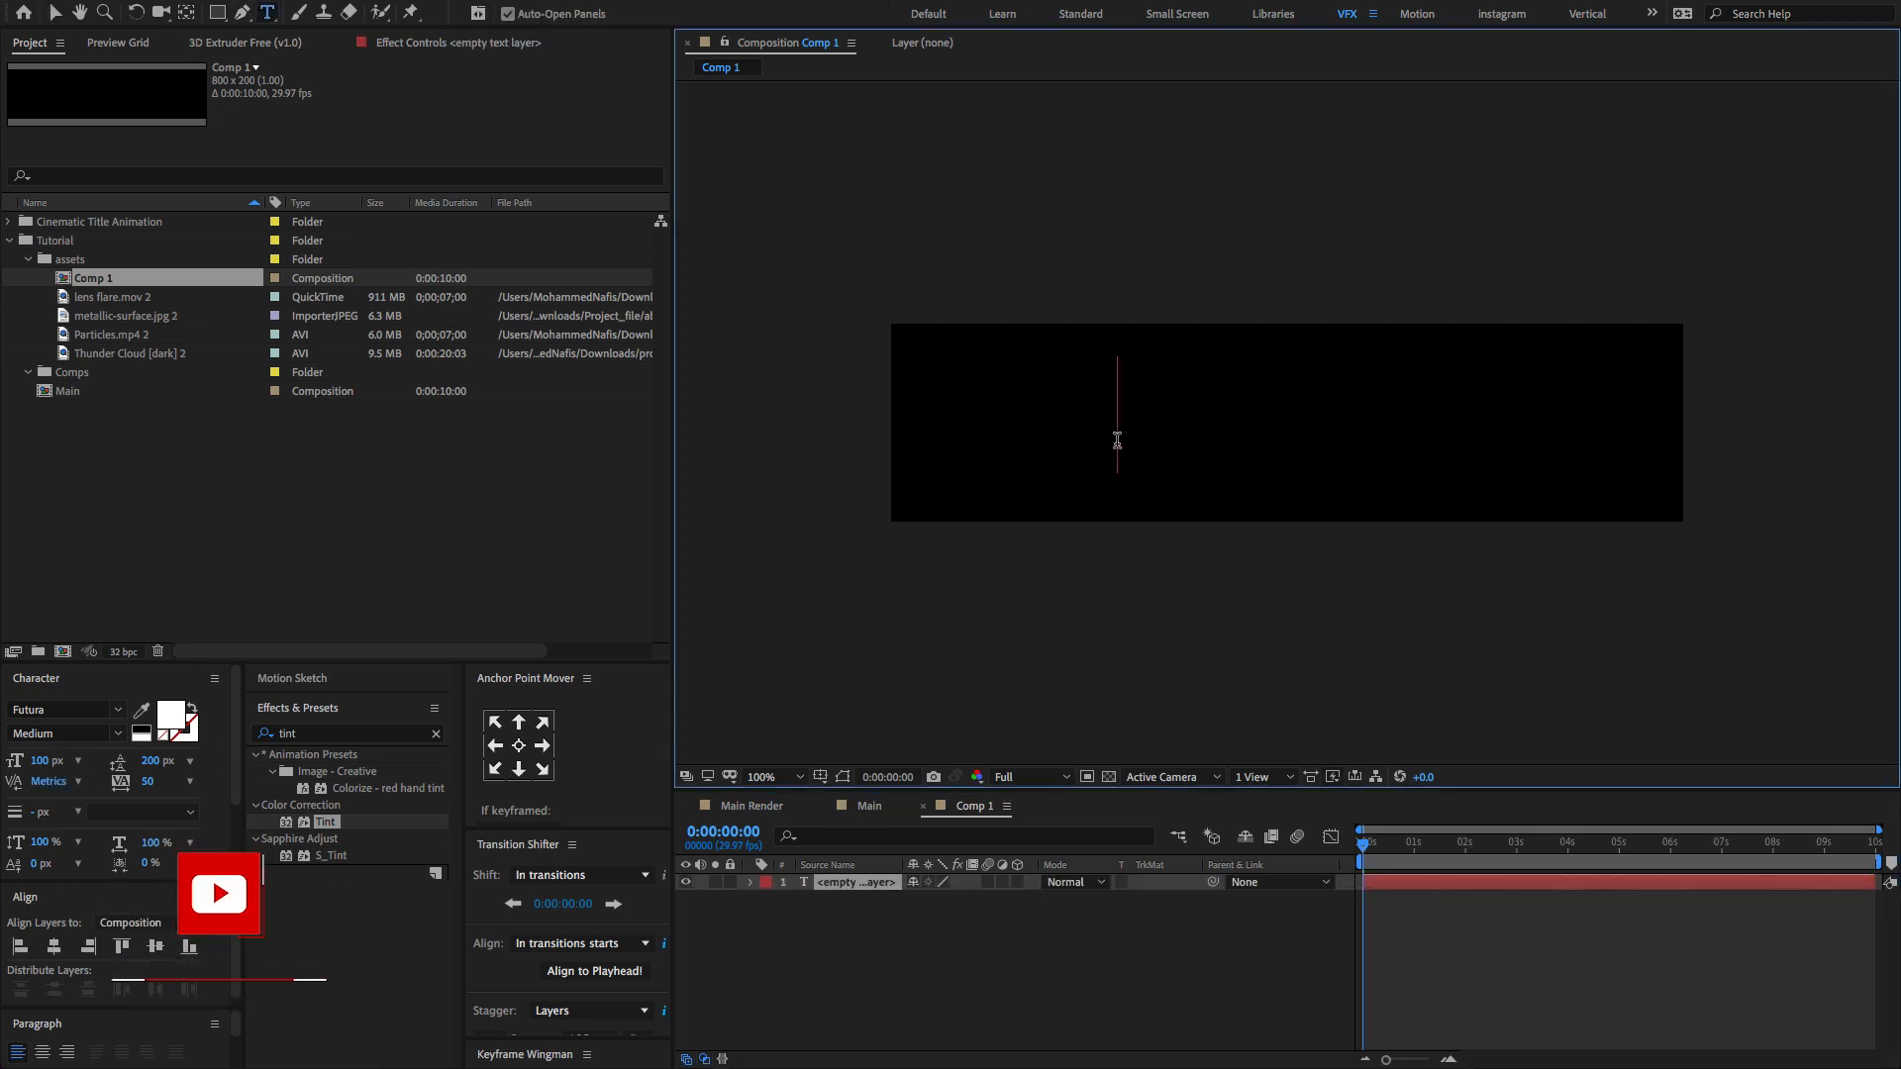
# Step: Type CINEMATIC as a text layer and apply Venetian Blinds with width 35 and feather 1
pyautogui.write('CINEMATIC')
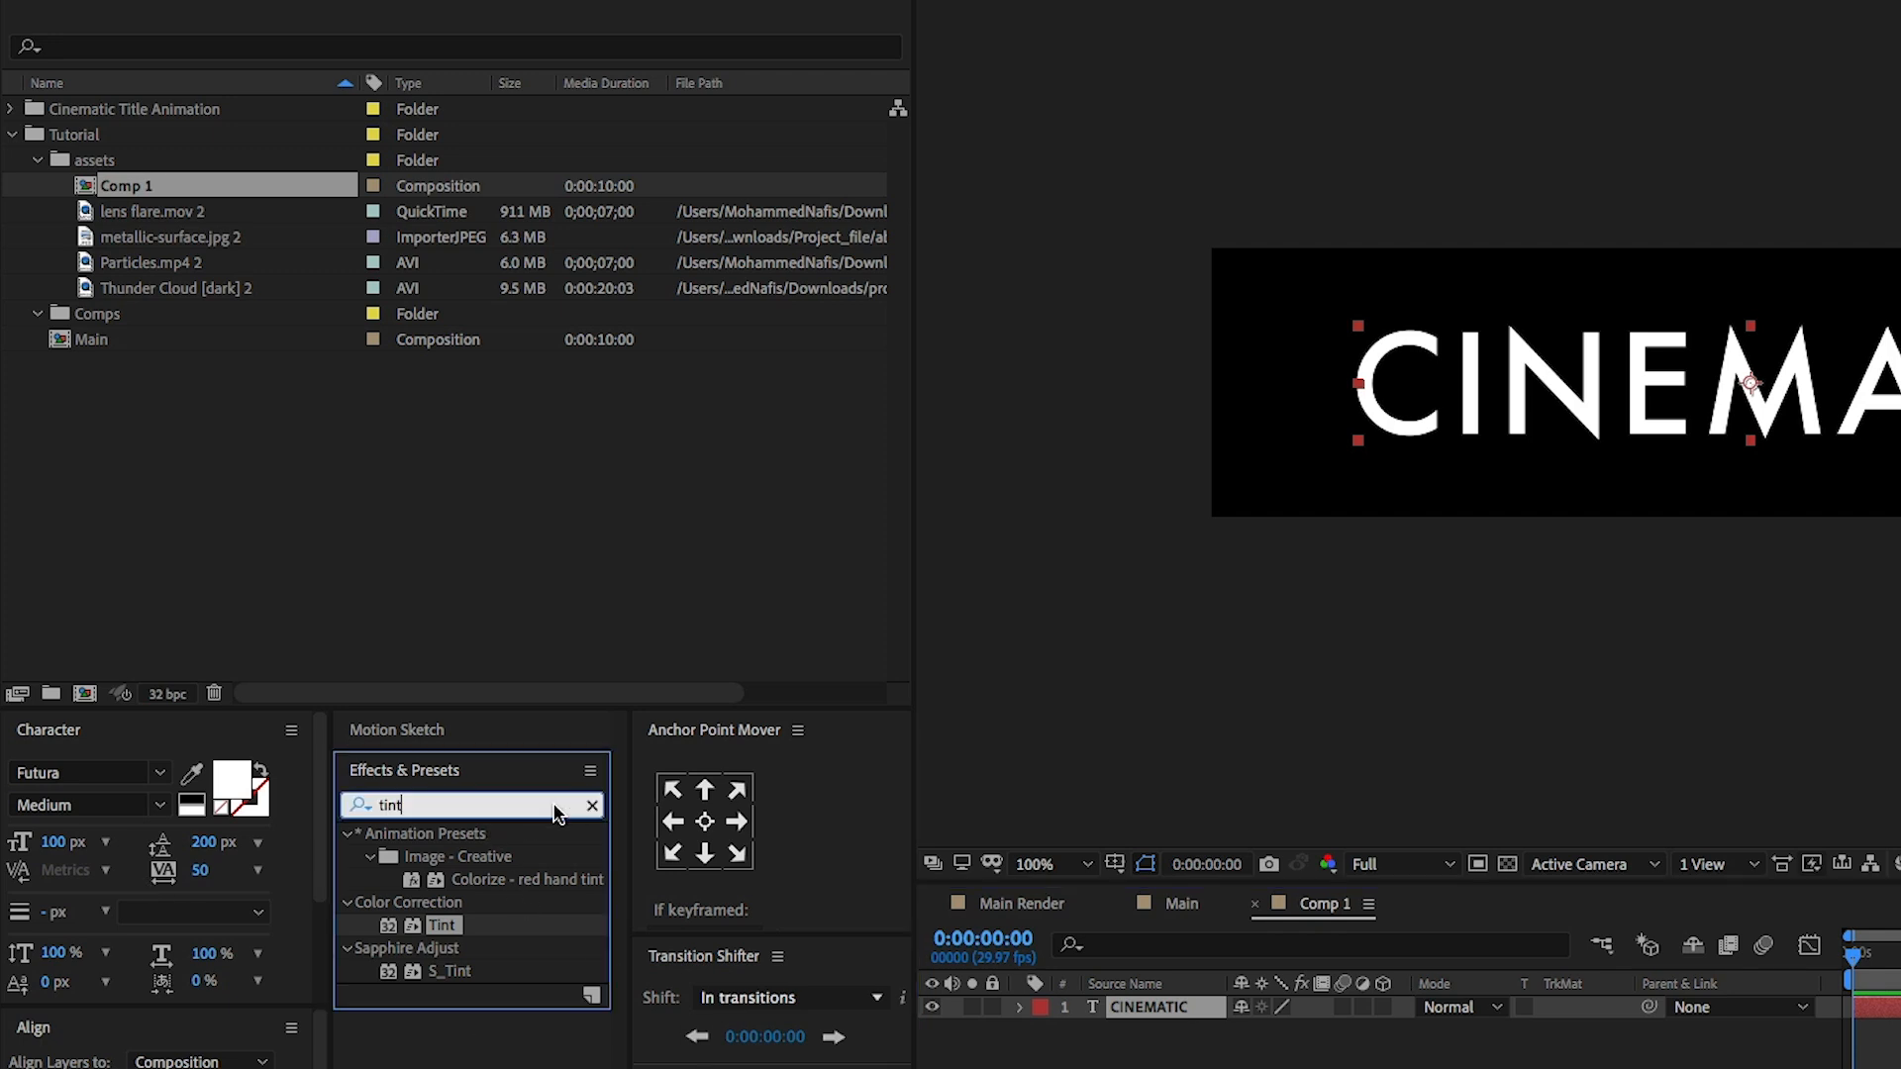
pyautogui.write('ven')
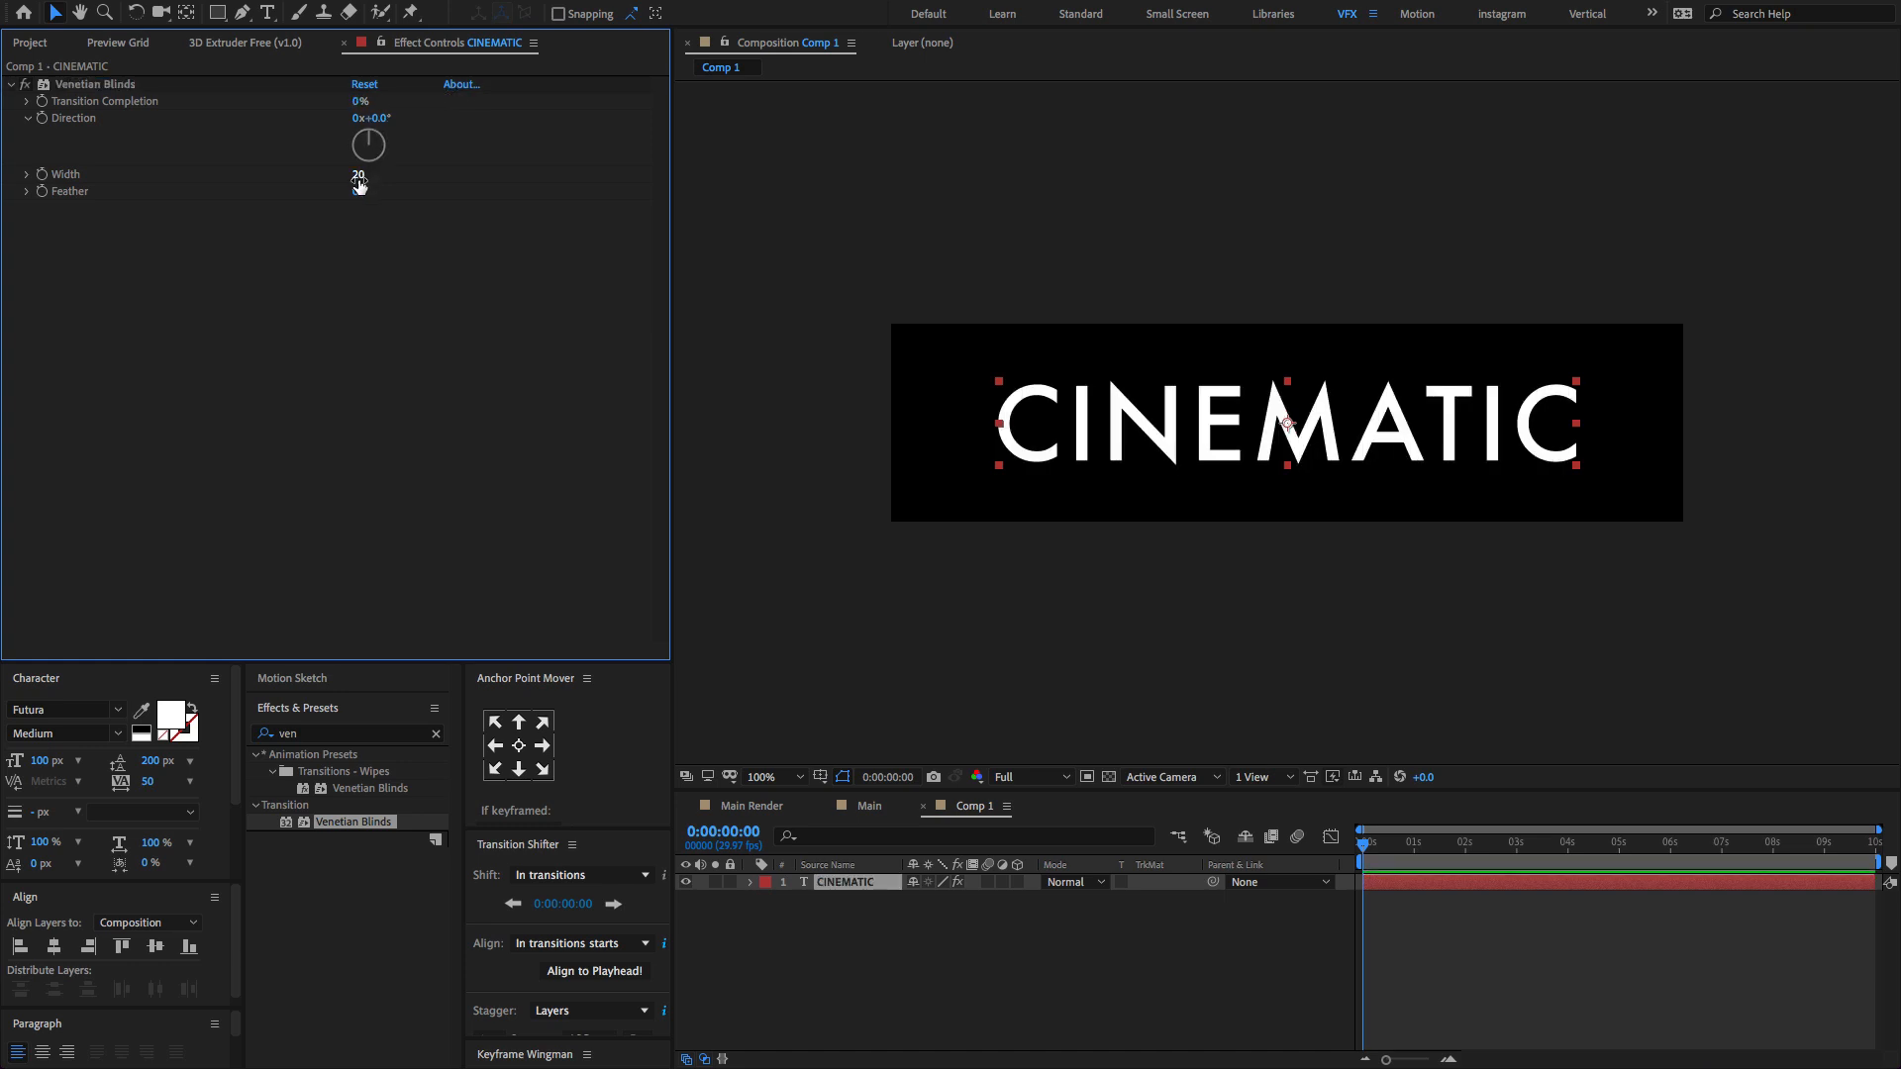
pyautogui.click(359, 175)
pyautogui.write('35')
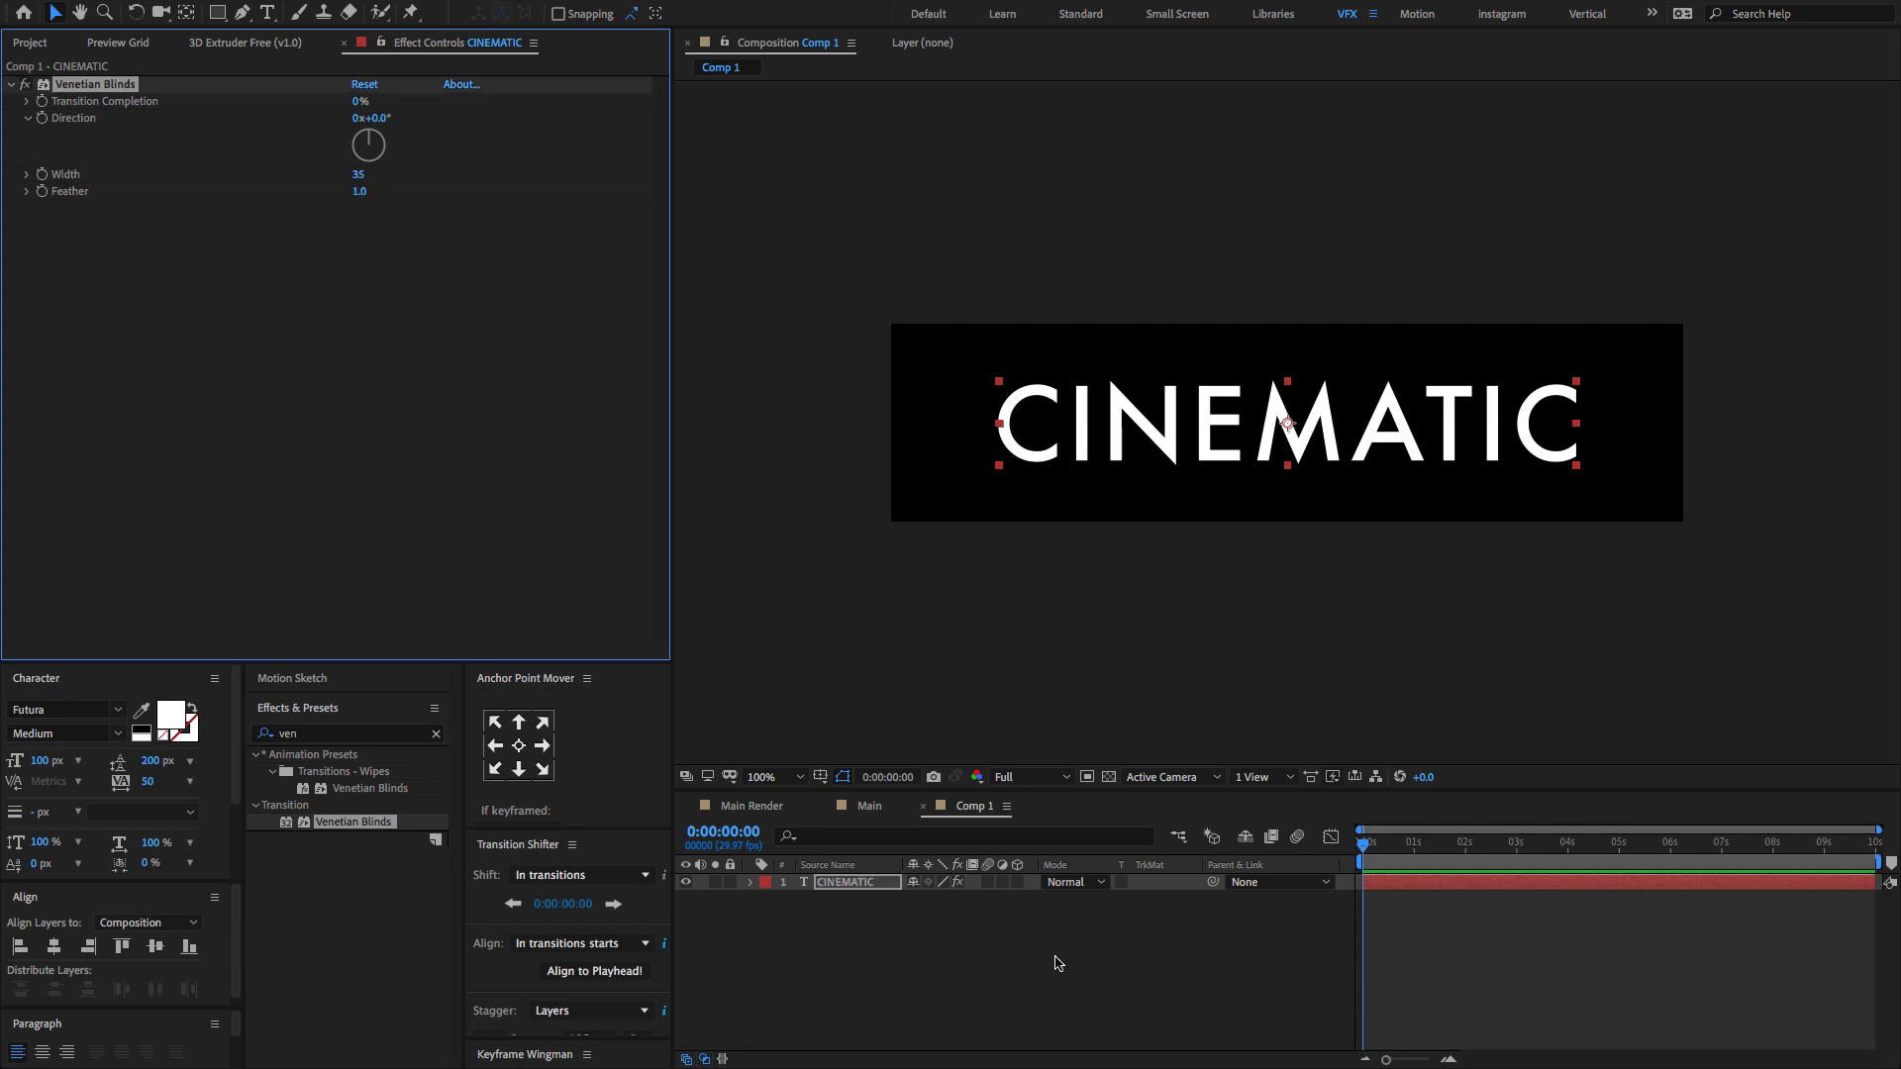
pyautogui.moveTo(341, 110)
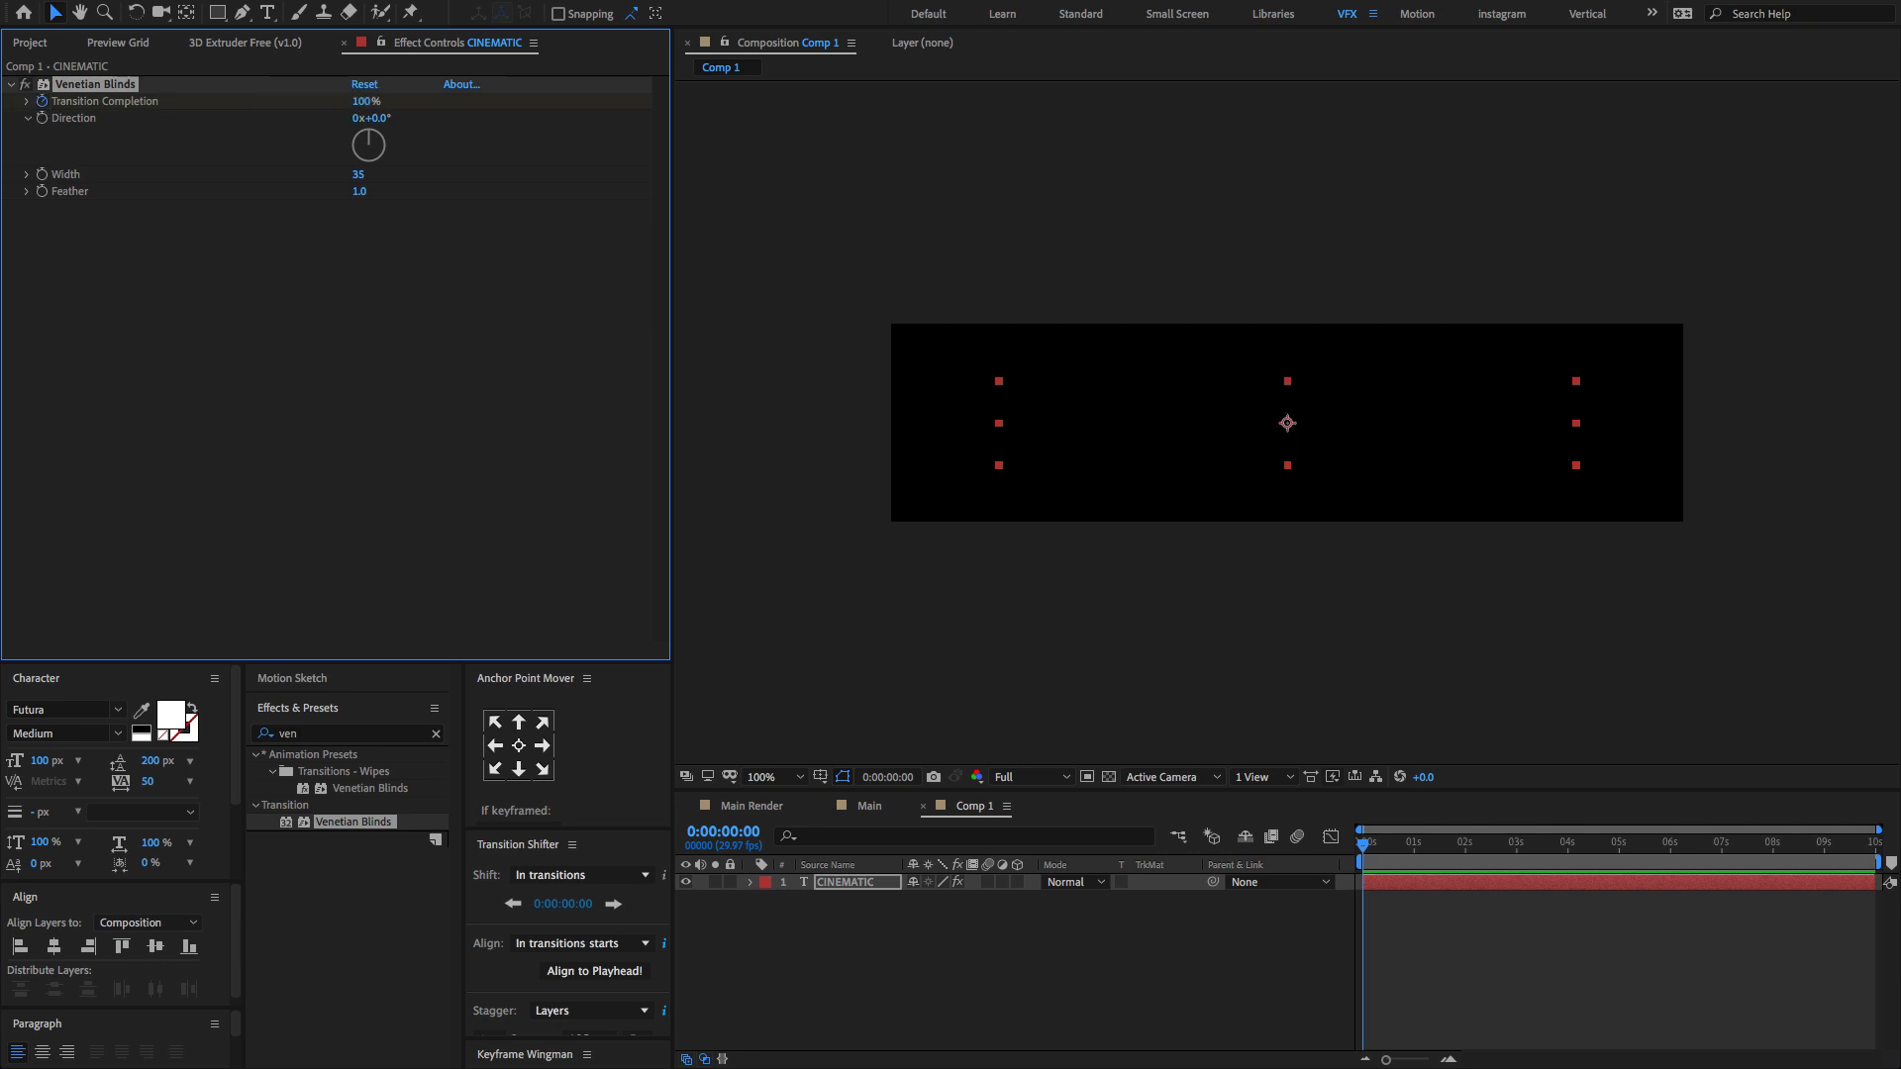
# Step: Keyframe Transition Completion from 100% to 0% and angle the blinds to 216 degrees
pyautogui.click(856, 882)
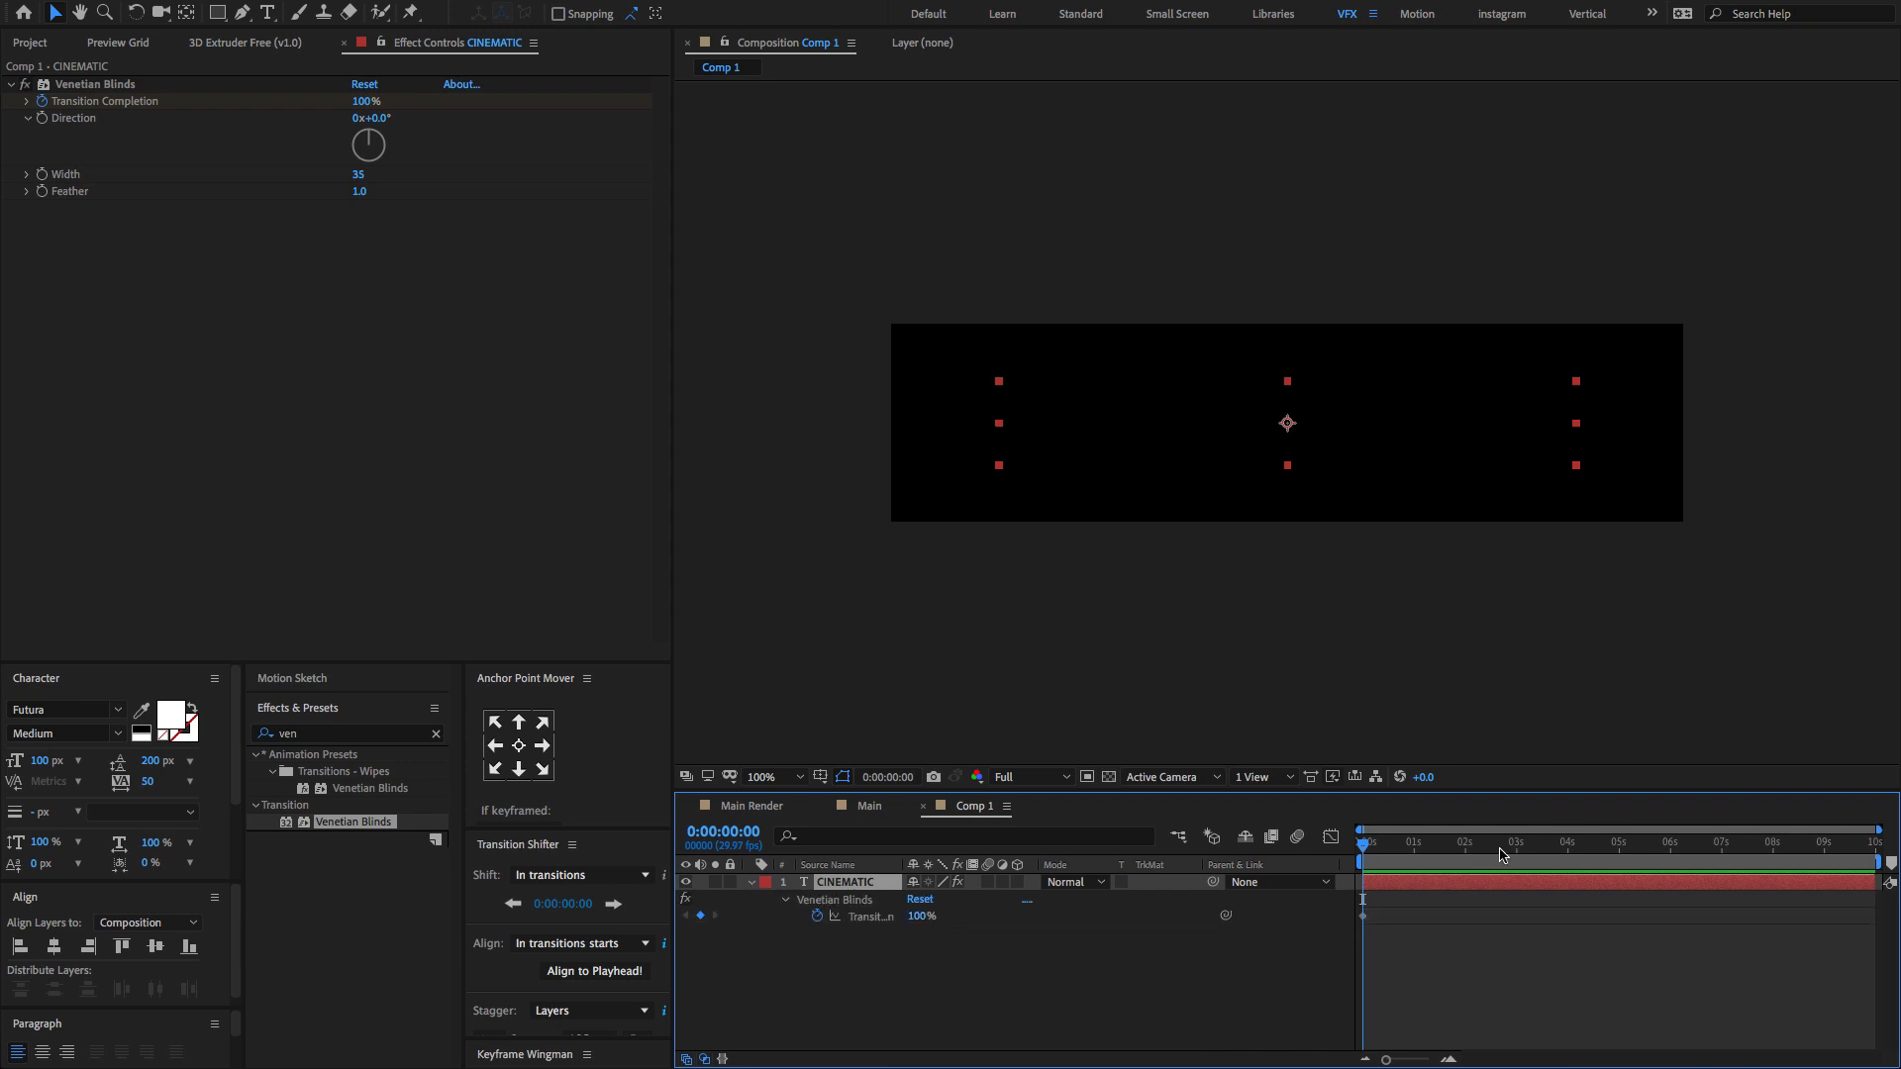
pyautogui.click(1541, 842)
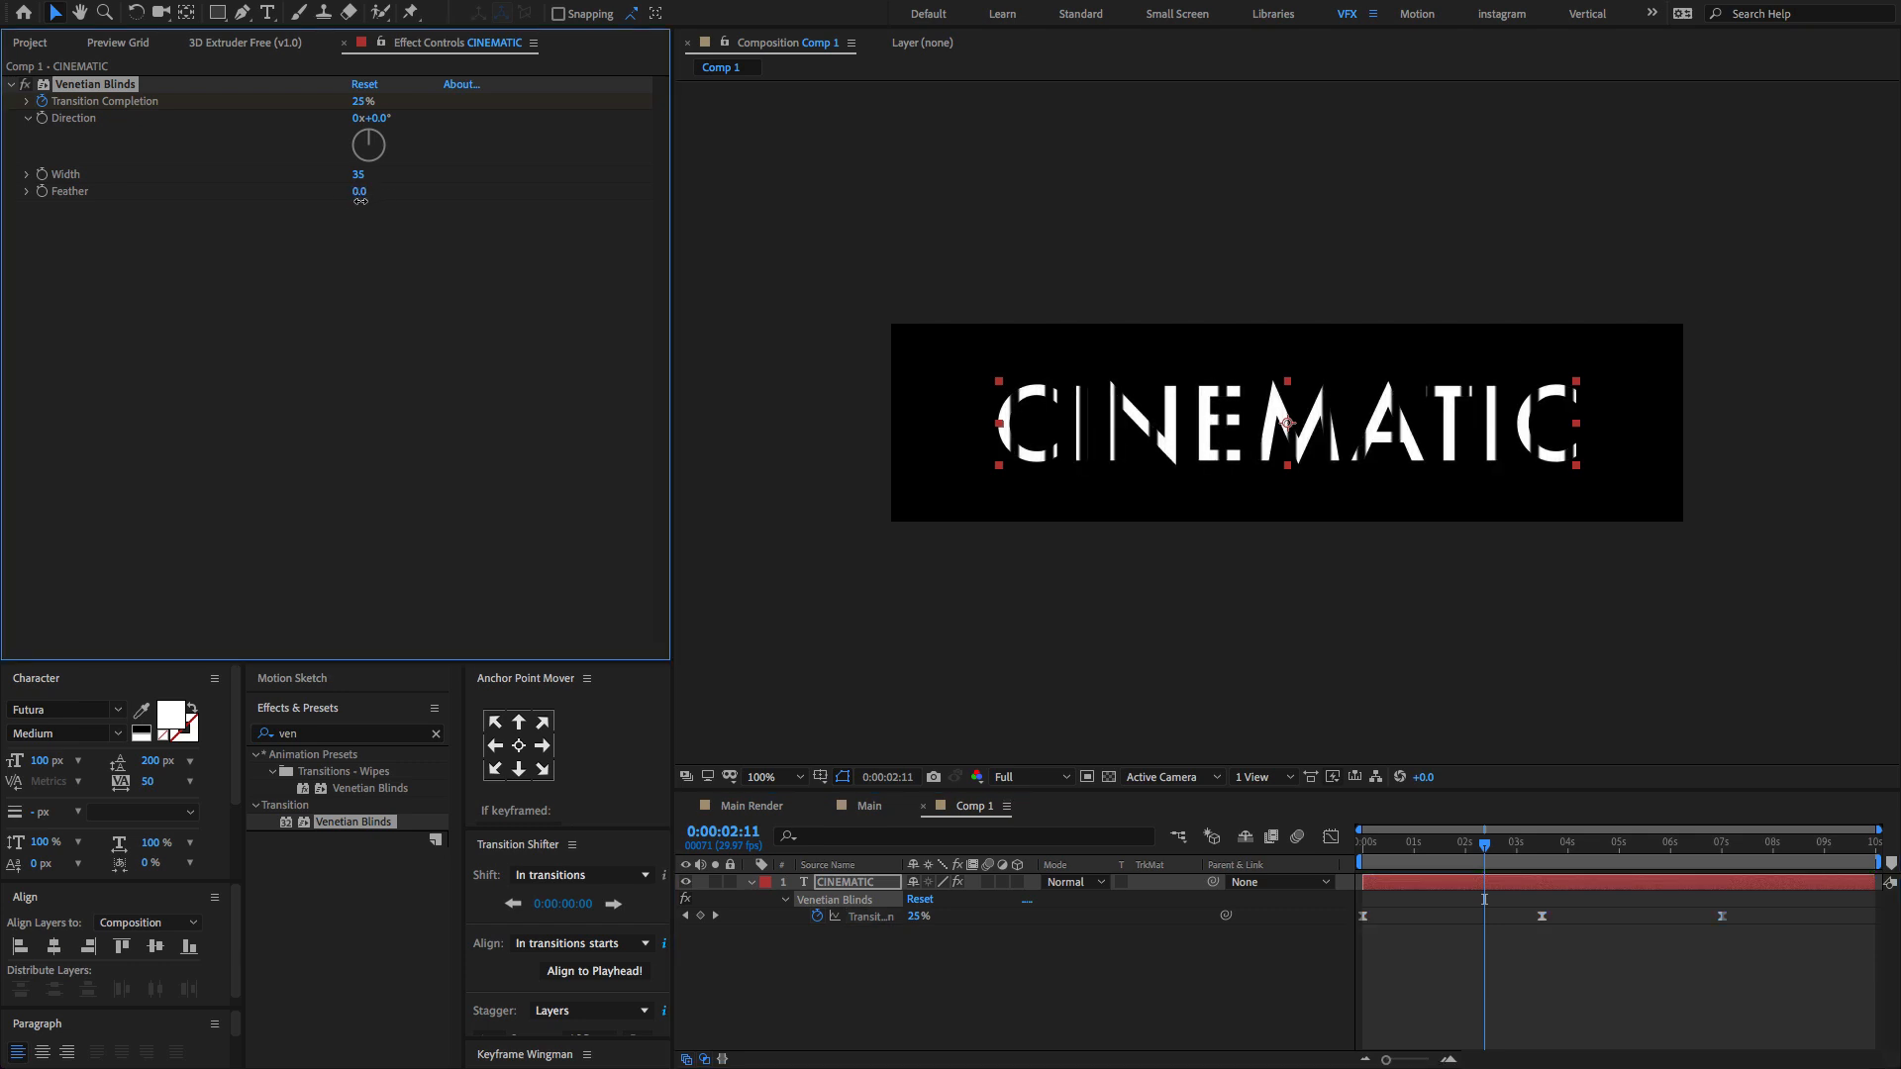
pyautogui.moveTo(368, 142); pyautogui.dragTo(363, 157)
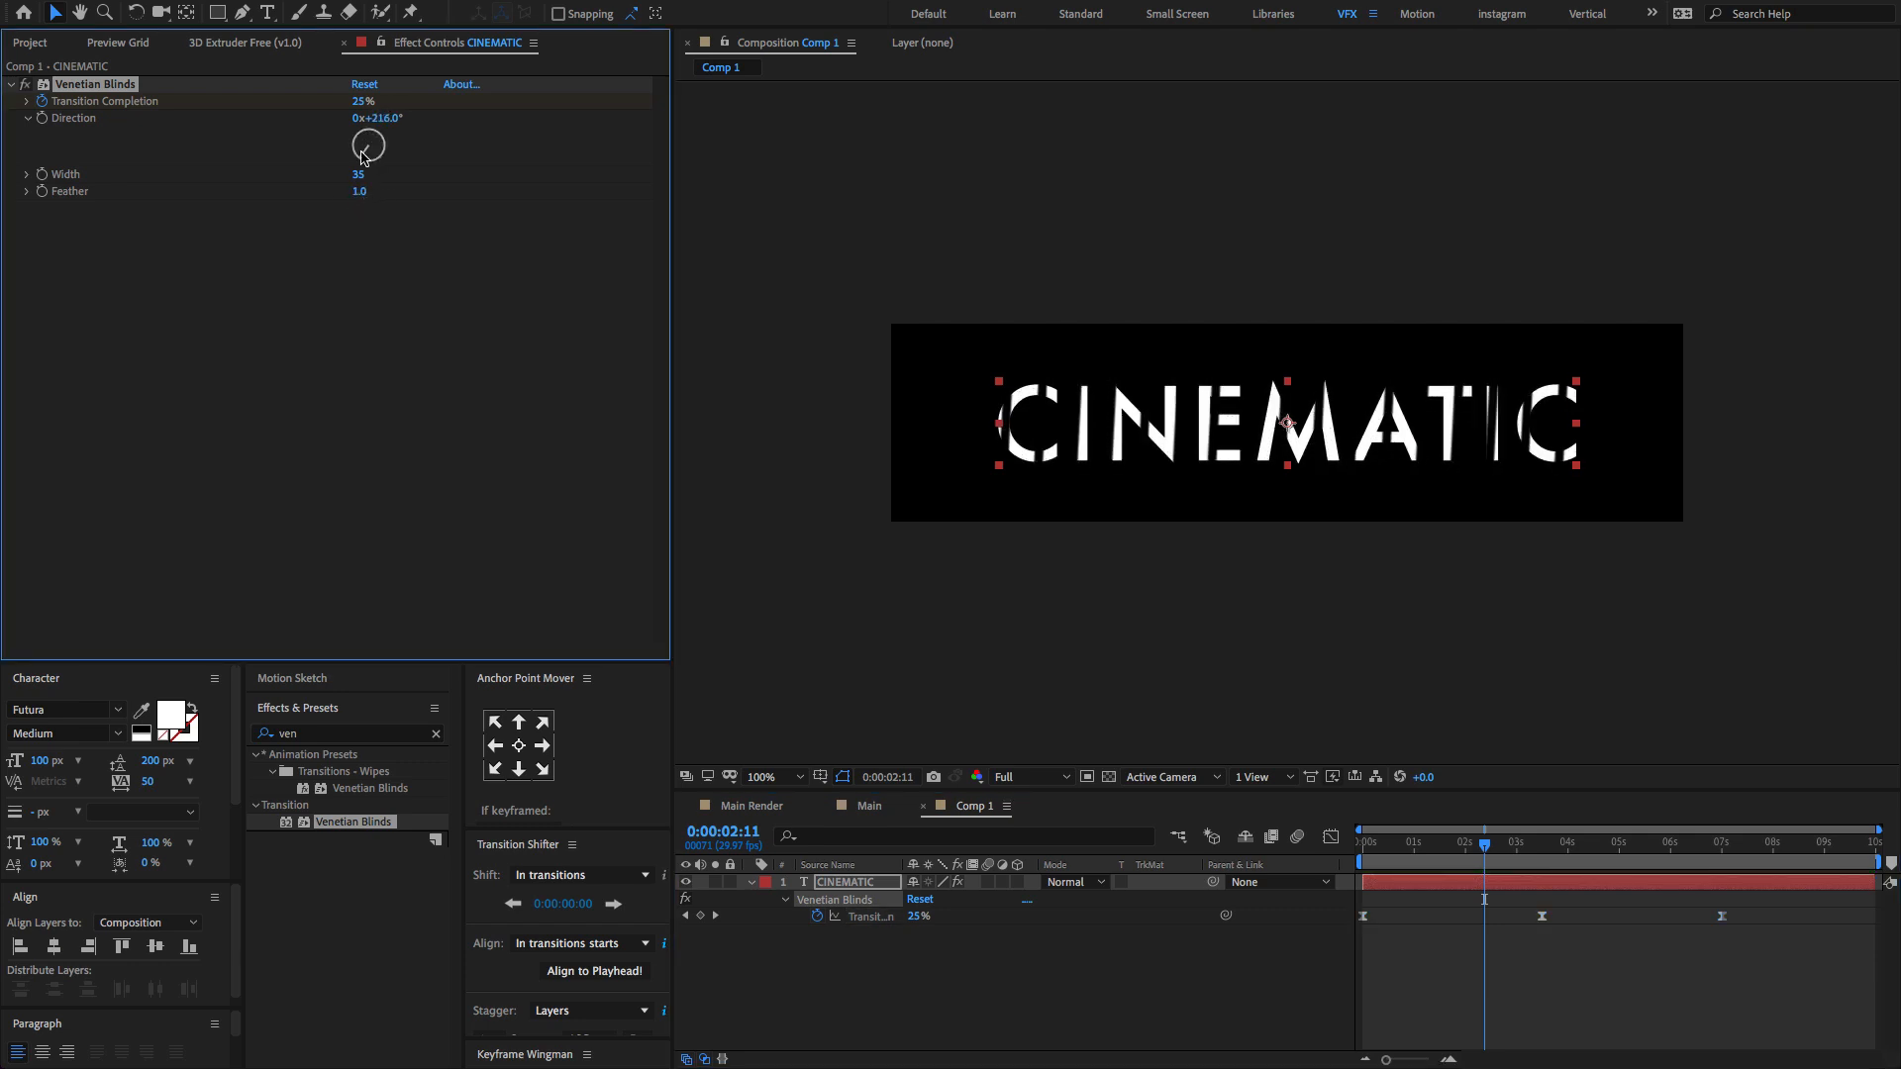
pyautogui.moveTo(367, 145); pyautogui.dragTo(367, 140)
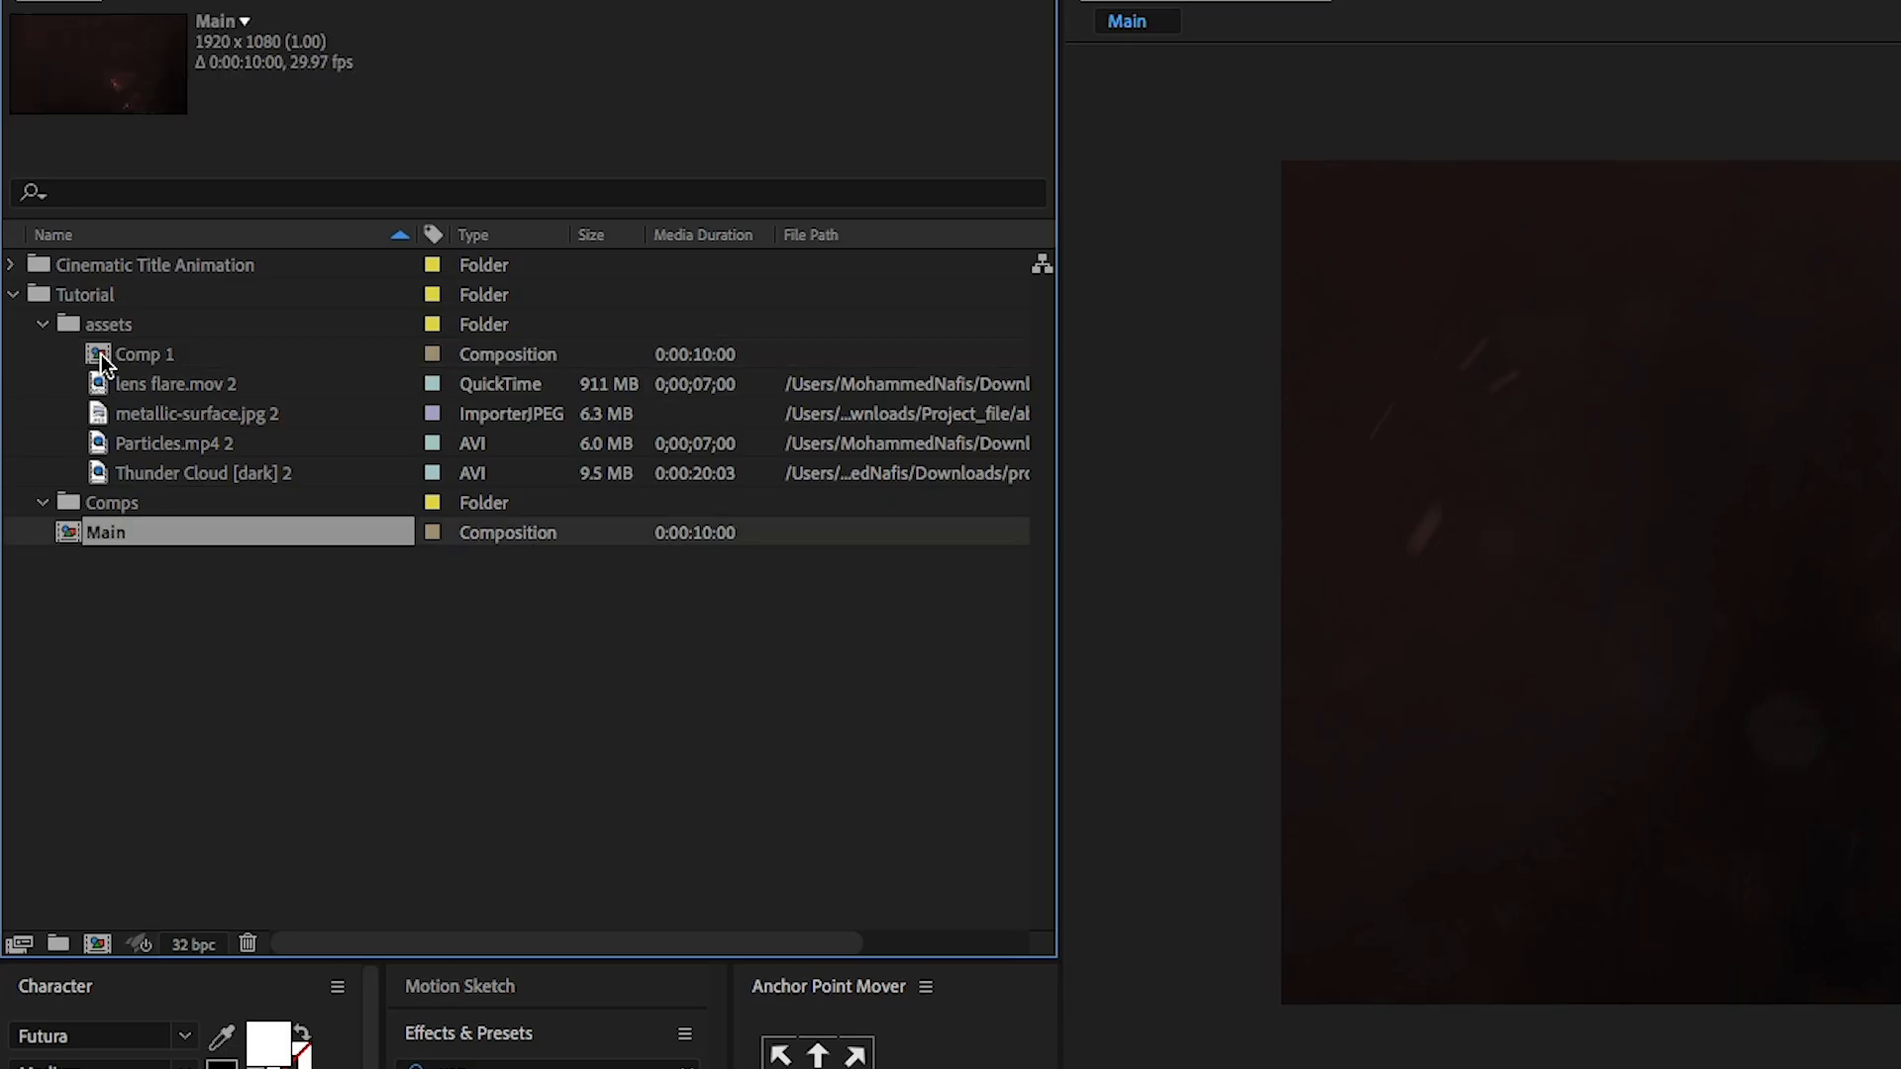
# Step: Place Comp 1 into the Main composition and rename the layer Title
pyautogui.doubleClick(144, 354)
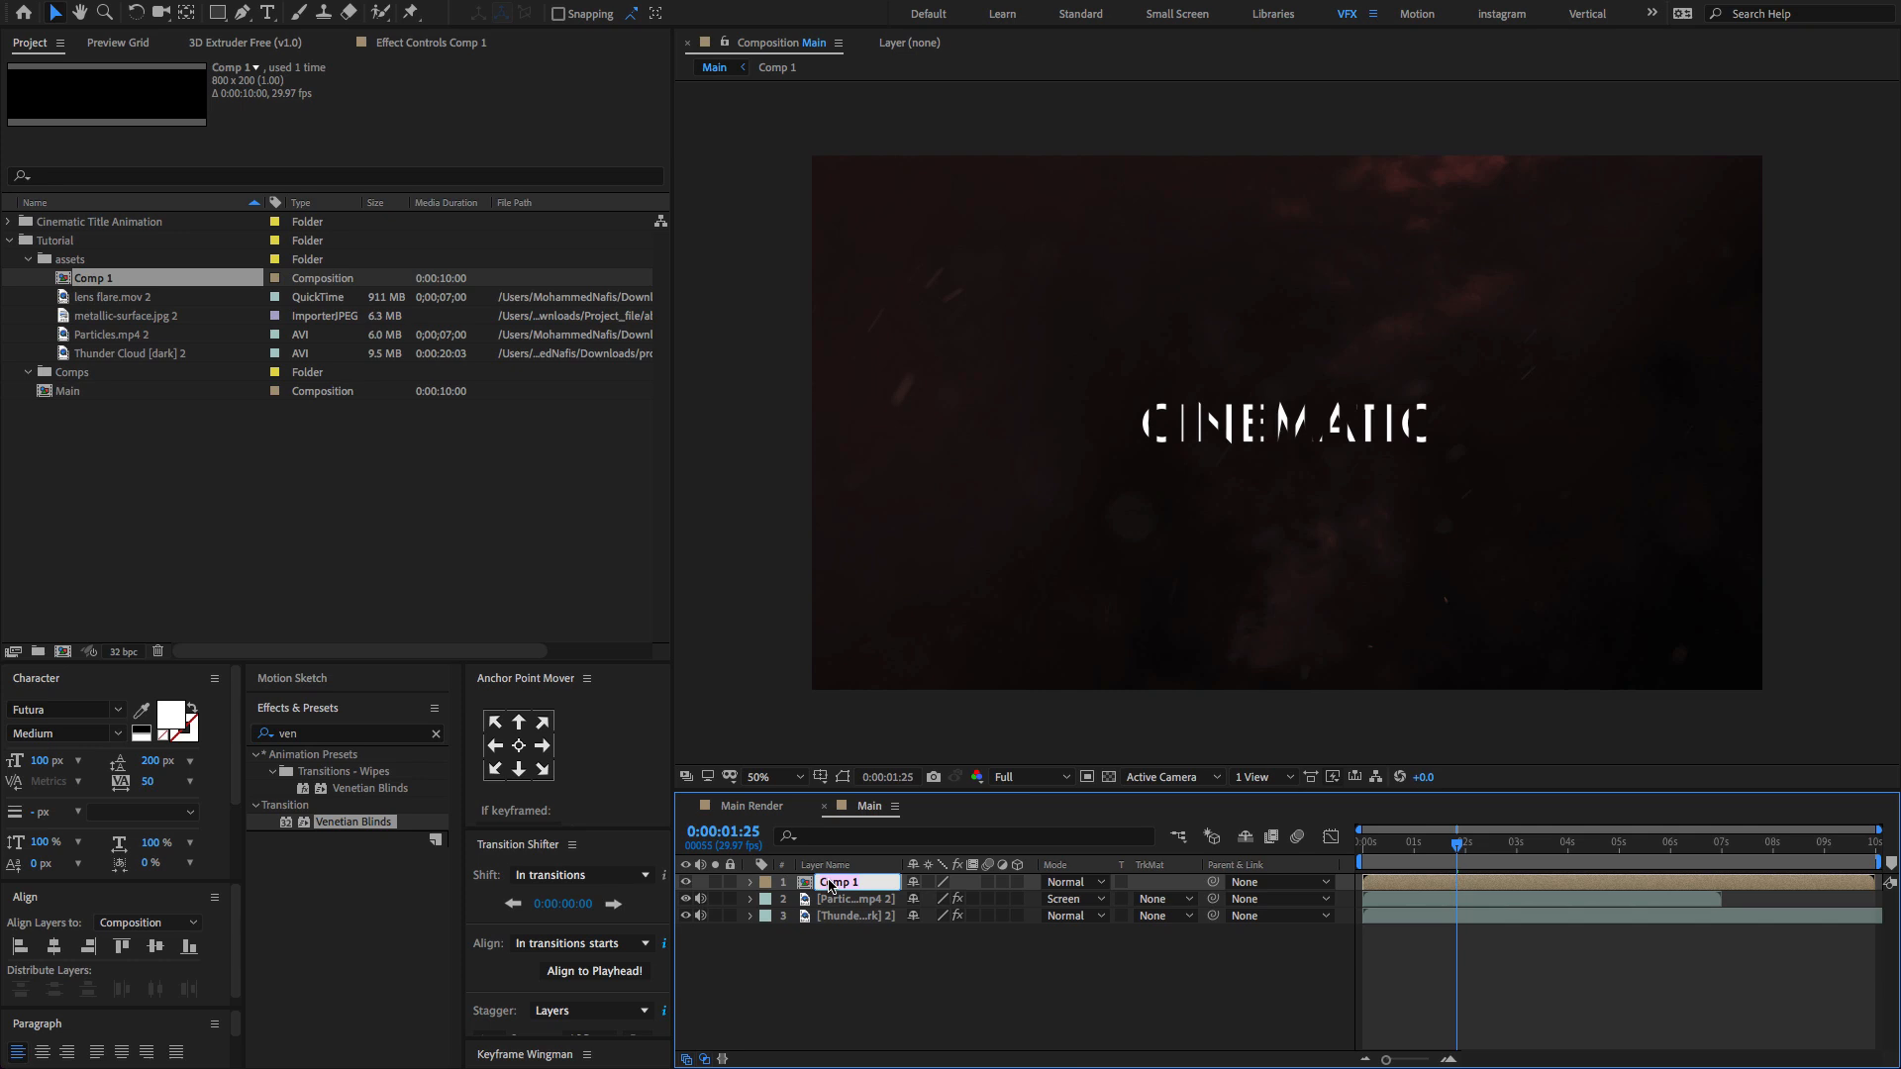
pyautogui.write('Title')
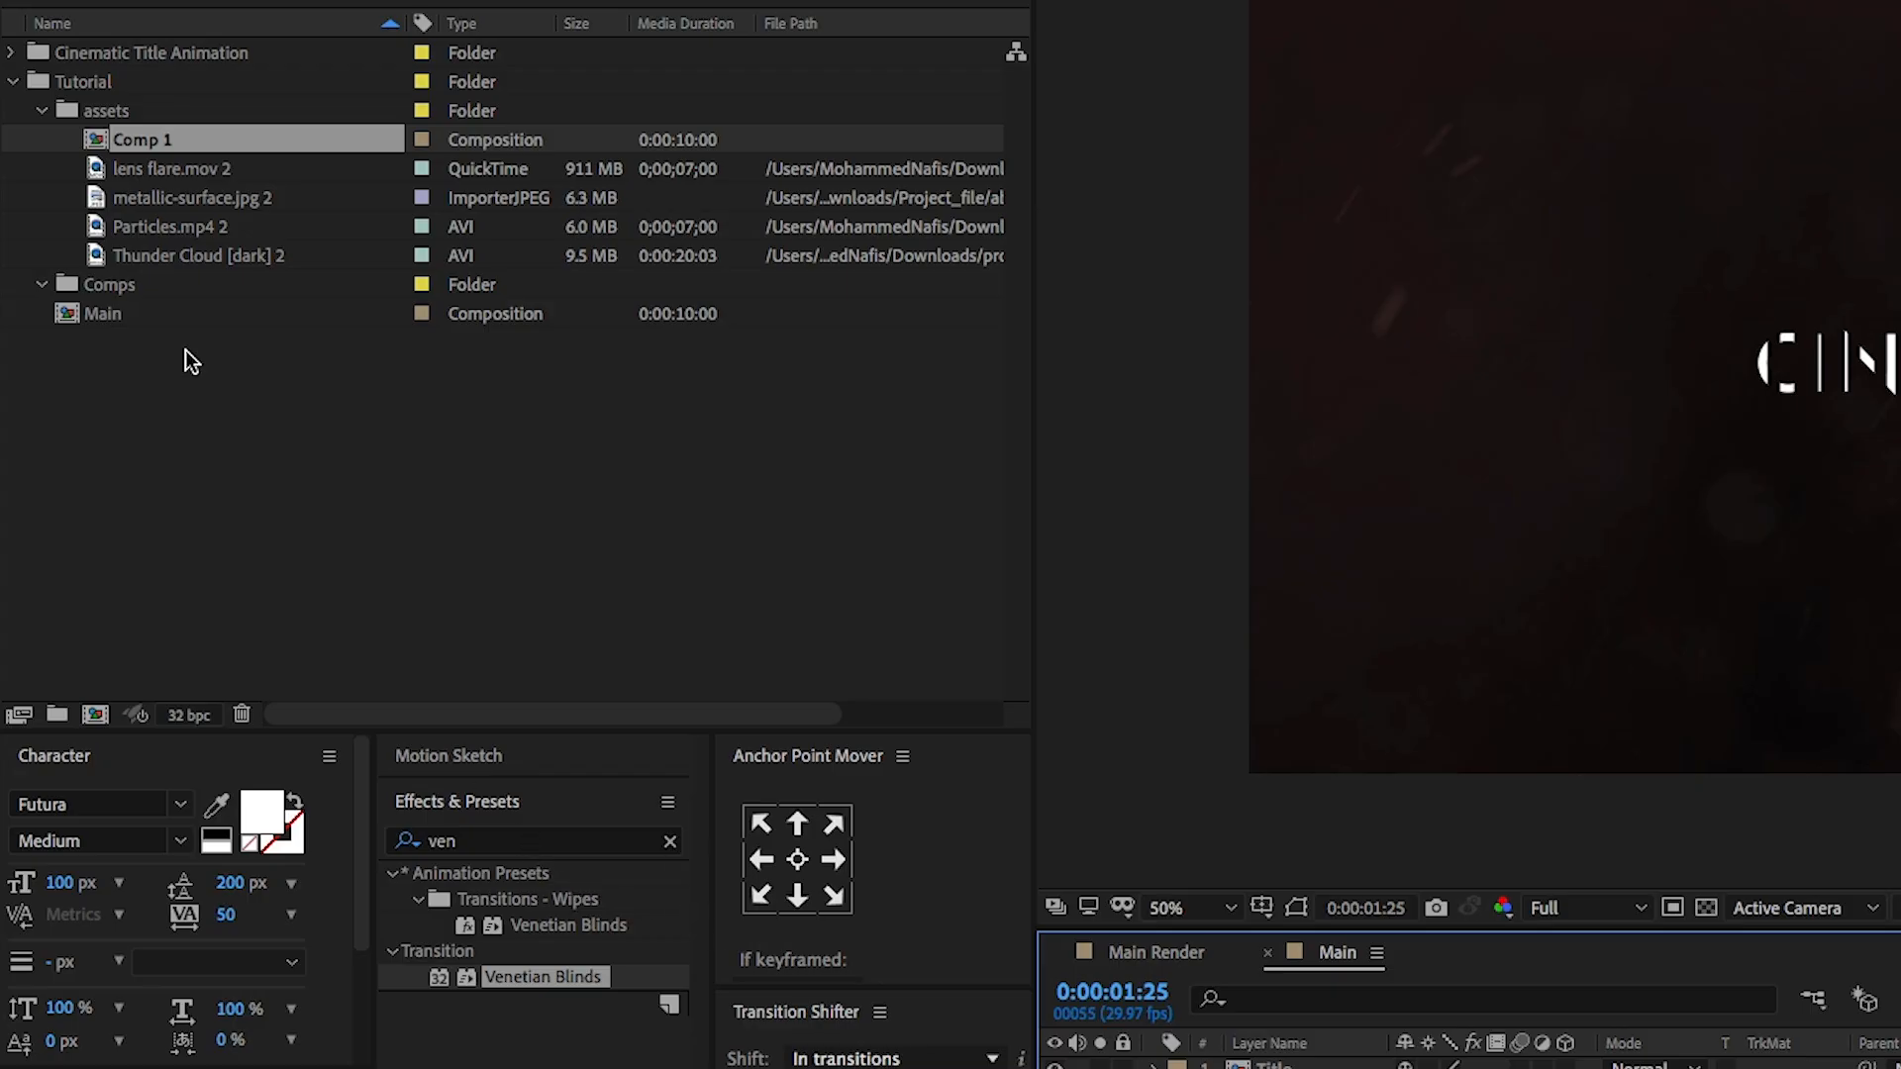
pyautogui.click(195, 197)
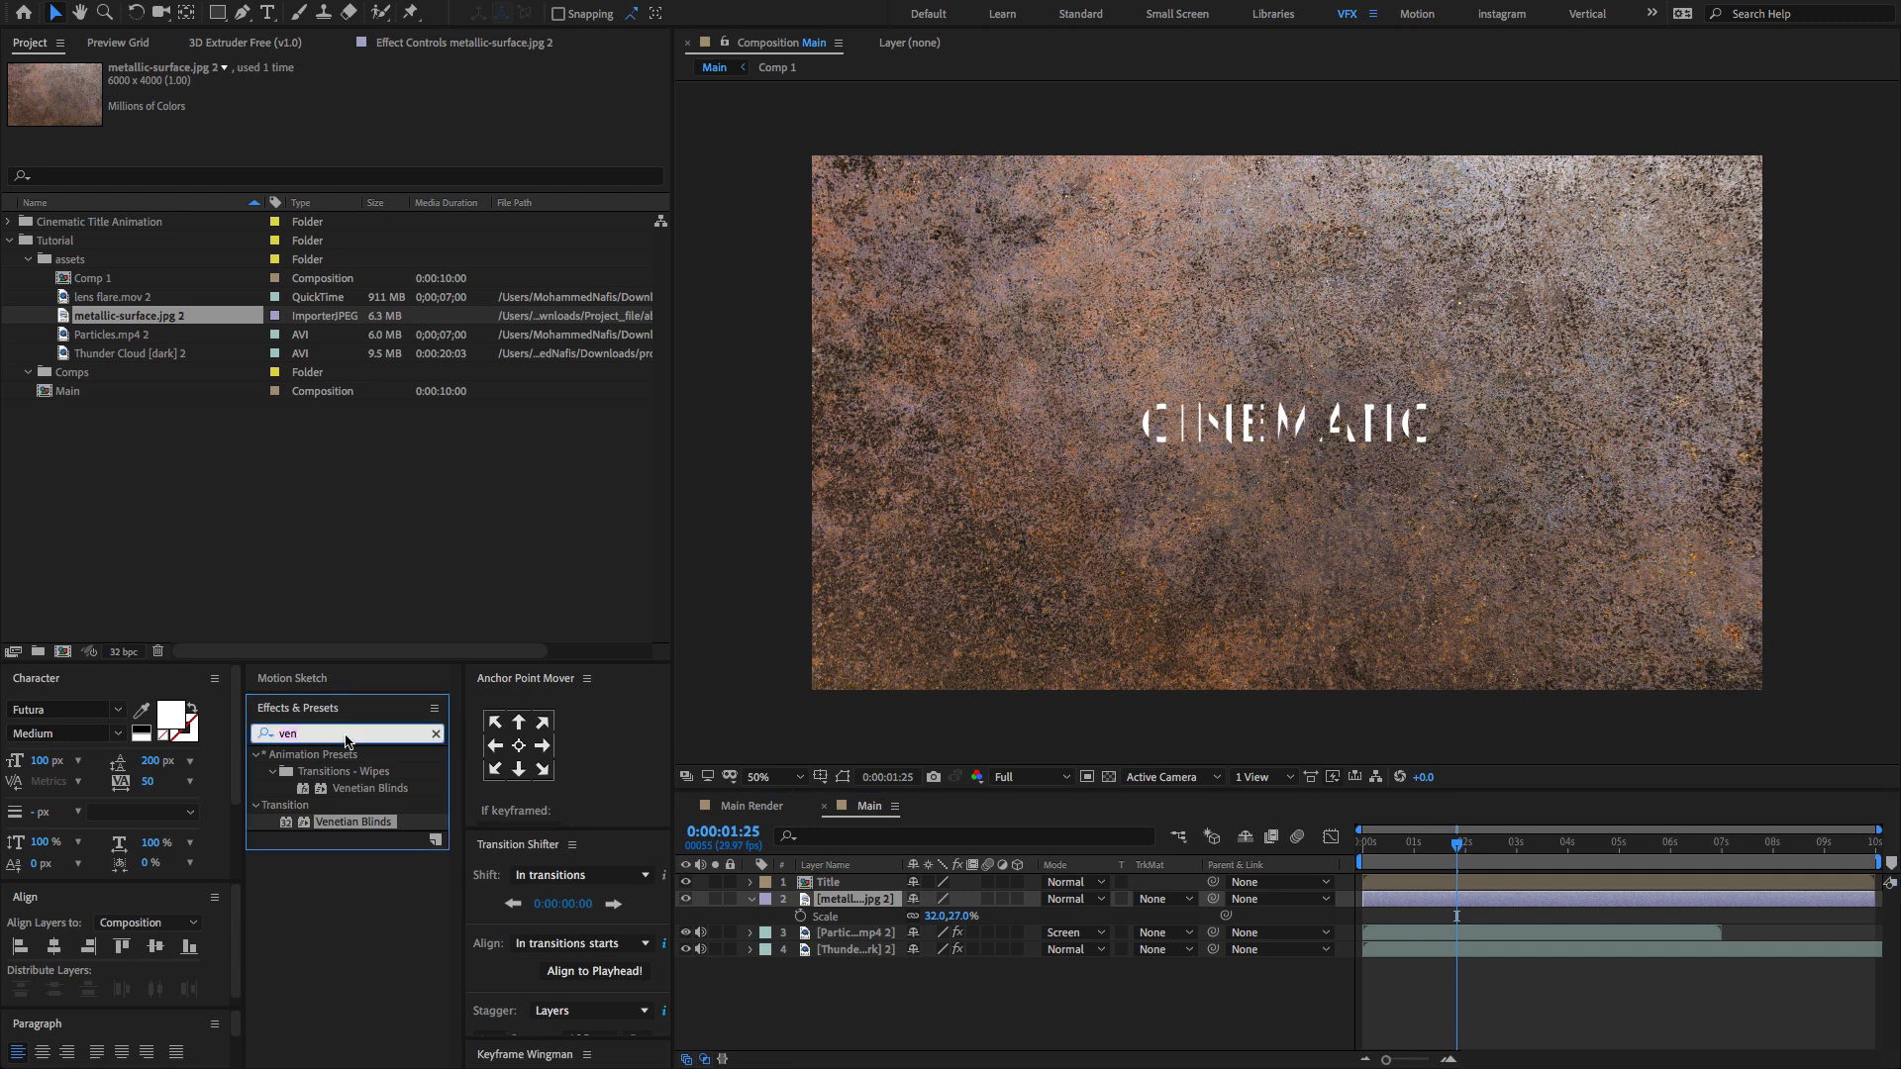
# Step: Apply a Curves colour correction to the metallic-surface image layer
pyautogui.write('cur')
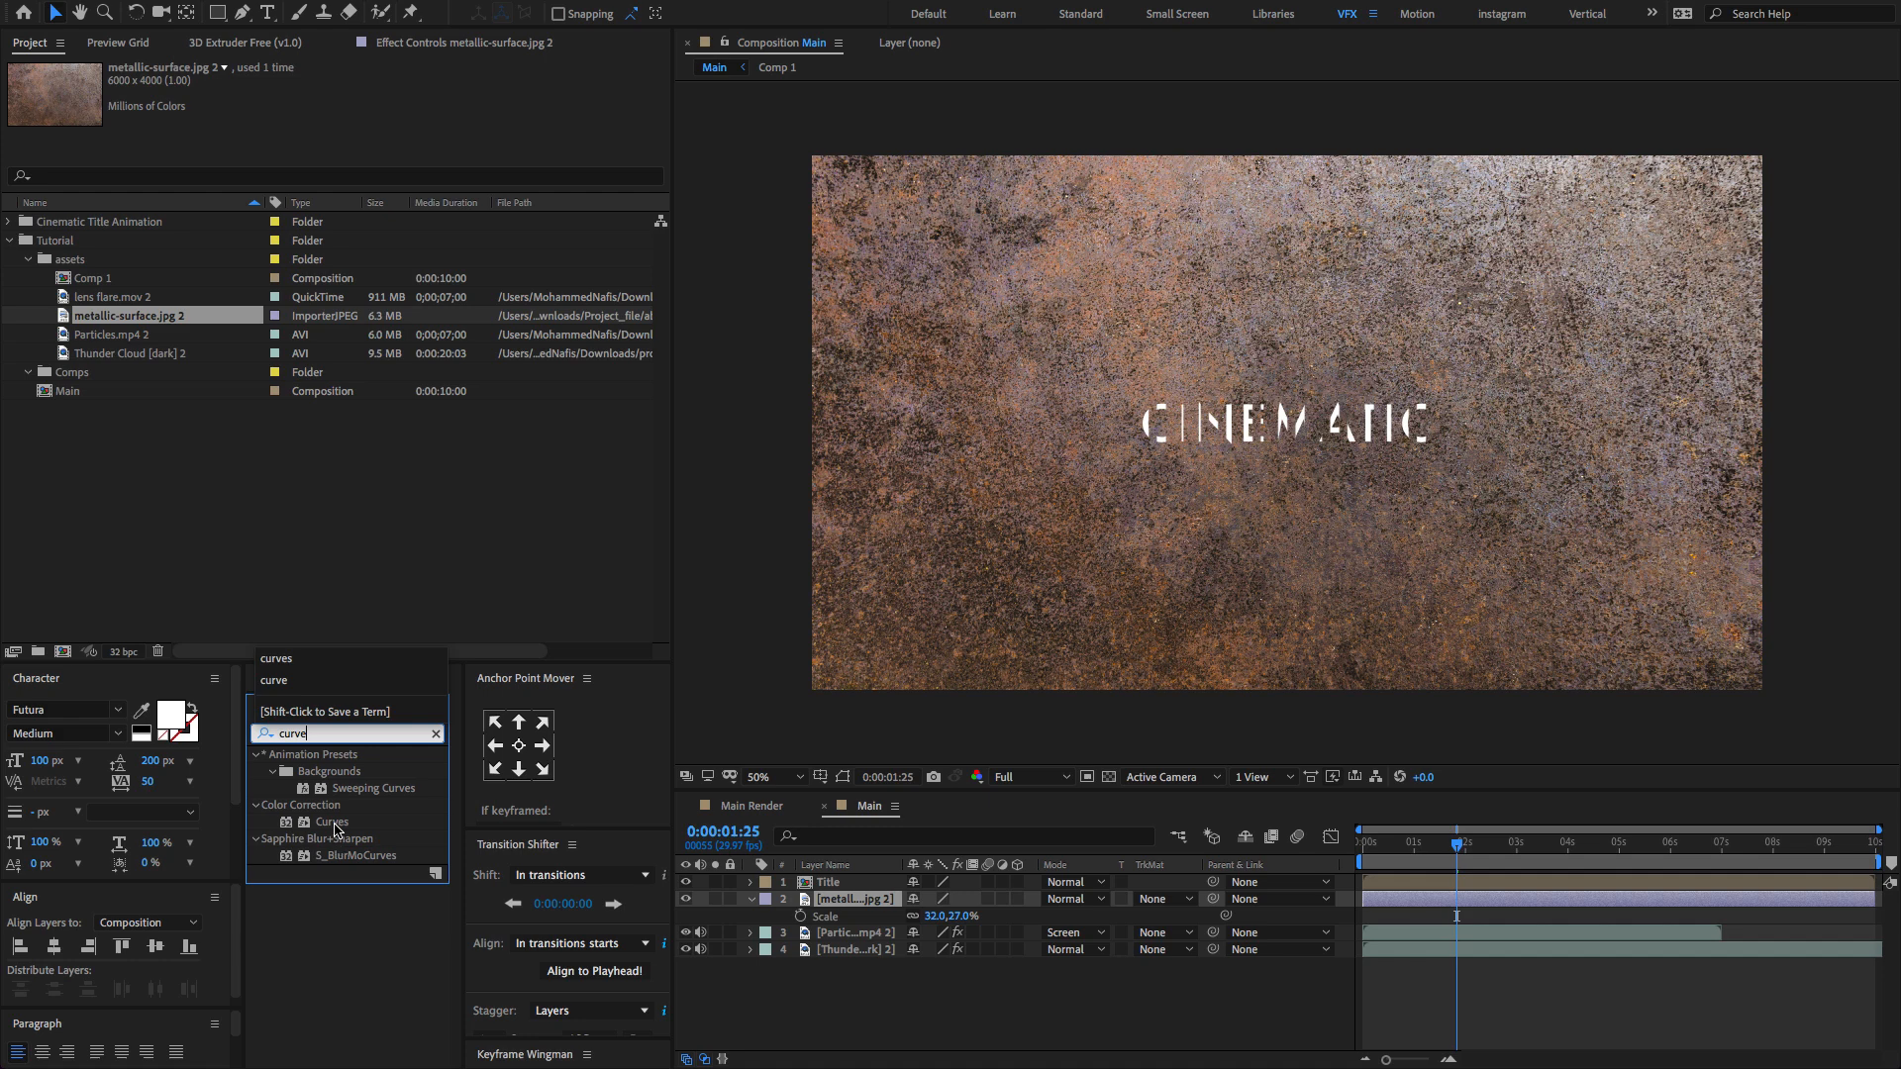
pyautogui.doubleClick(332, 822)
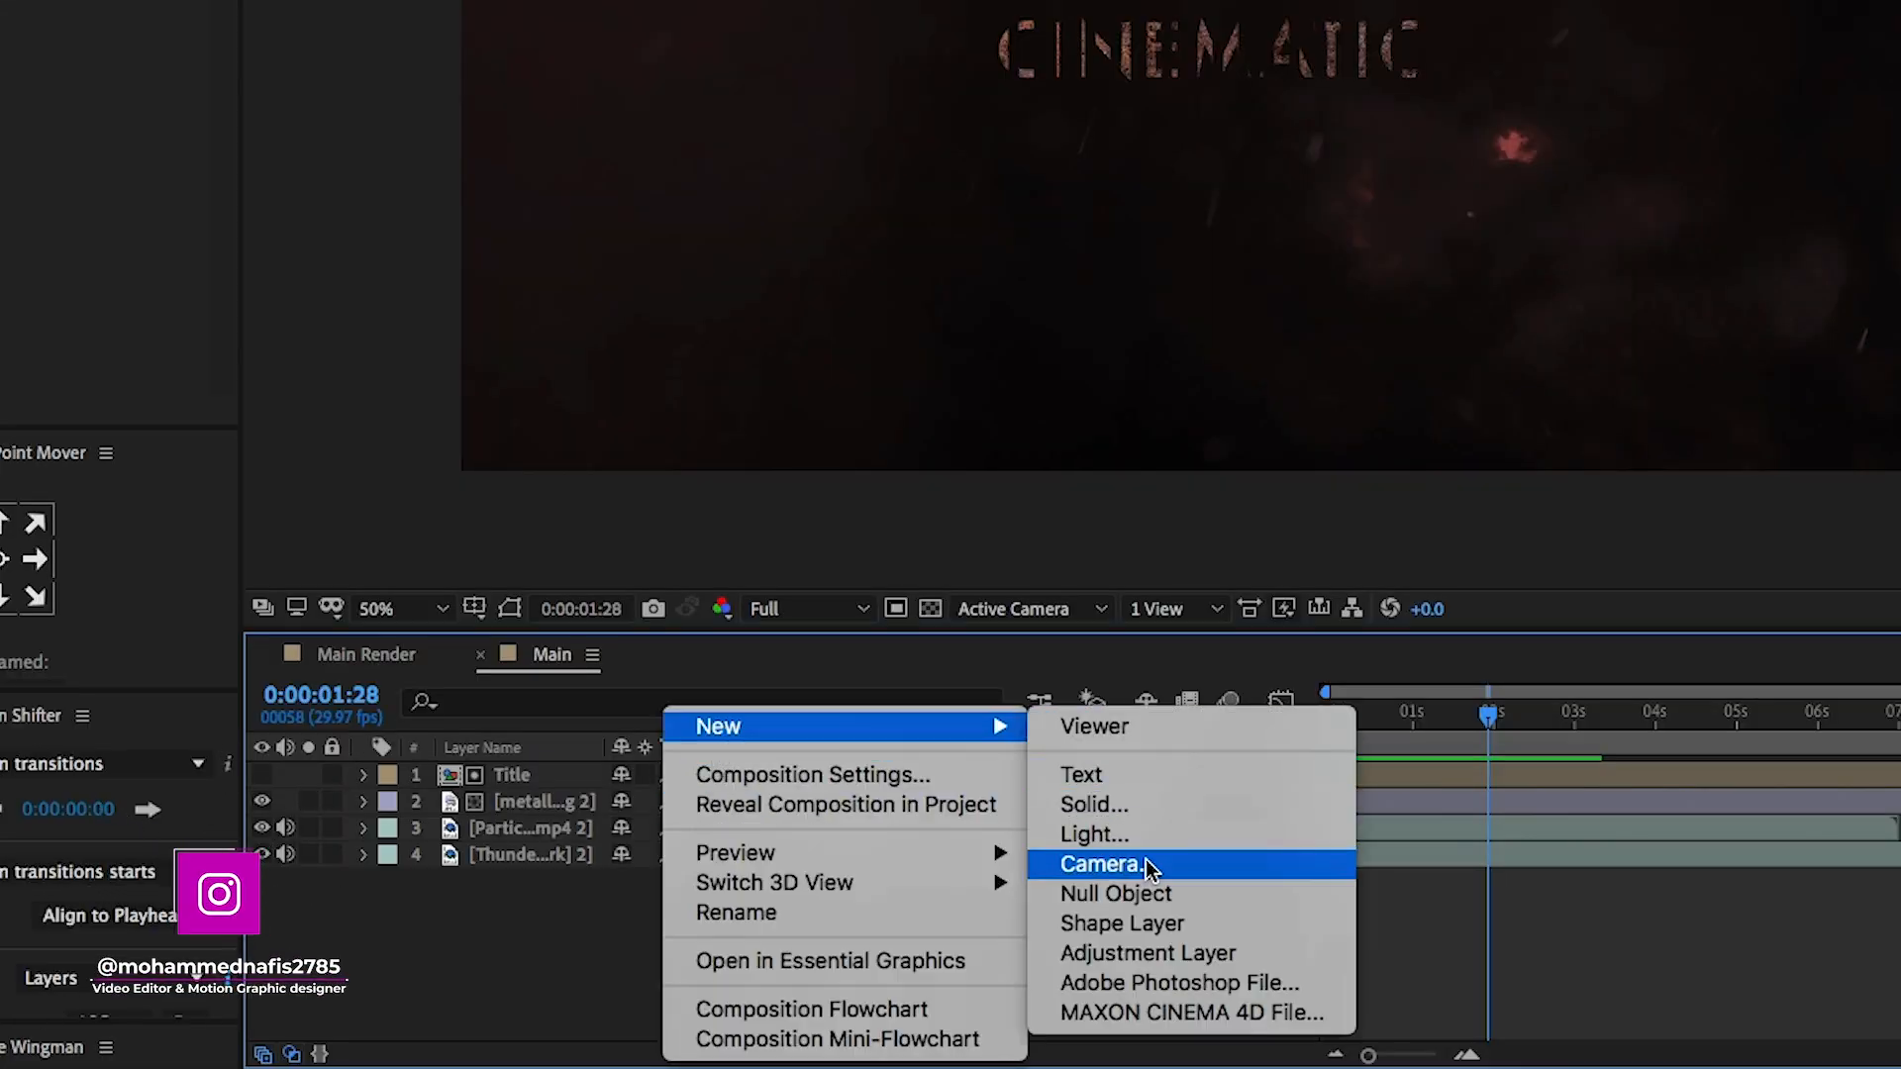
# Step: Create a new solid named Glow in the timeline
pyautogui.click(1095, 804)
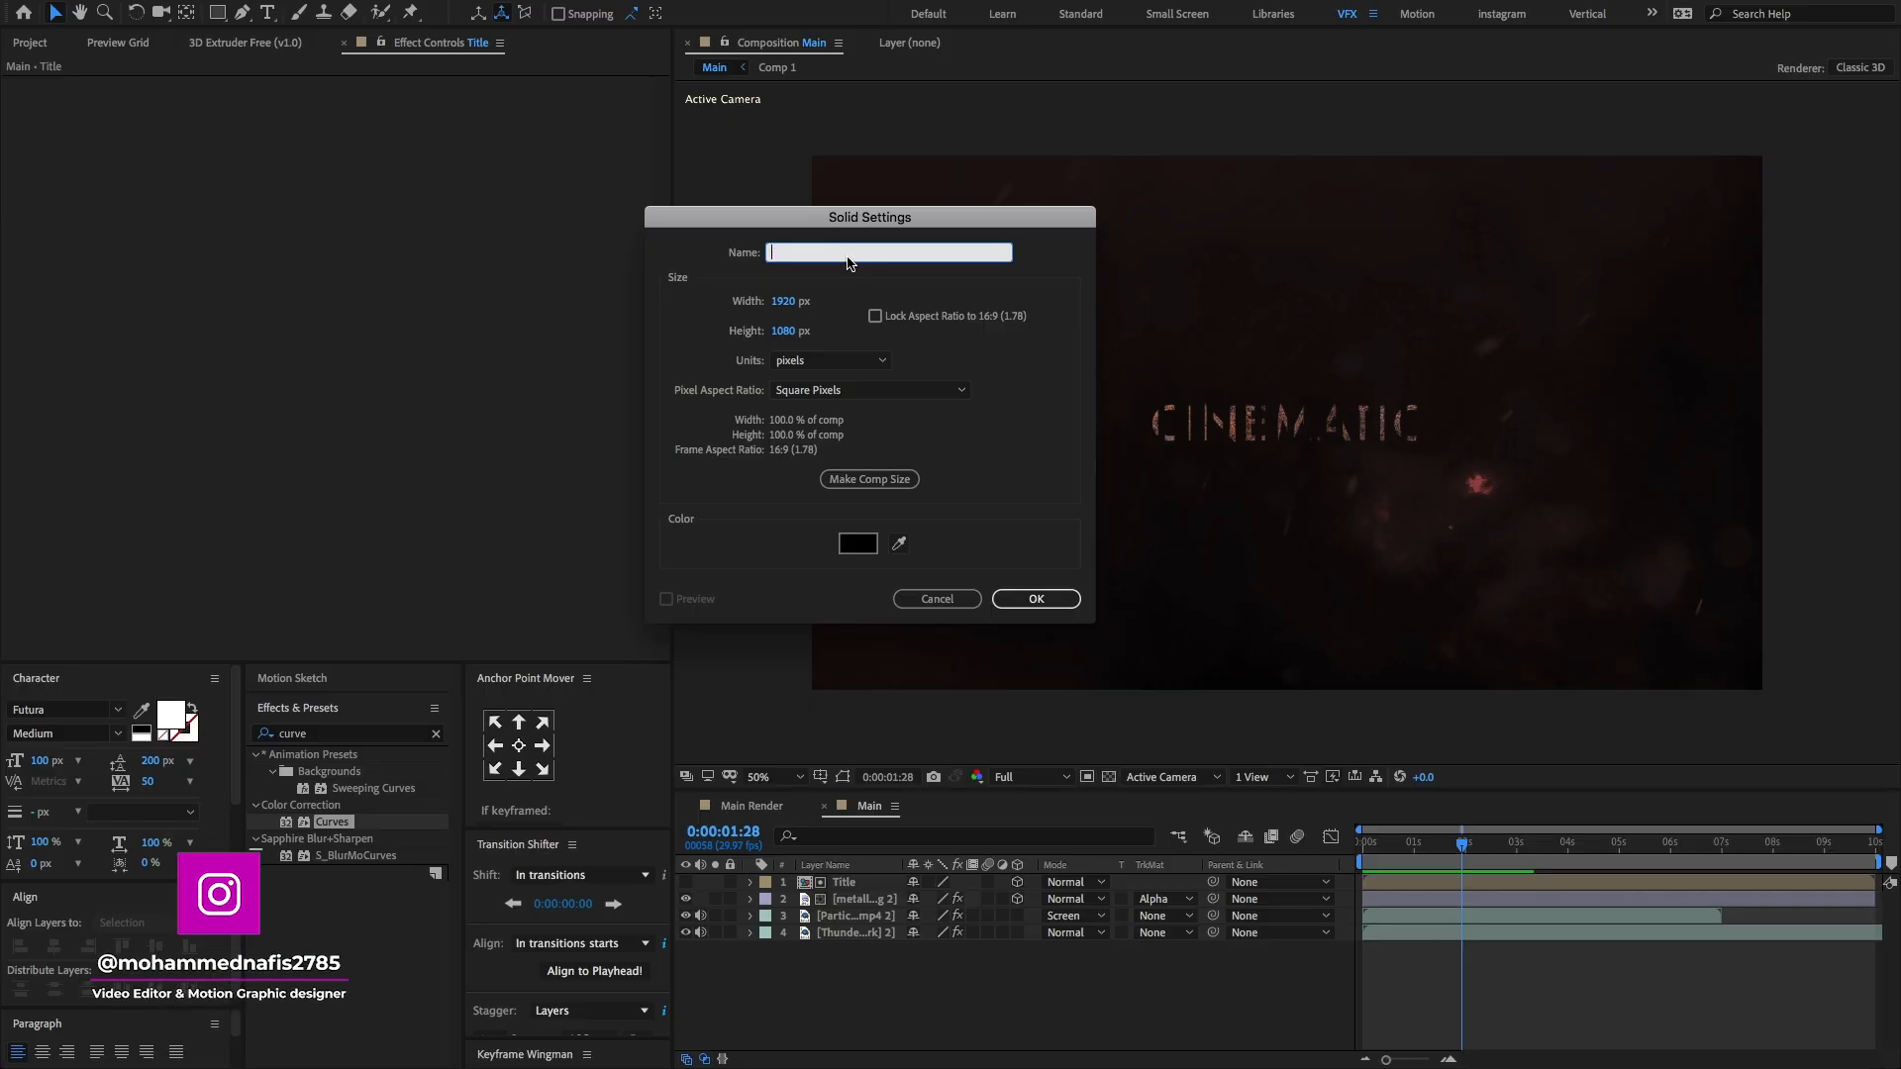
pyautogui.write('Glow')
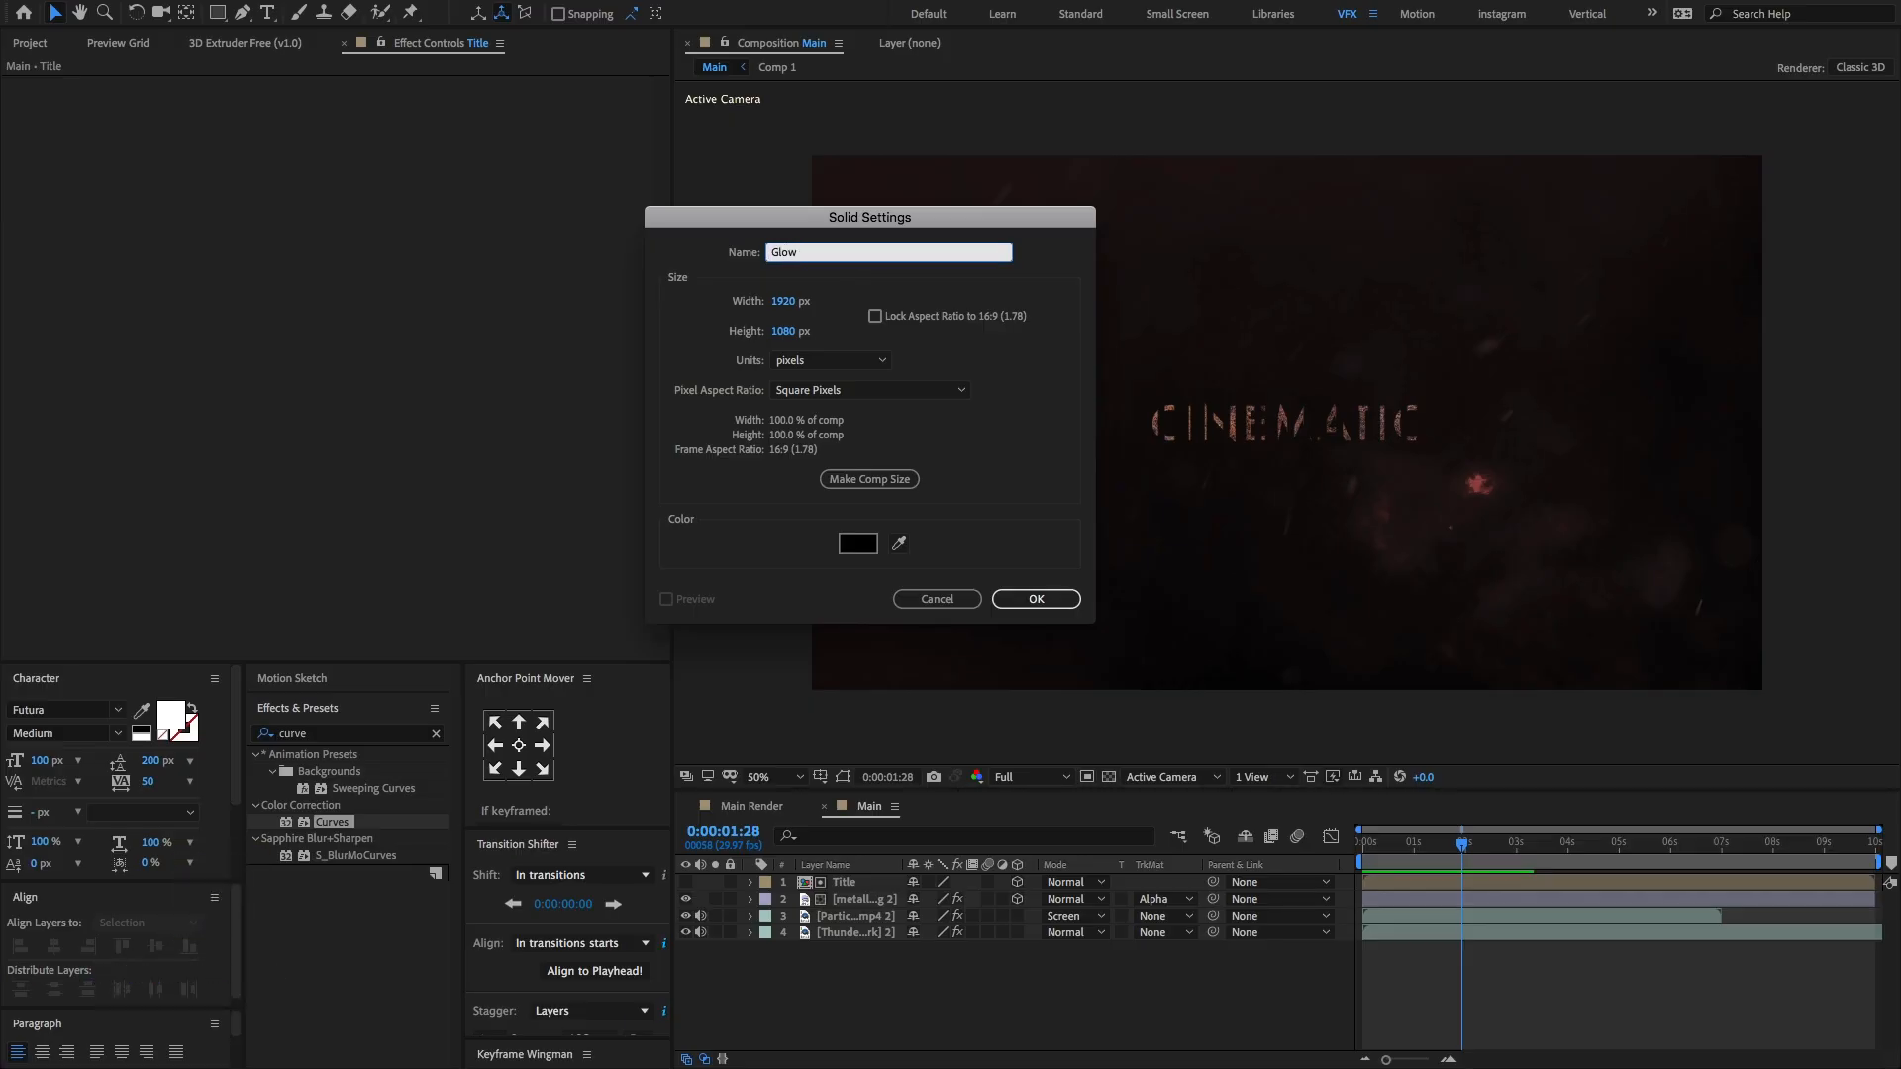
pyautogui.click(1036, 598)
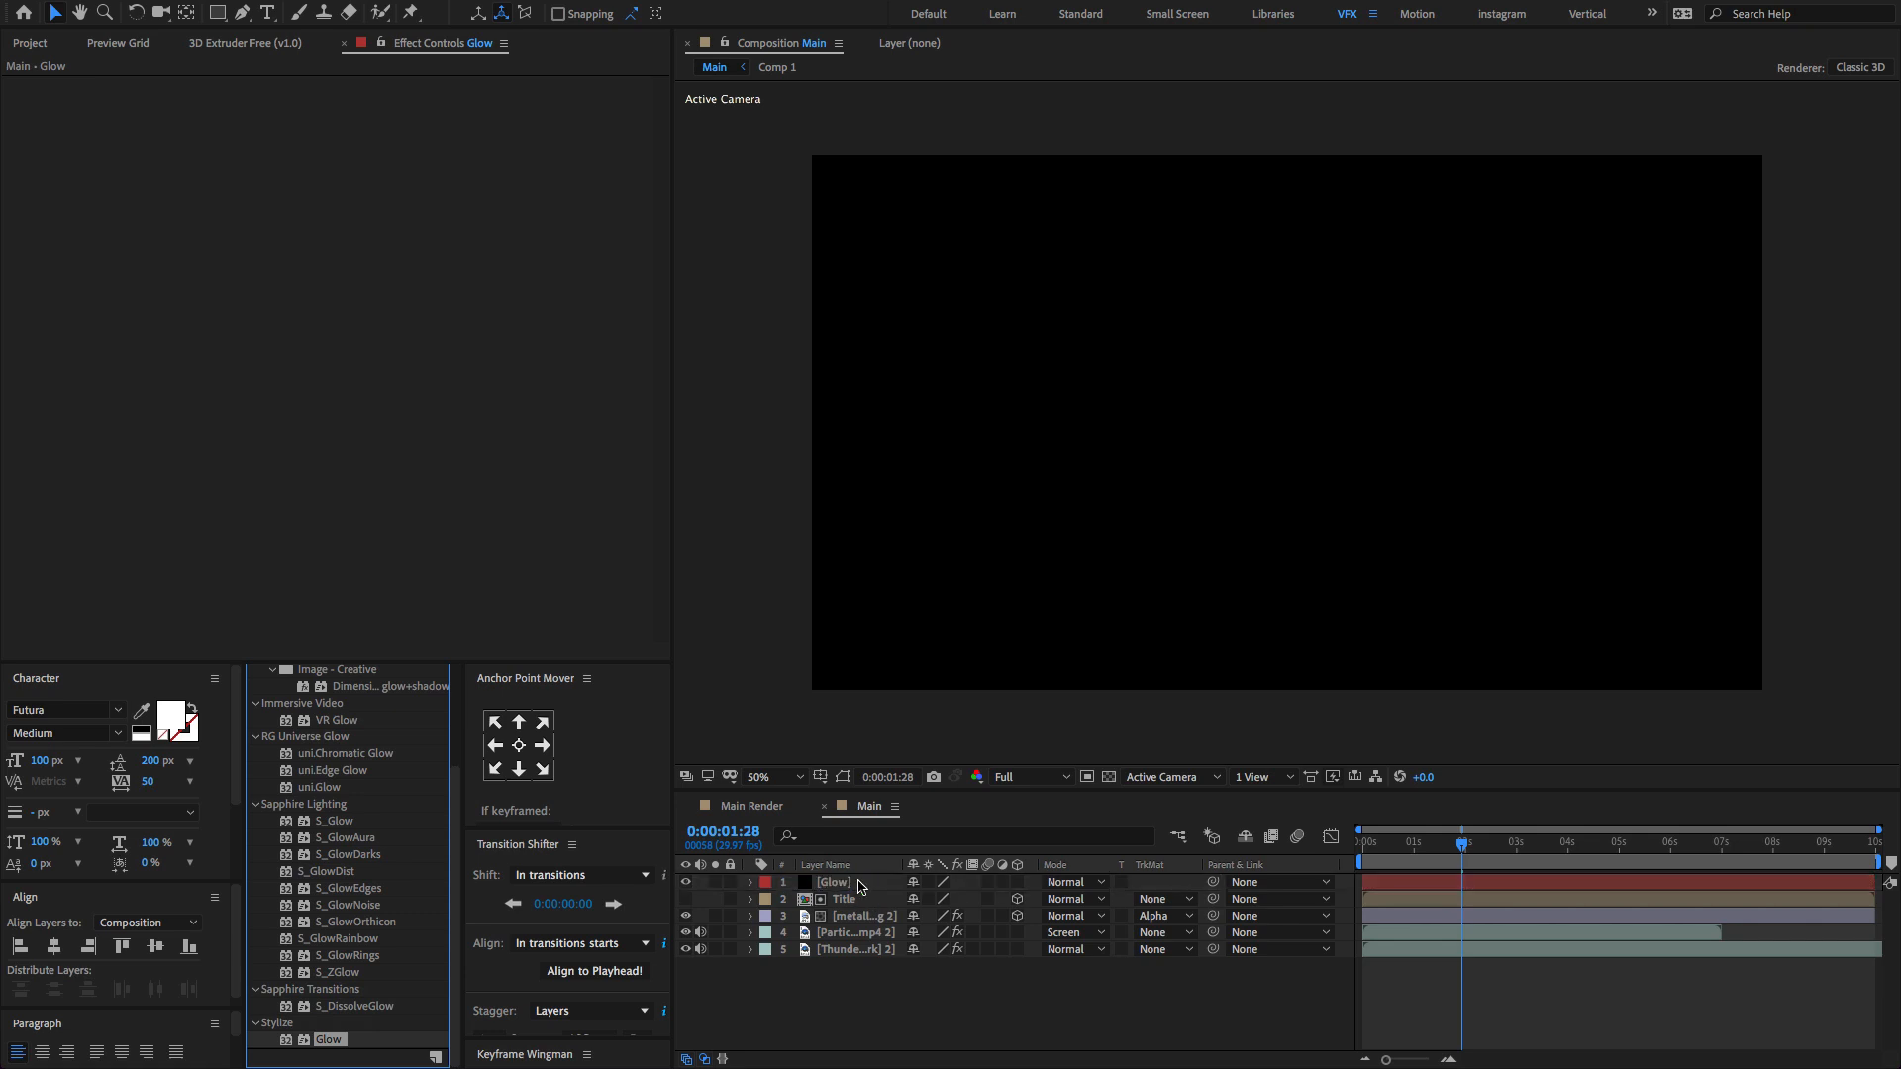
# Step: Apply the Glow effect to the solid and make it an adjustment layer
pyautogui.click(834, 882)
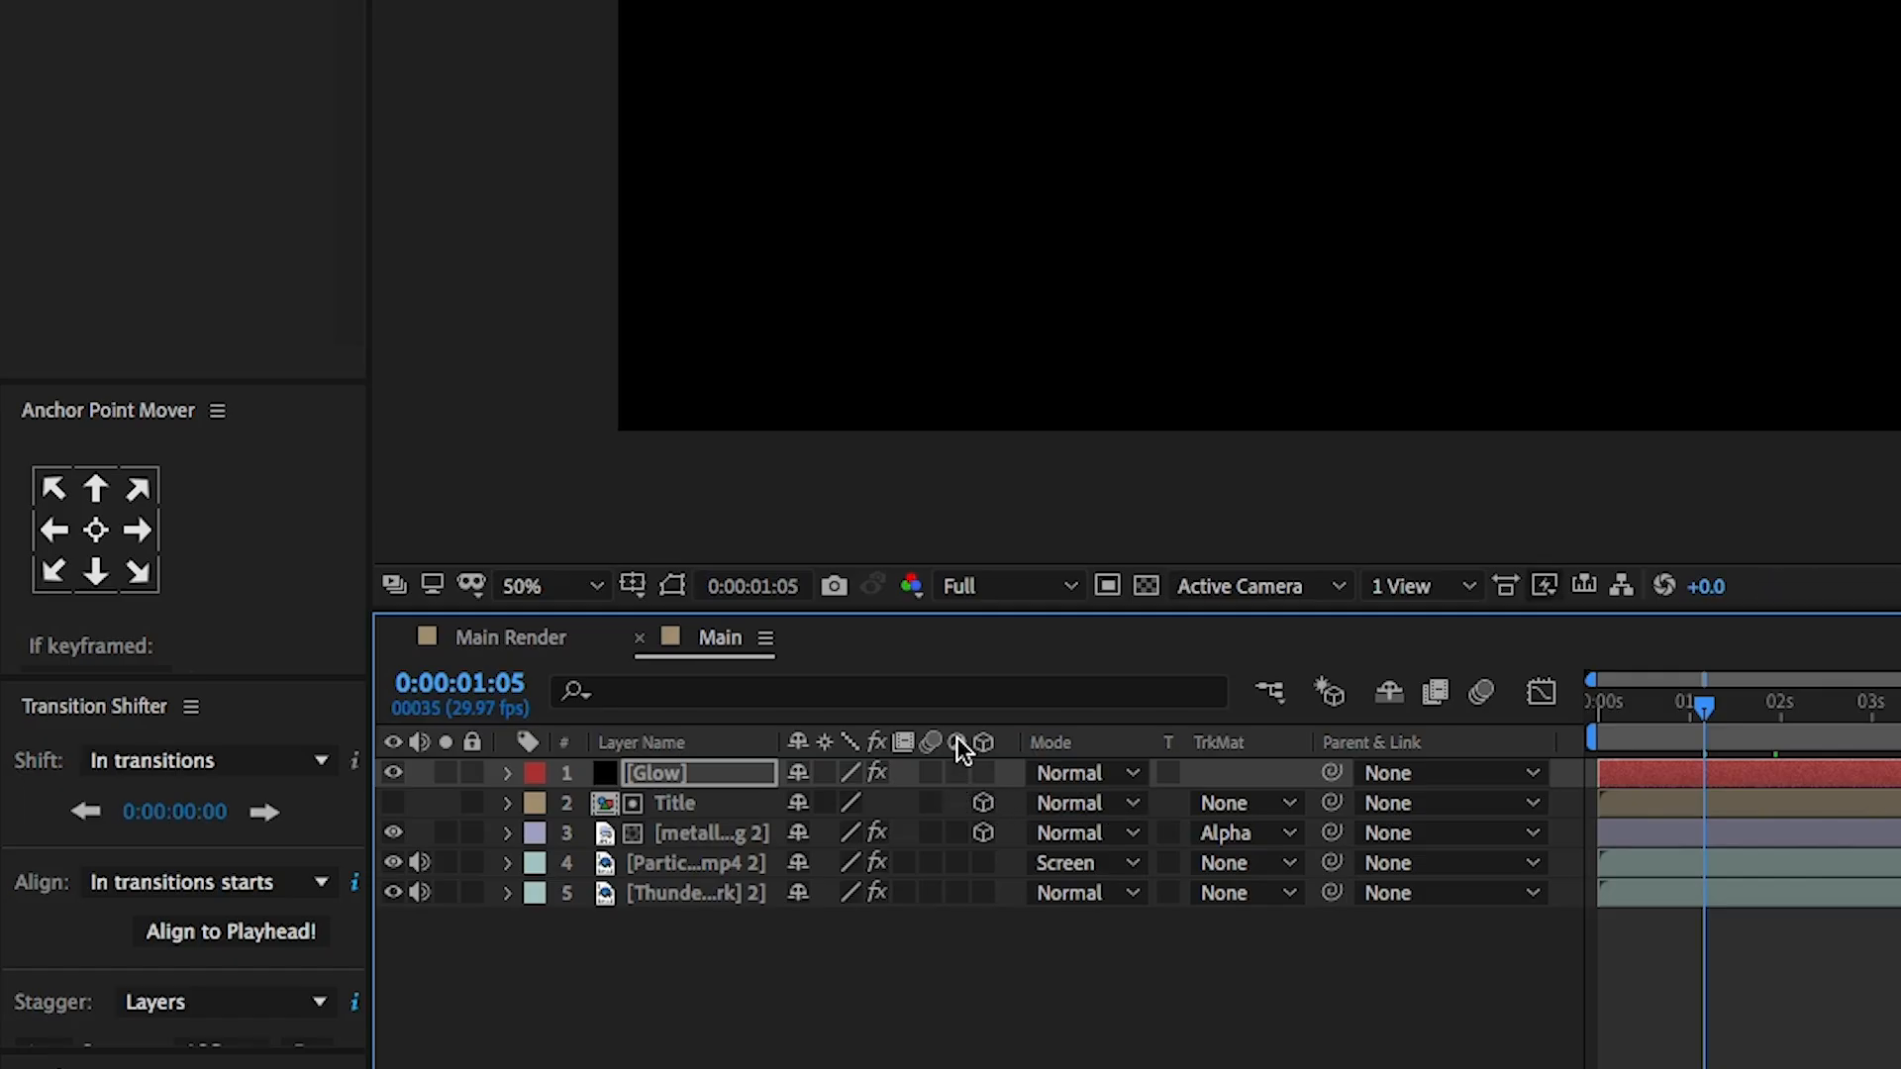
pyautogui.click(958, 774)
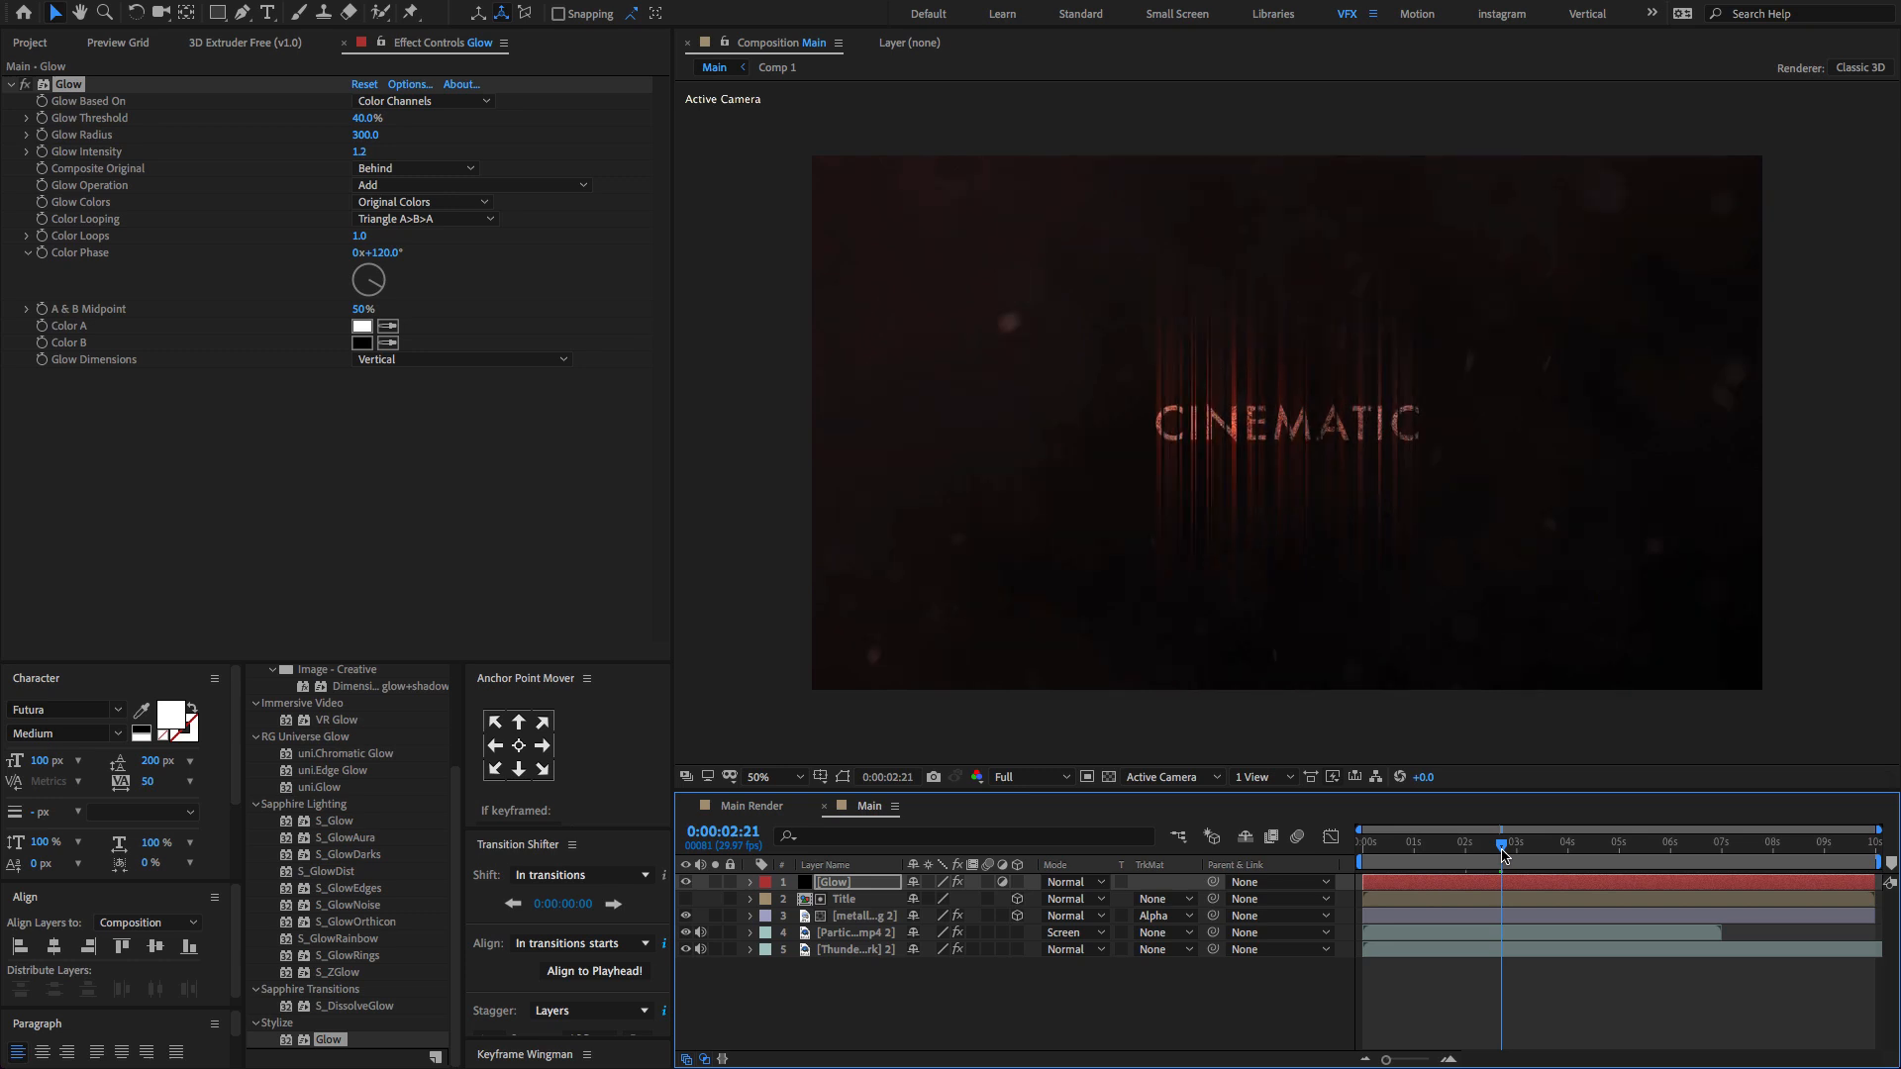
pyautogui.moveTo(1385, 387)
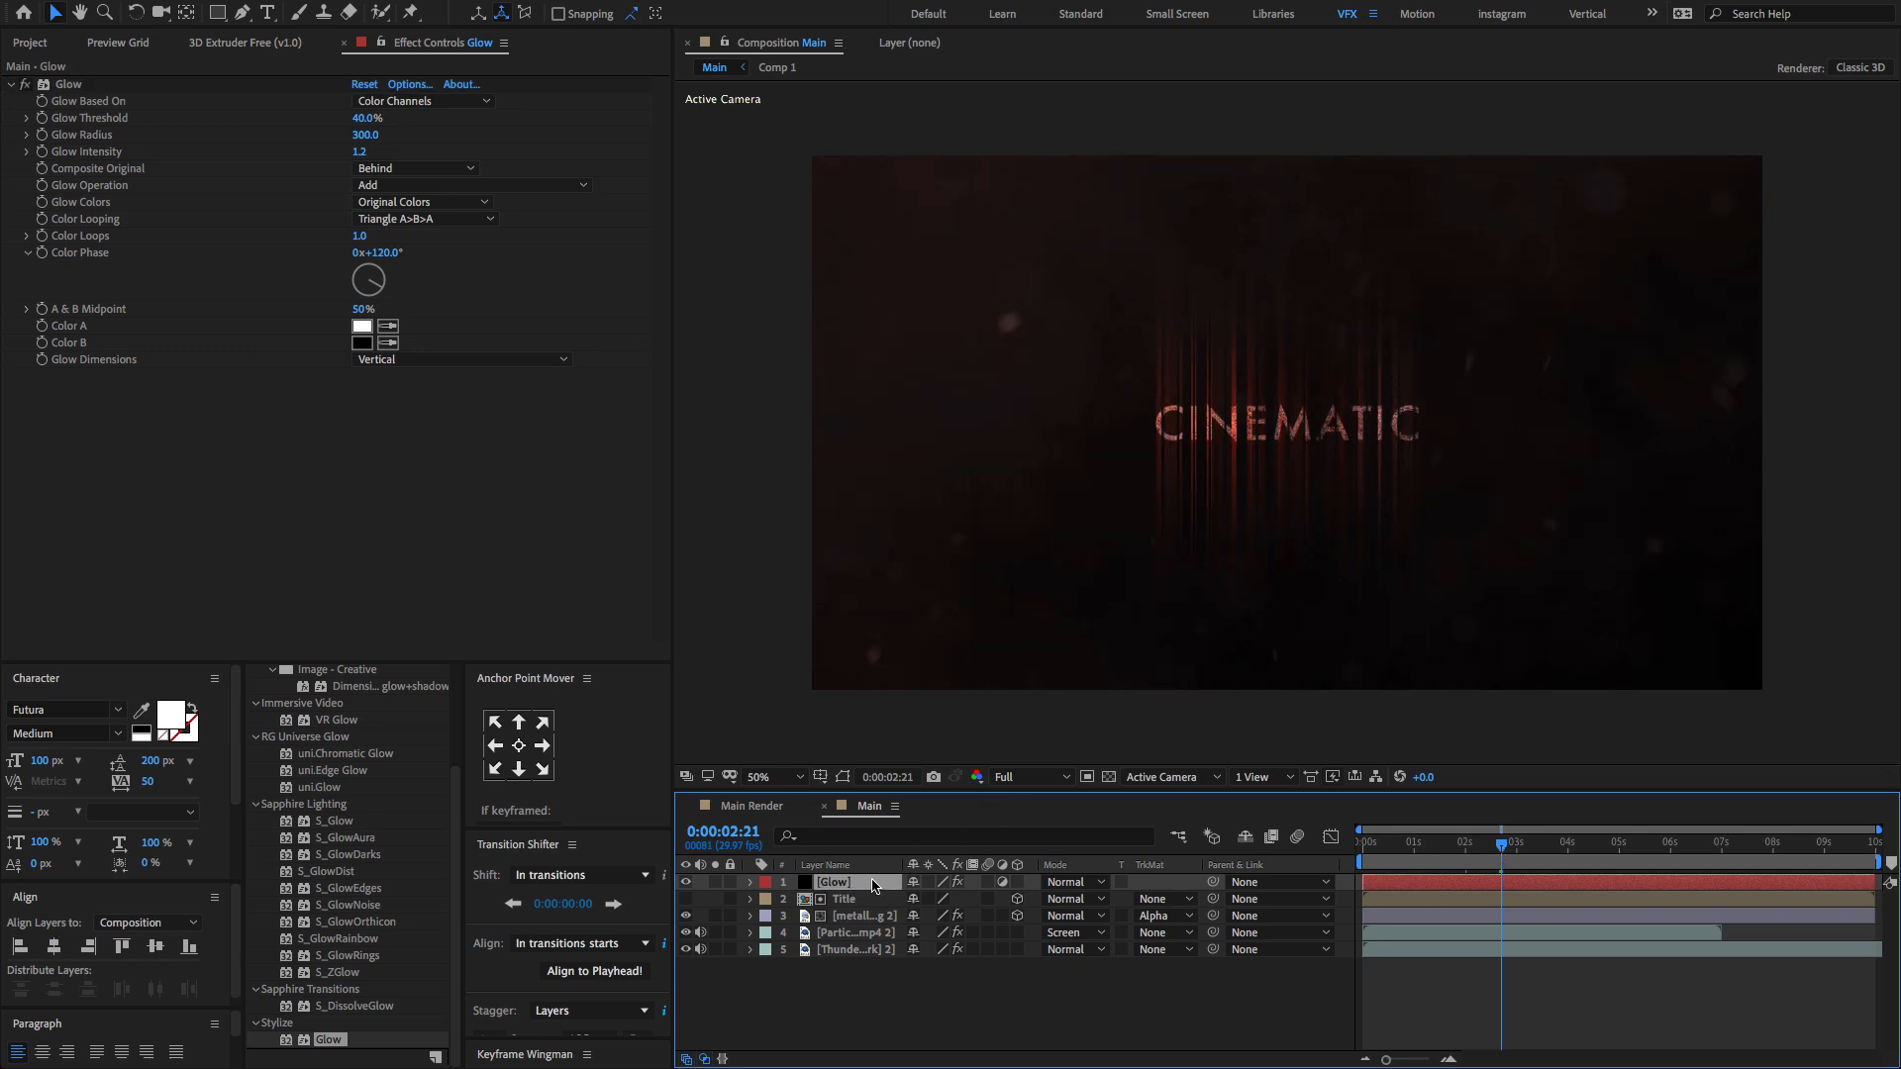
pyautogui.moveTo(211, 14)
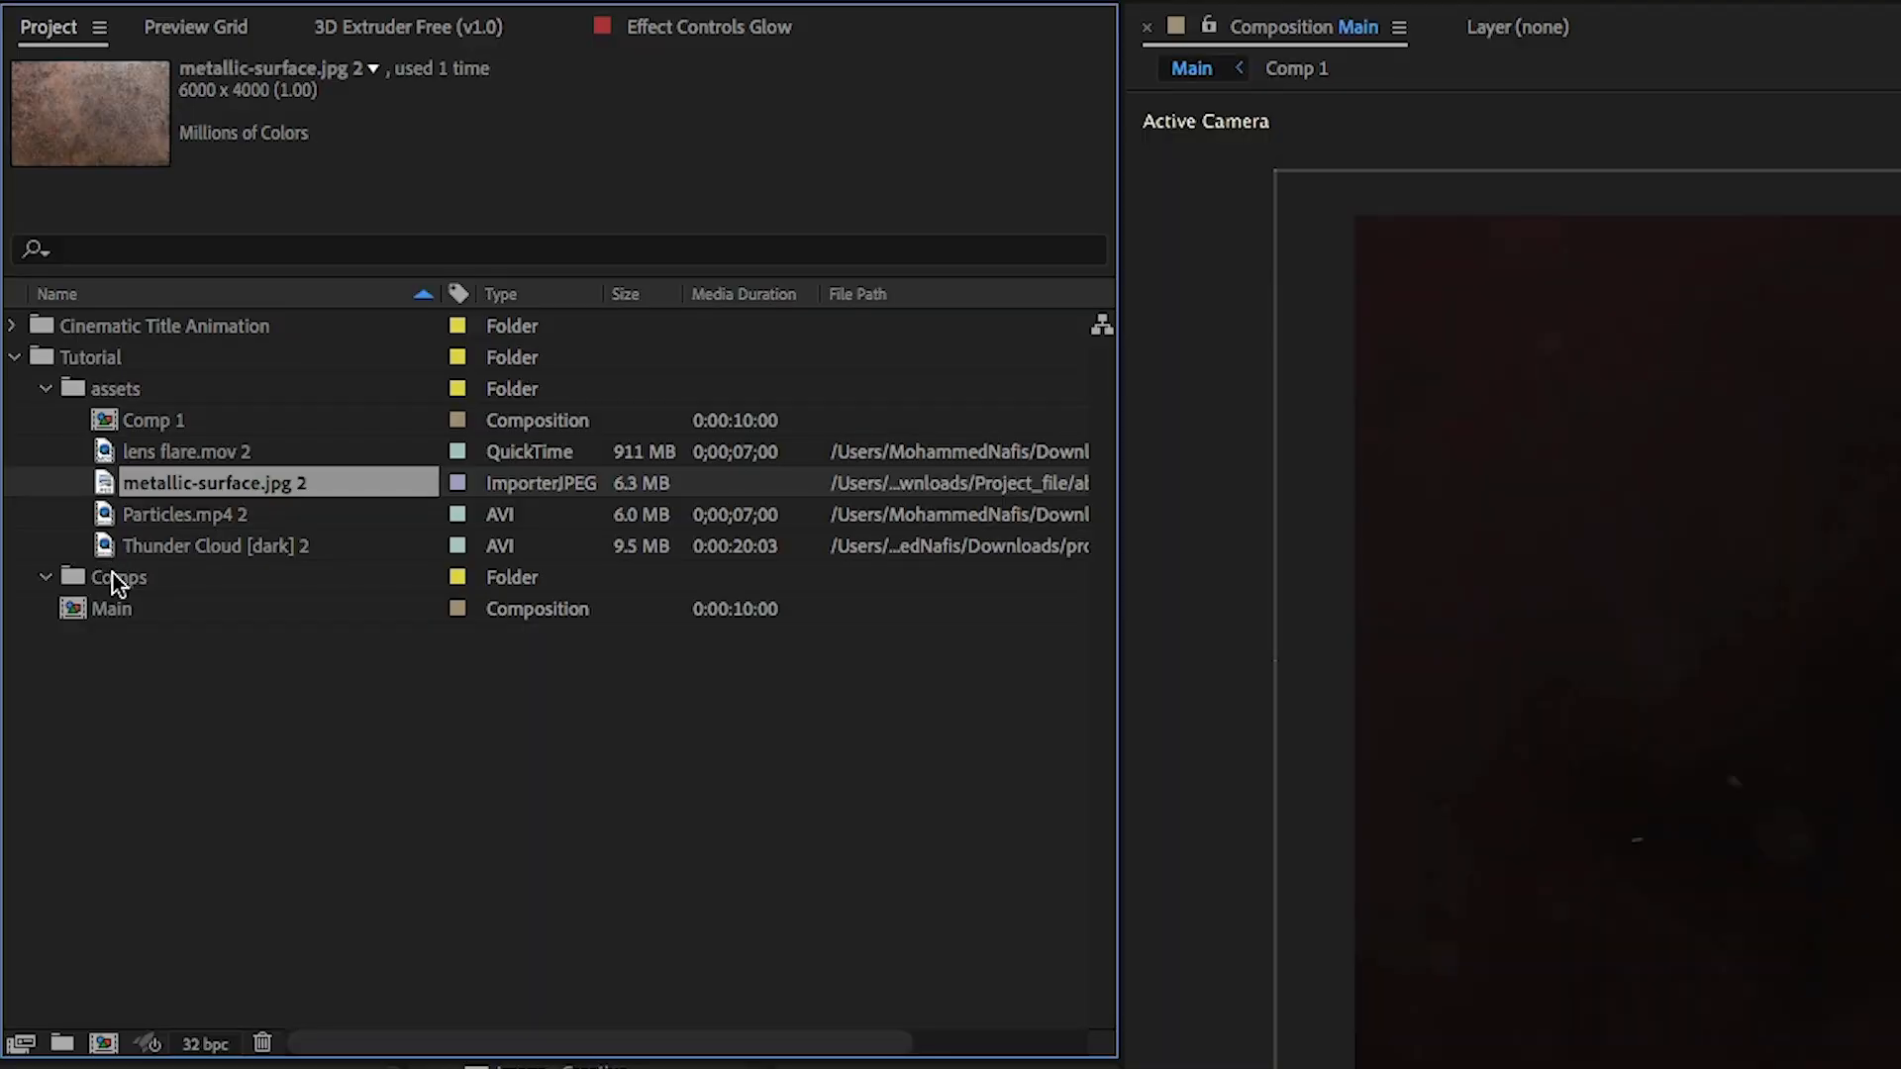
# Step: Add lens flare.mov to Main and tint its highlights orange with Tint
pyautogui.click(186, 451)
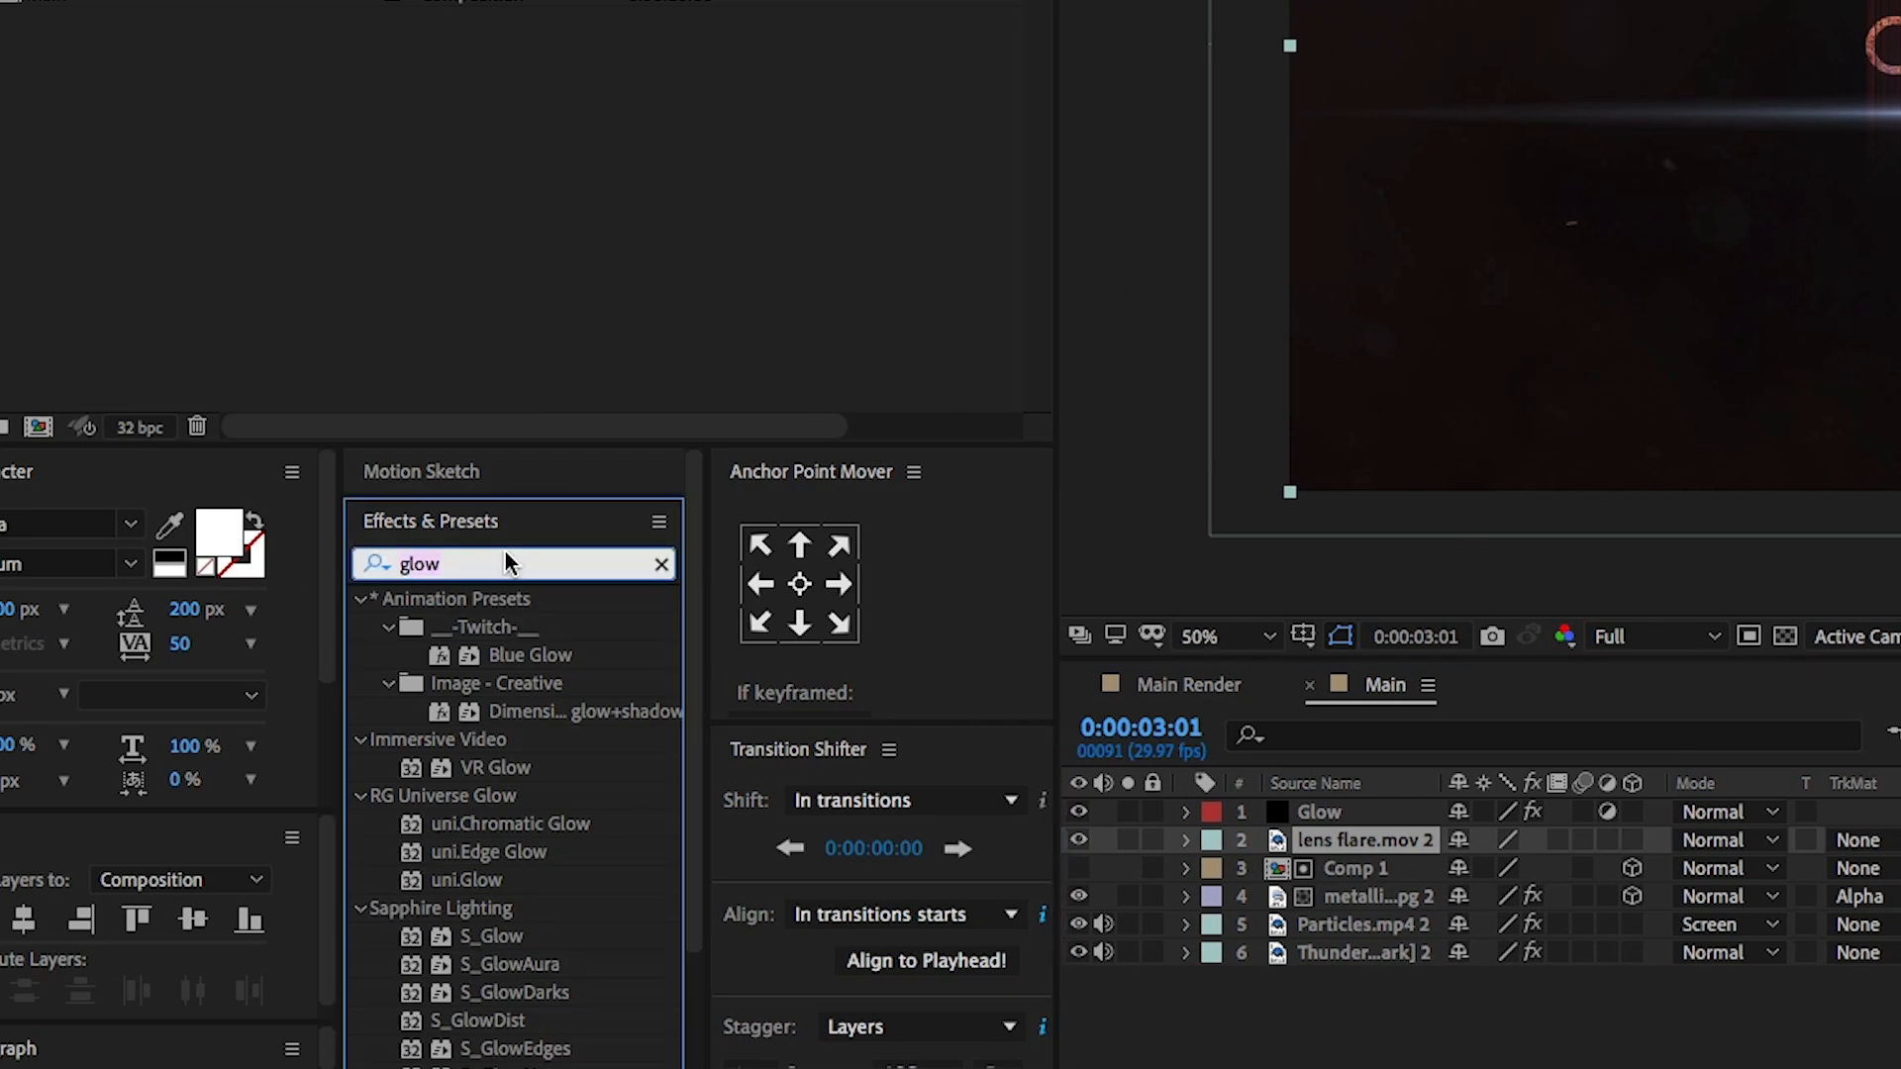
pyautogui.write('tint')
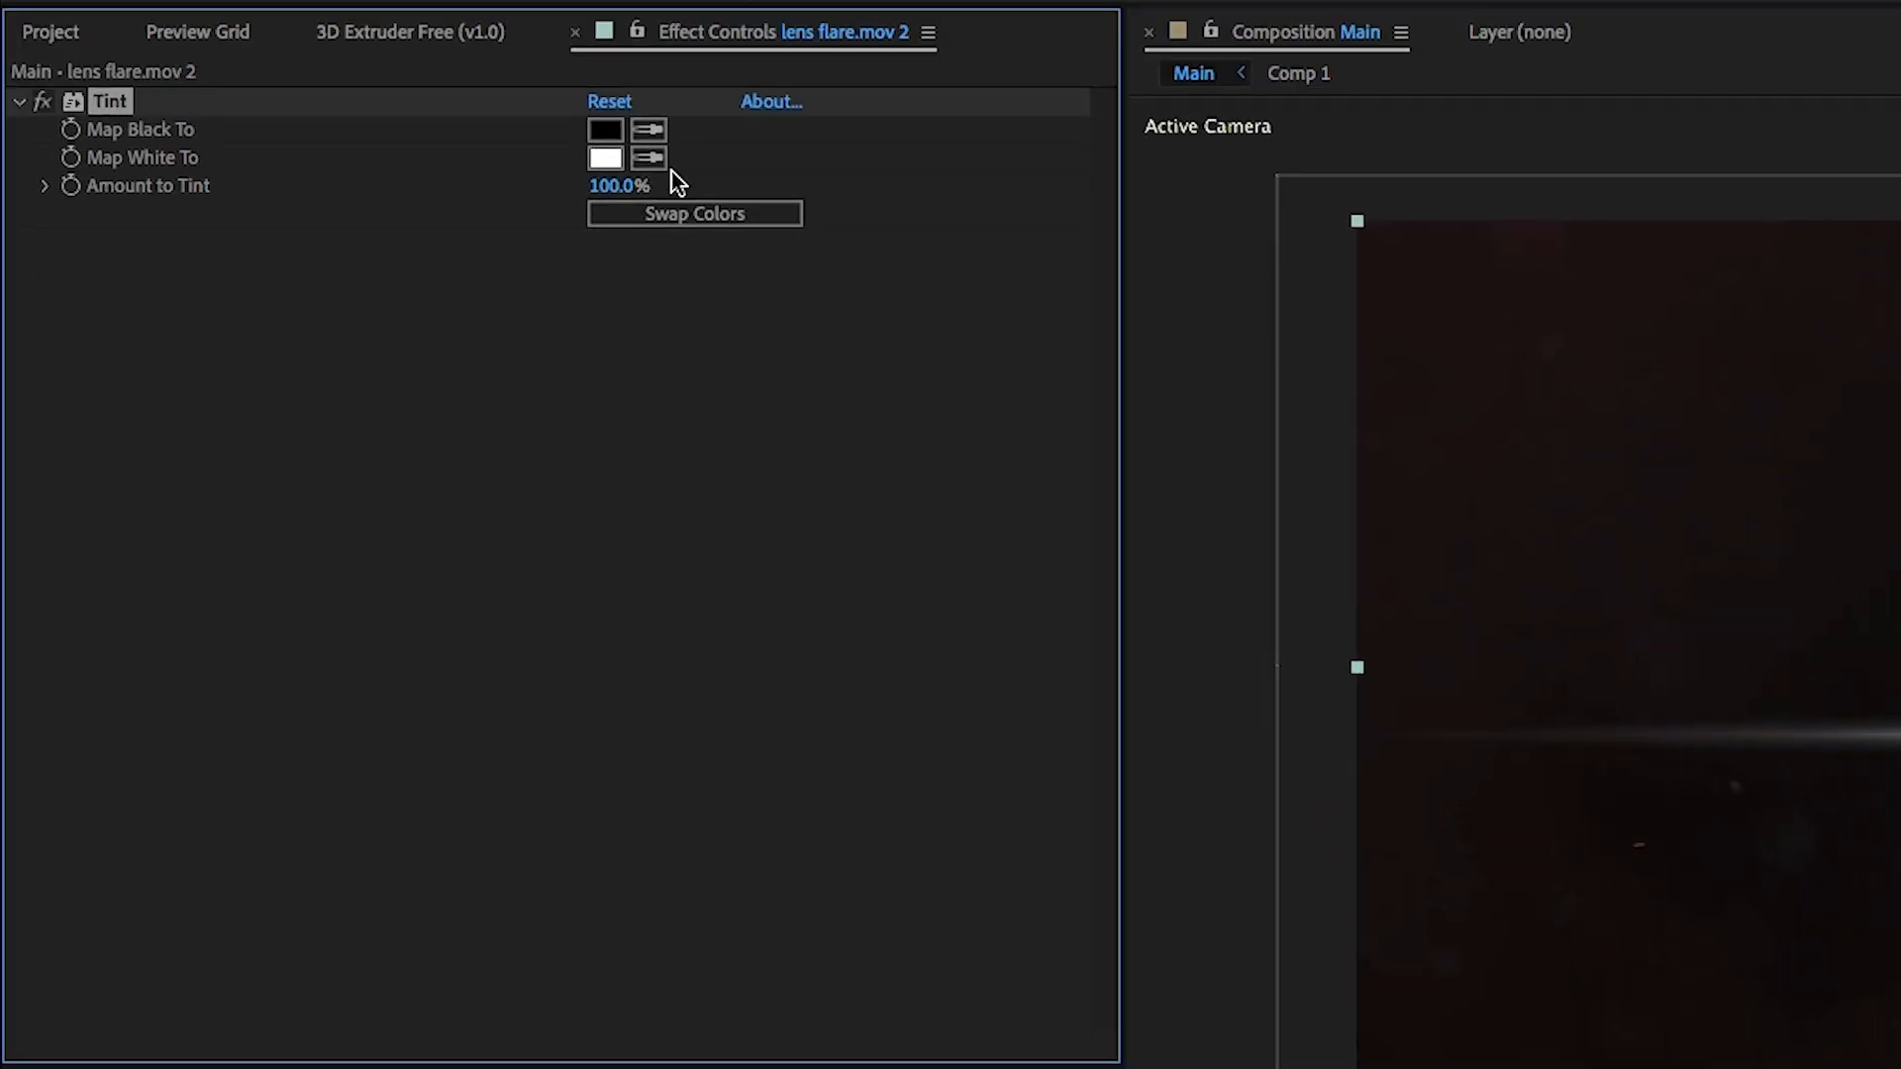
pyautogui.click(605, 158)
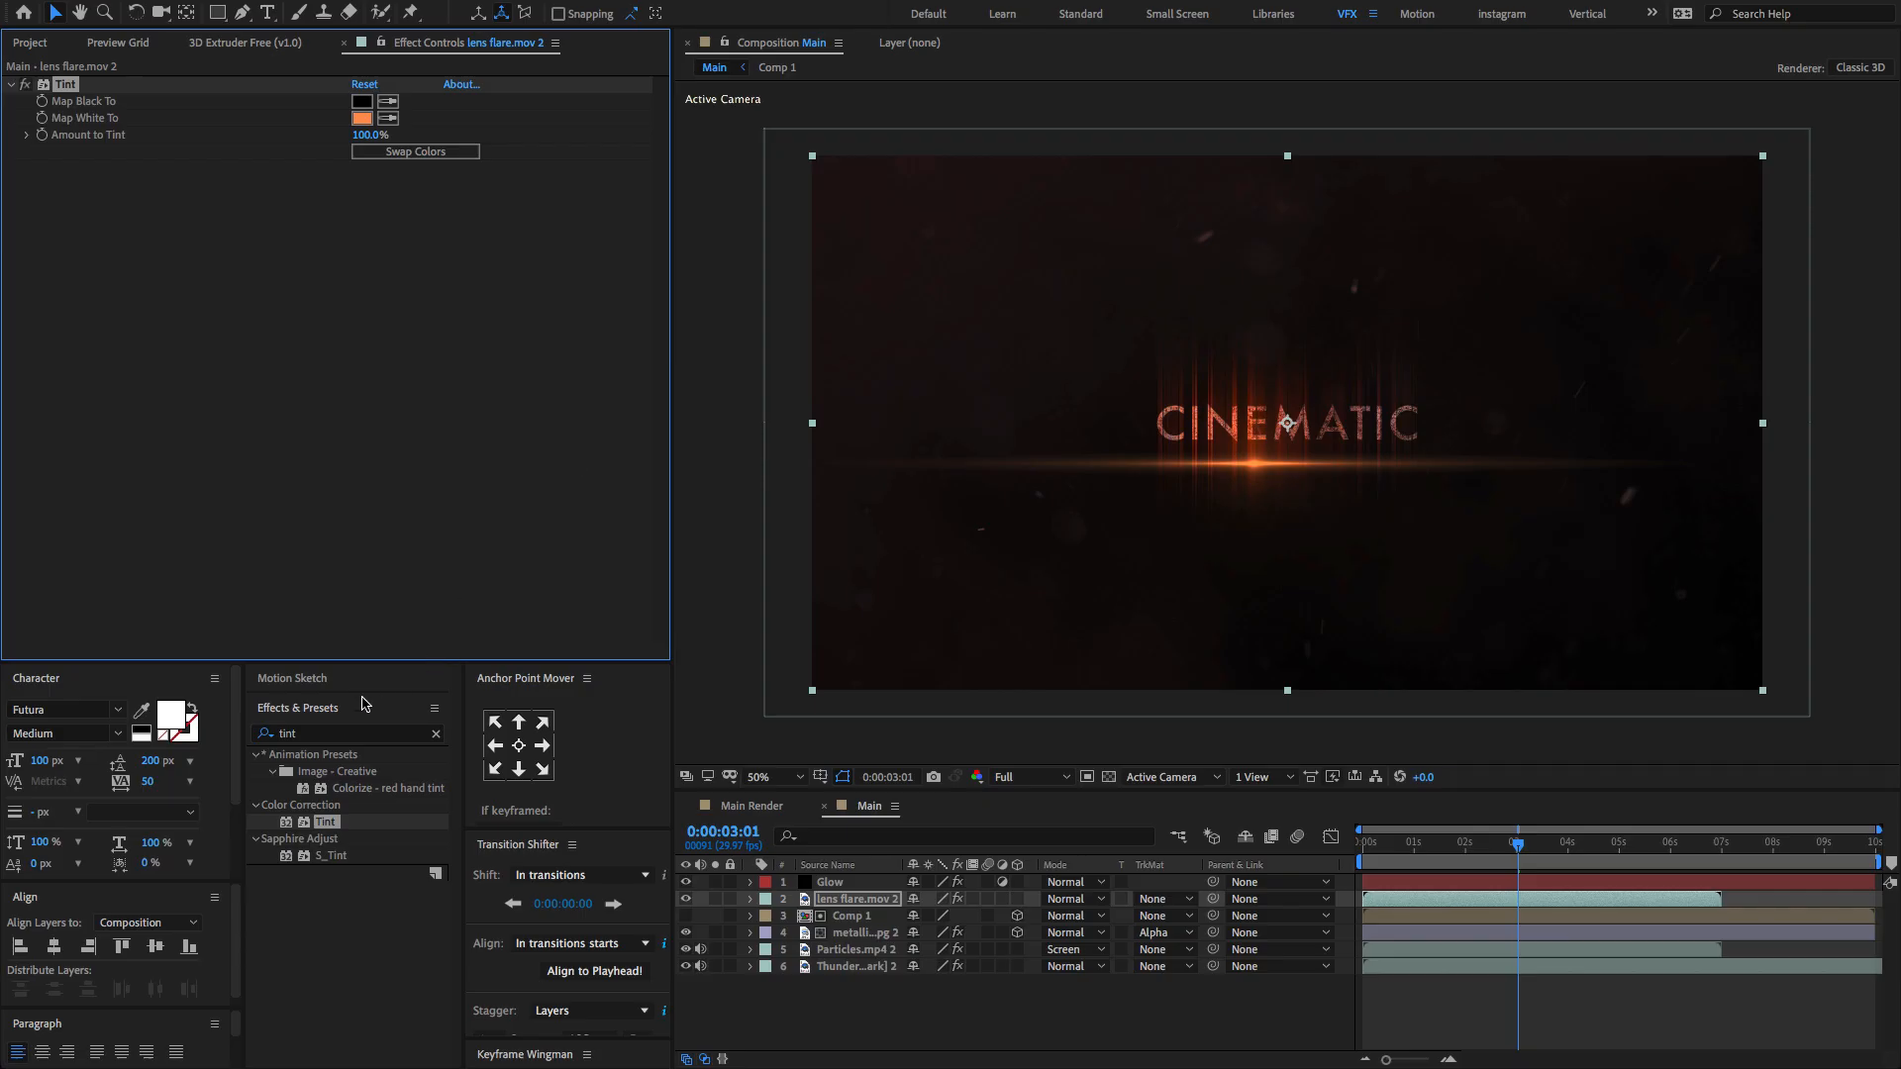
# Step: Give the flare a Glow at 50% threshold and scale it down to 47%
pyautogui.write('glow')
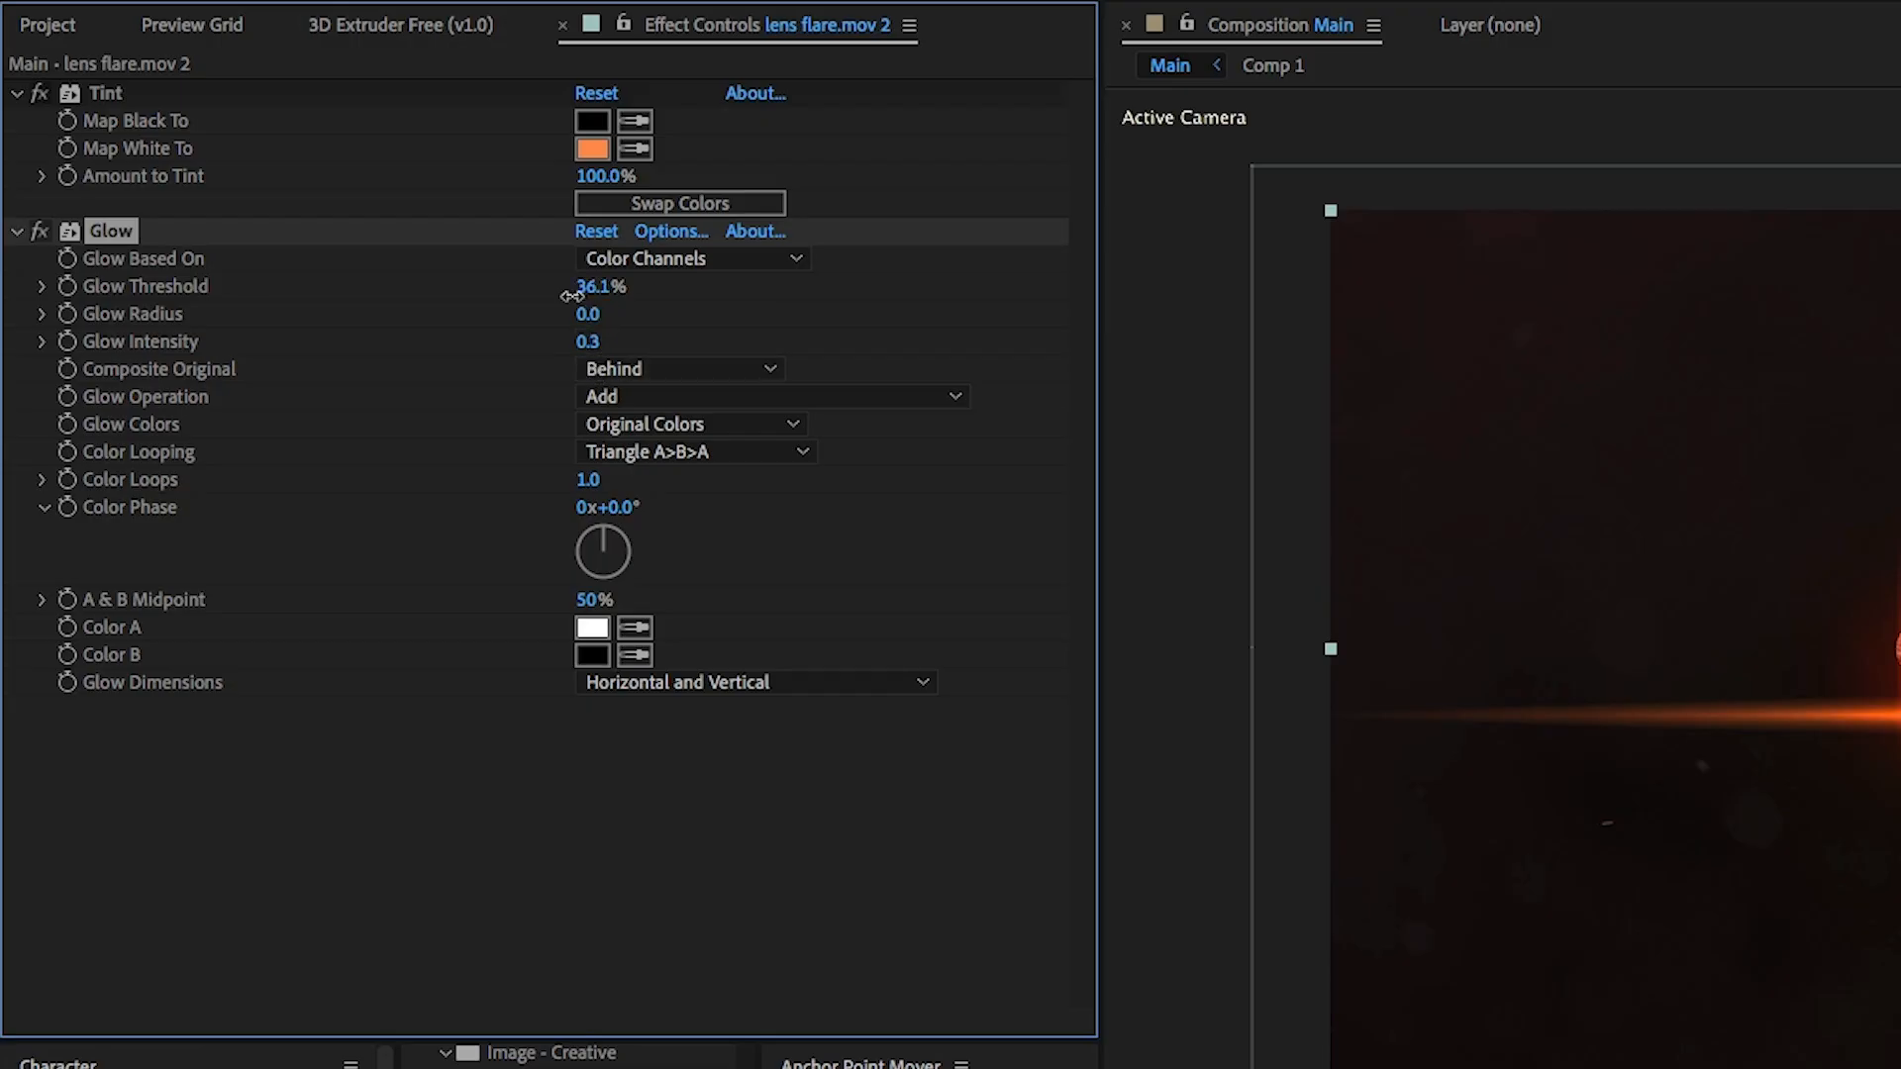
pyautogui.moveTo(600, 286); pyautogui.dragTo(671, 286)
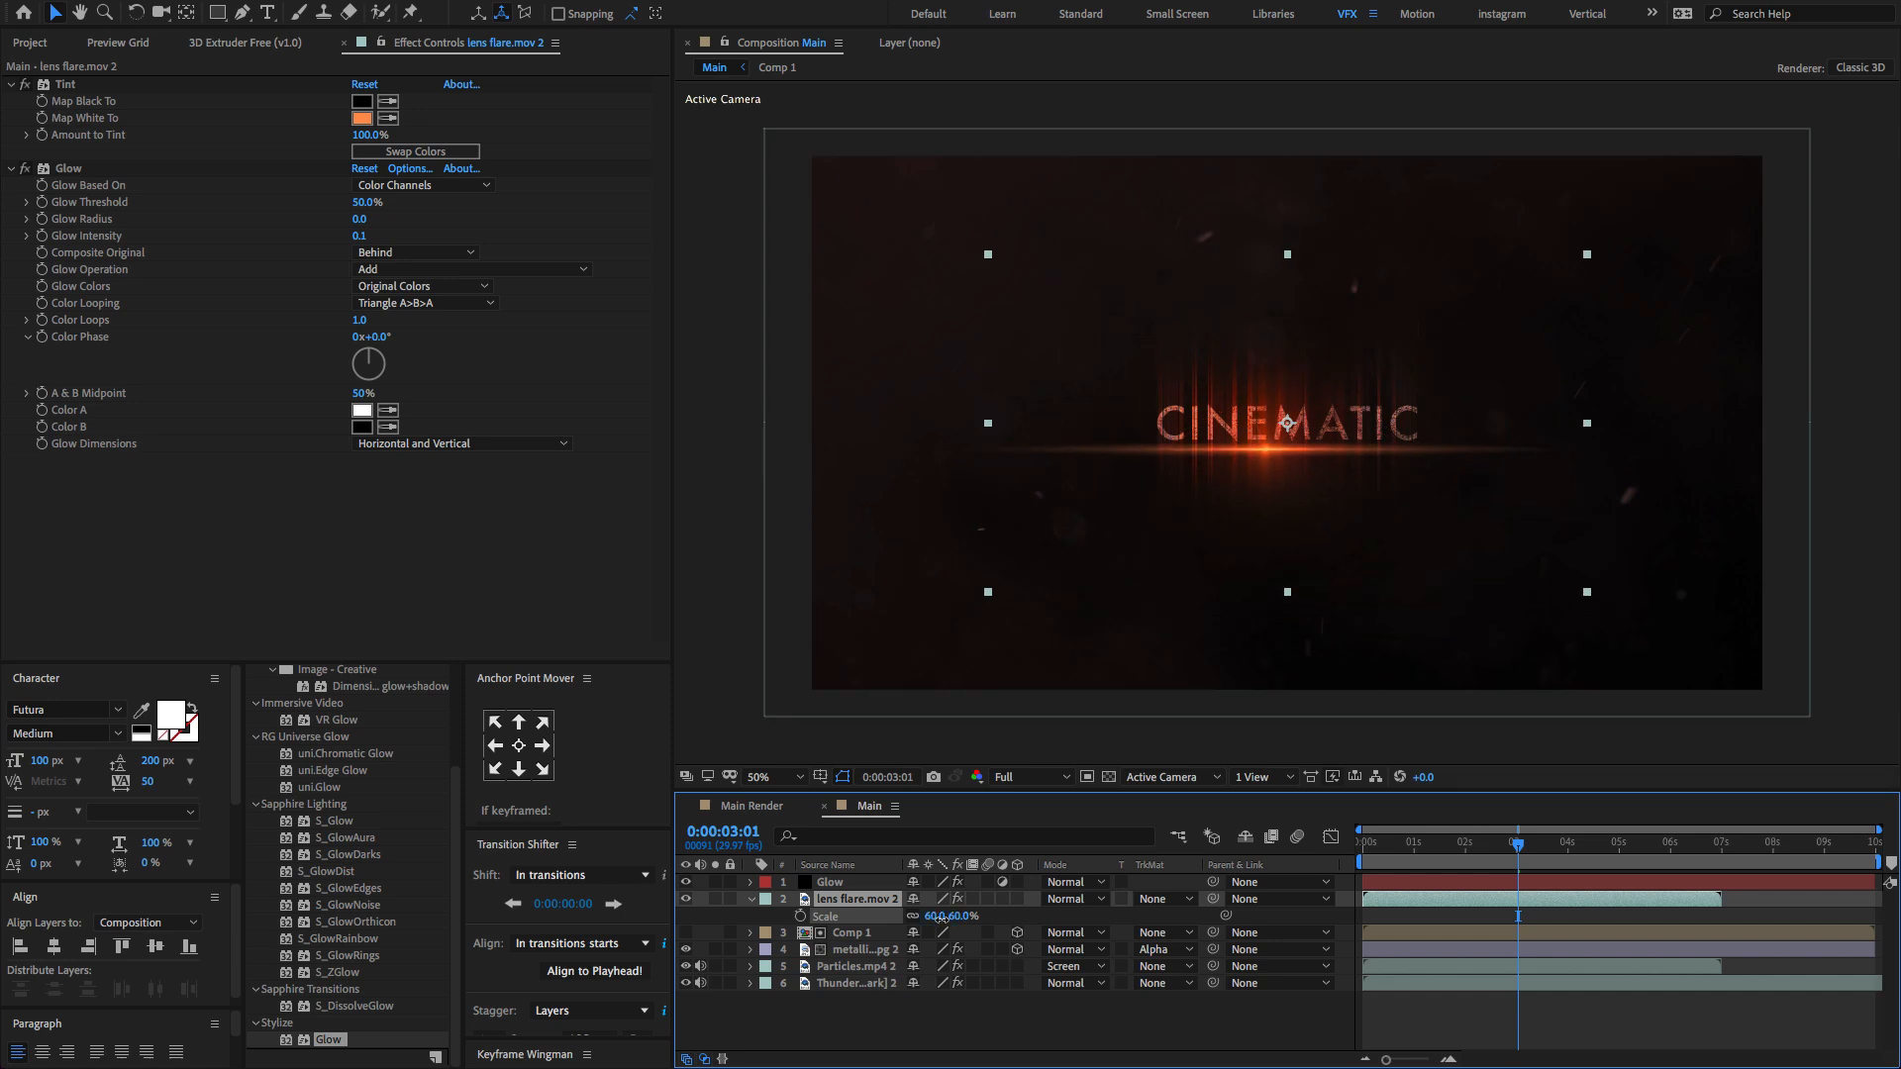
pyautogui.moveTo(940, 915); pyautogui.dragTo(931, 915)
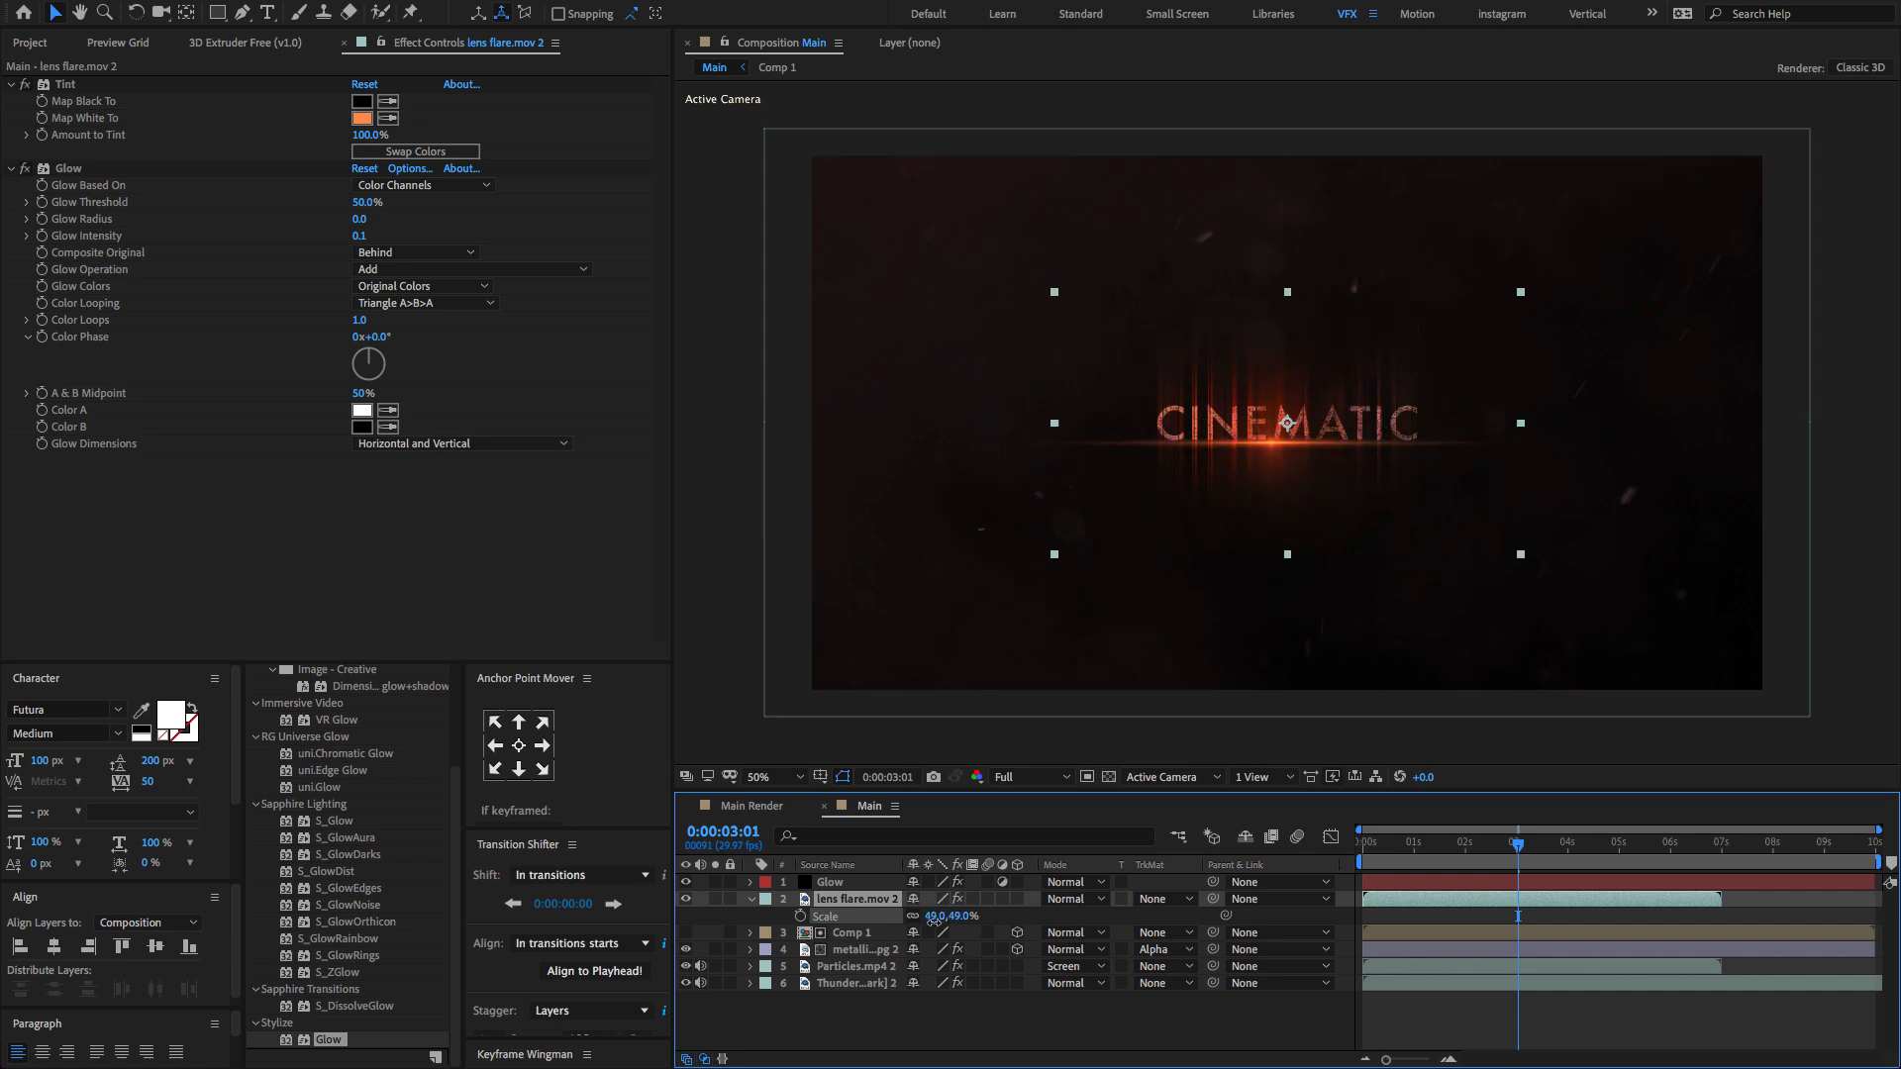
pyautogui.moveTo(957, 915); pyautogui.dragTo(934, 915)
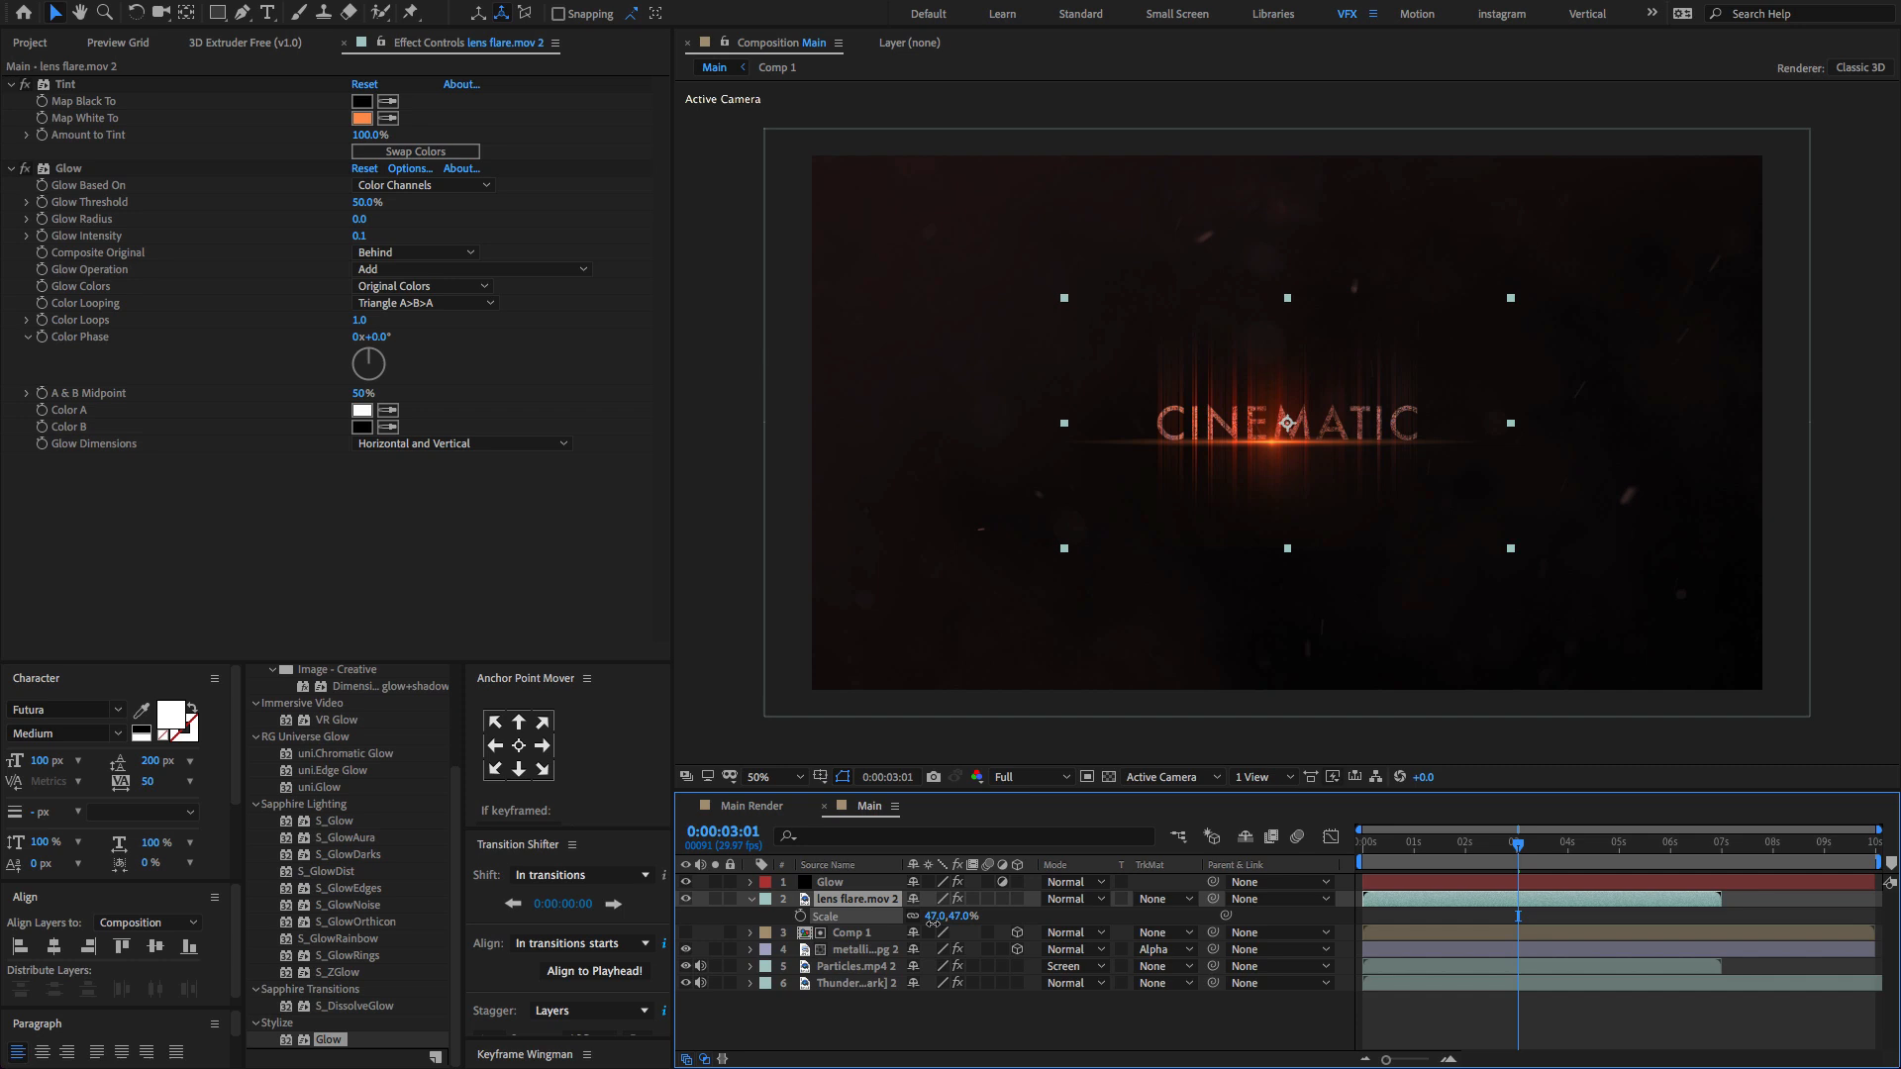